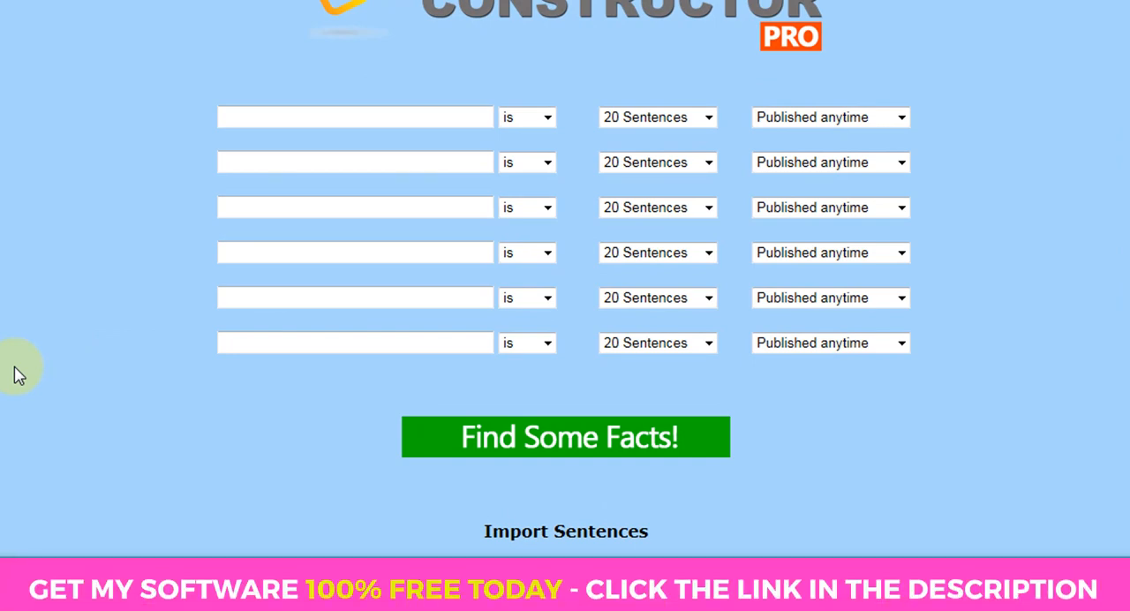
pyautogui.moveTo(50, 377)
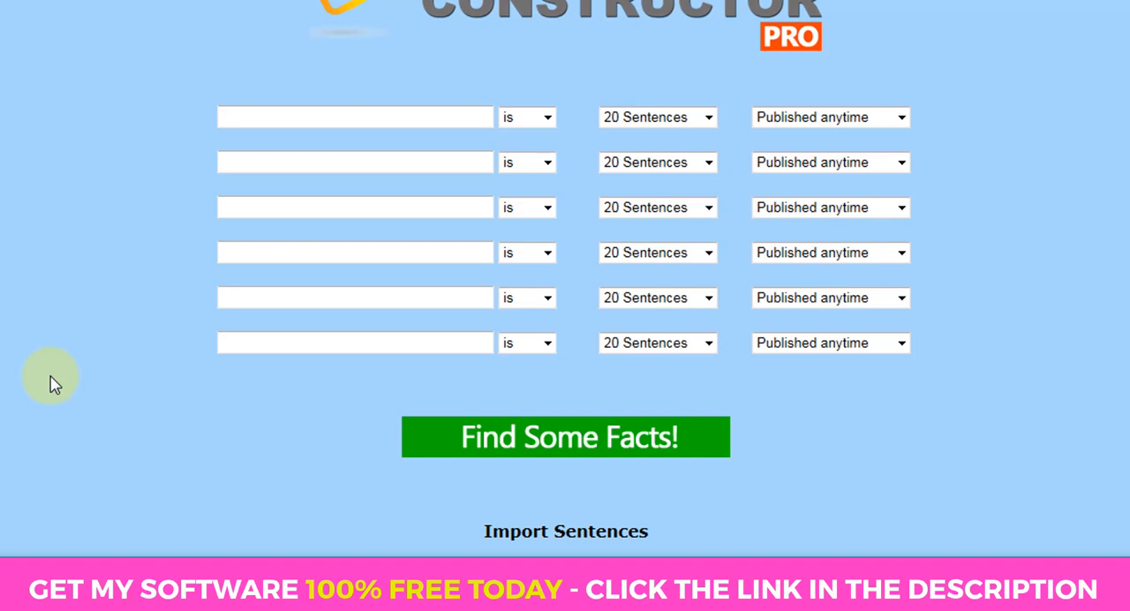
pyautogui.moveTo(203, 380)
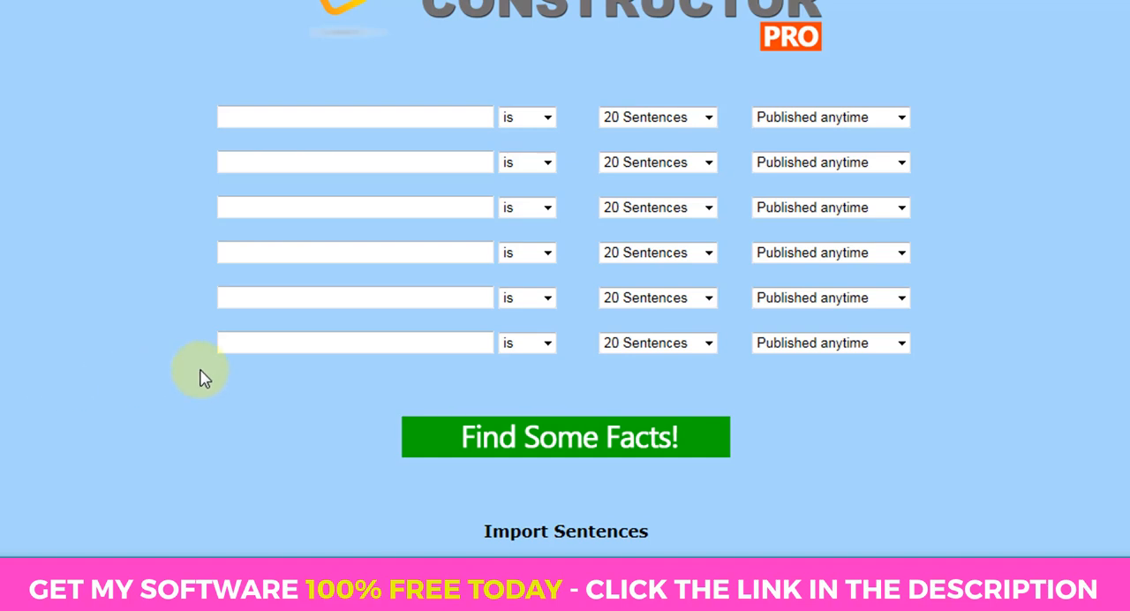
# - Enter 'dog grooming' as the first keyword, keeping 20 Sentences and Published anytime
pyautogui.click(354, 116)
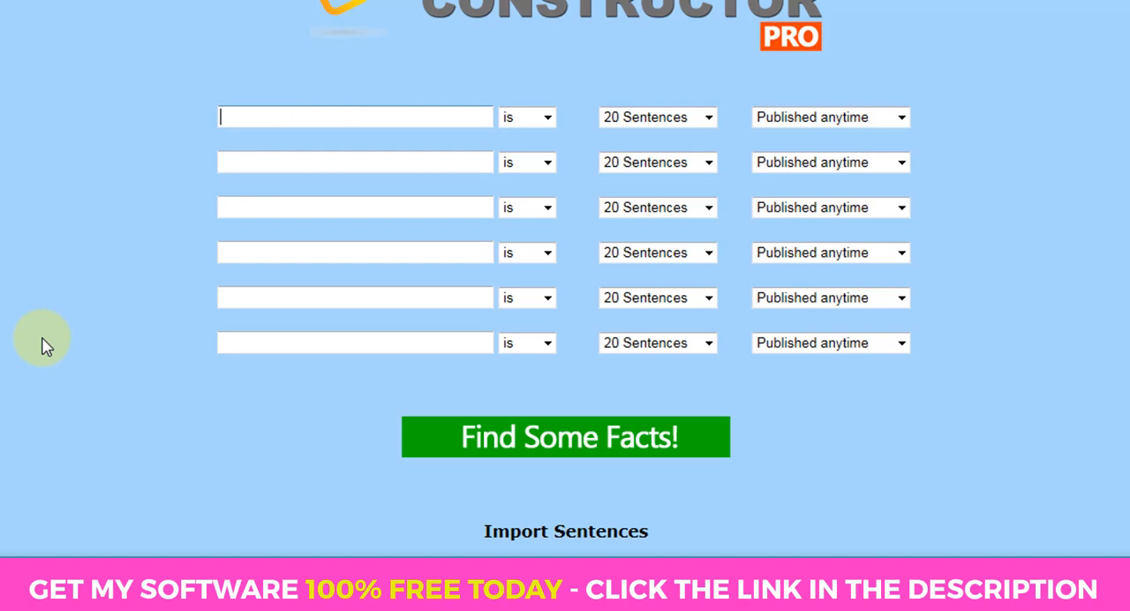
pyautogui.write('dog gr')
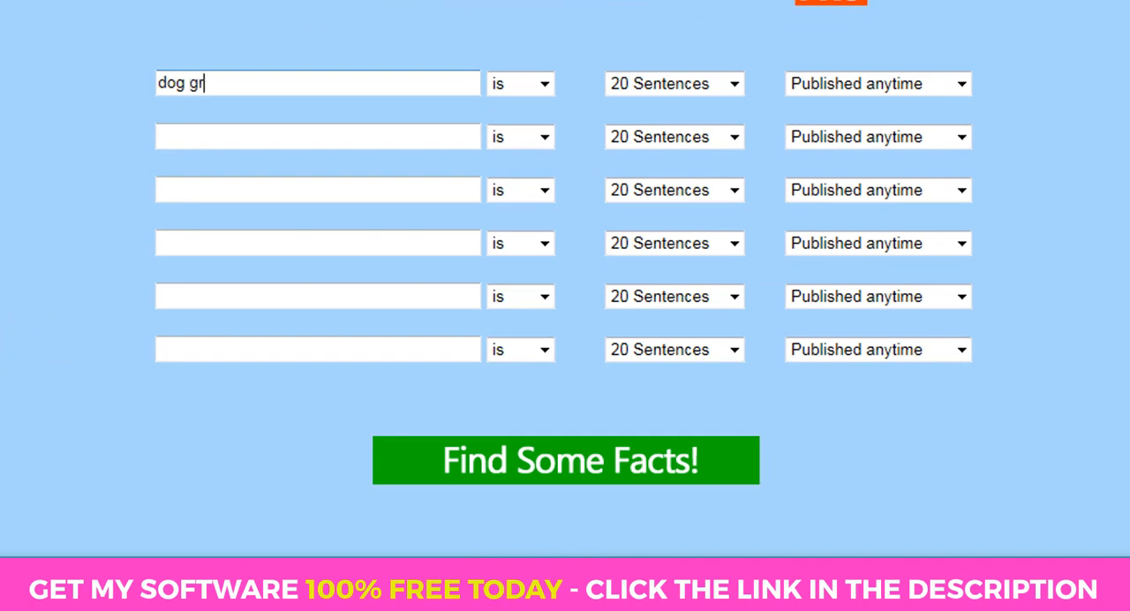
pyautogui.write('ooming')
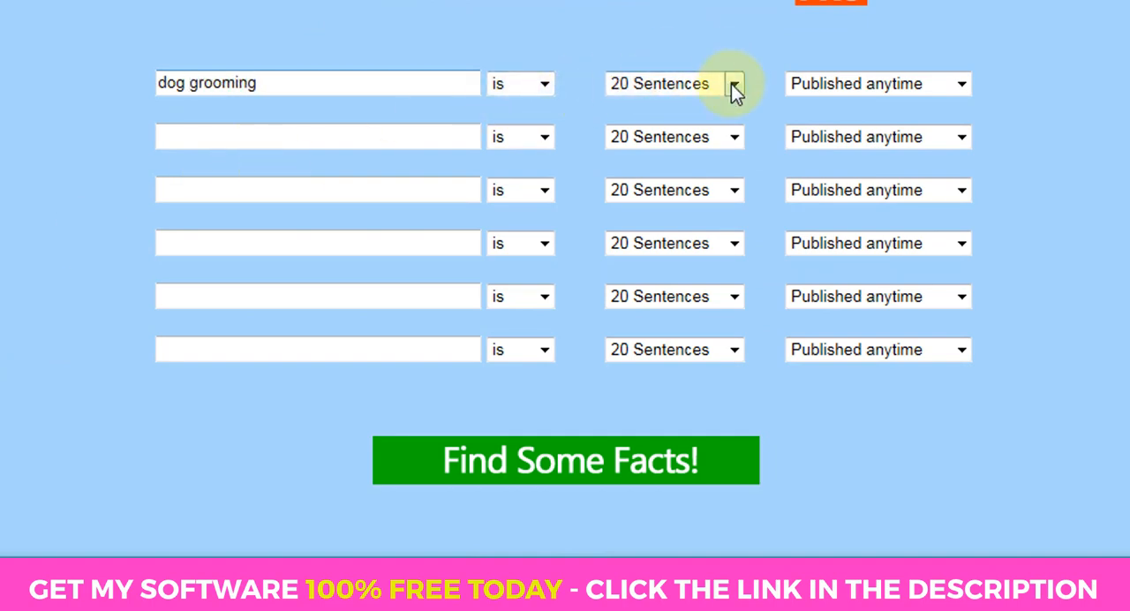
pyautogui.click(732, 83)
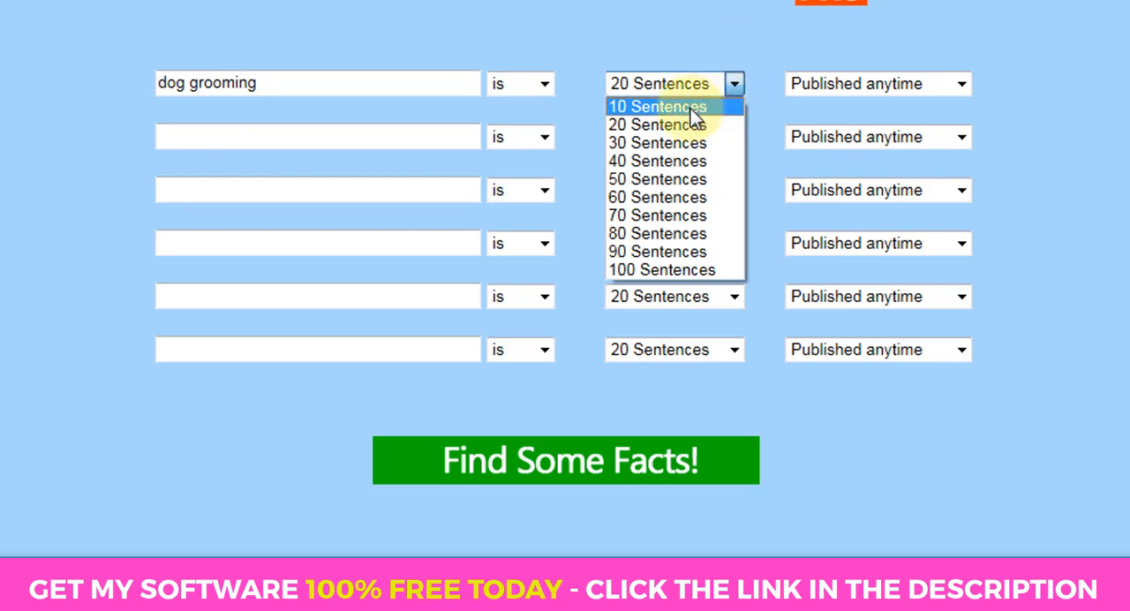
pyautogui.click(656, 123)
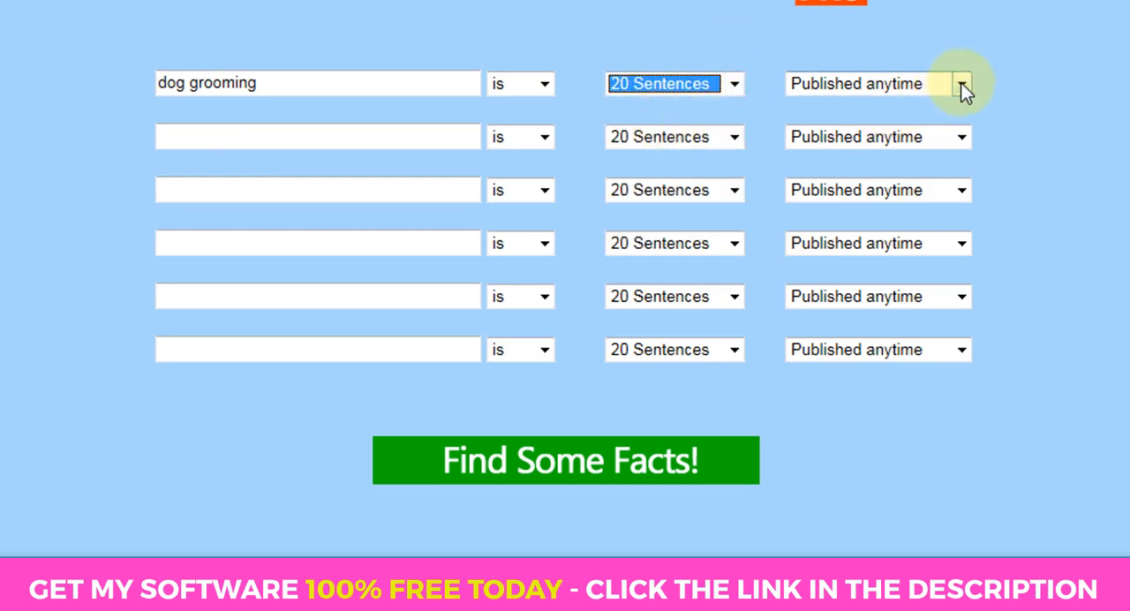
pyautogui.click(961, 83)
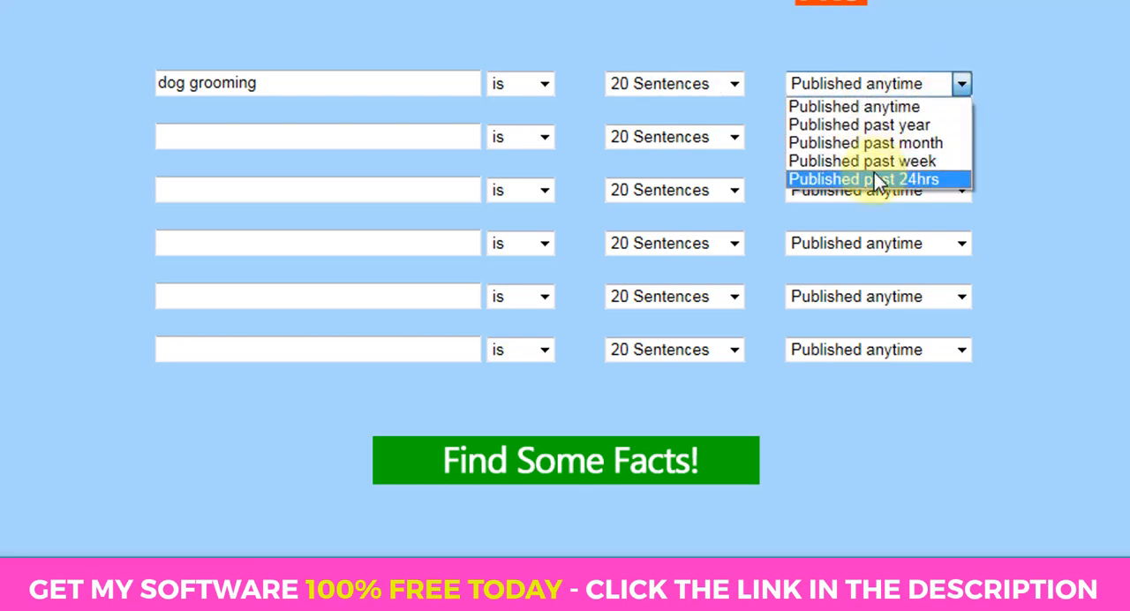
pyautogui.moveTo(929, 27)
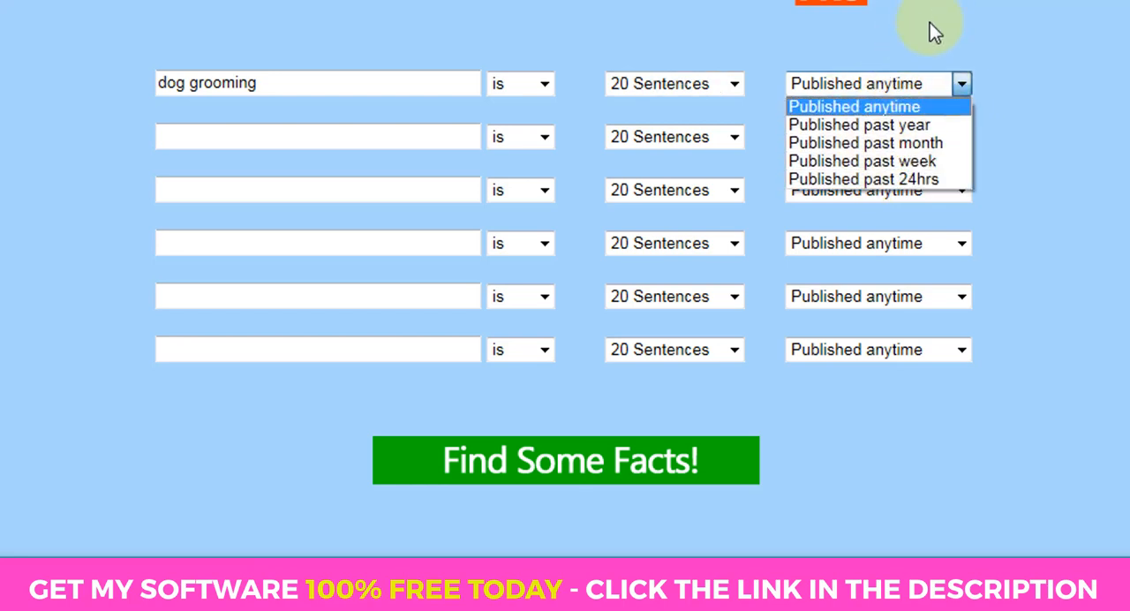
pyautogui.moveTo(906, 178)
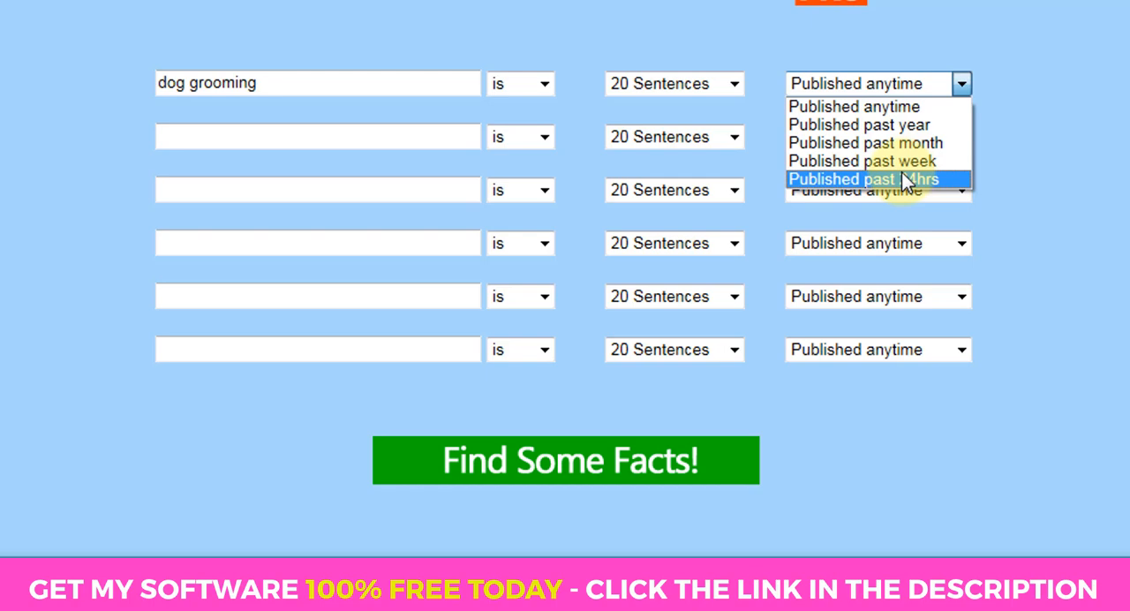
pyautogui.moveTo(883, 124)
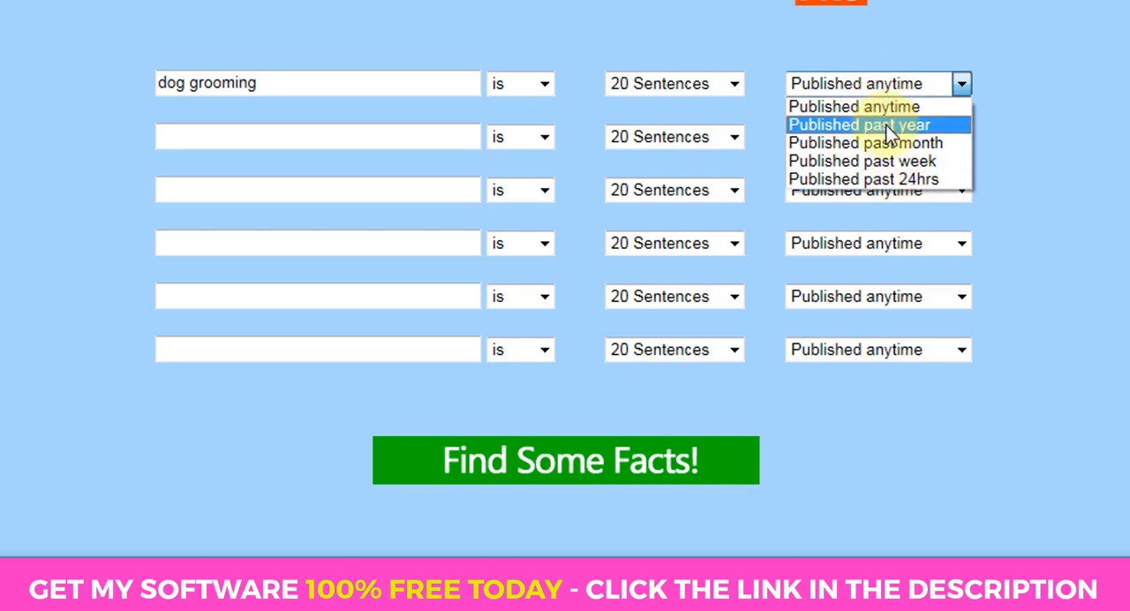
pyautogui.moveTo(896, 136)
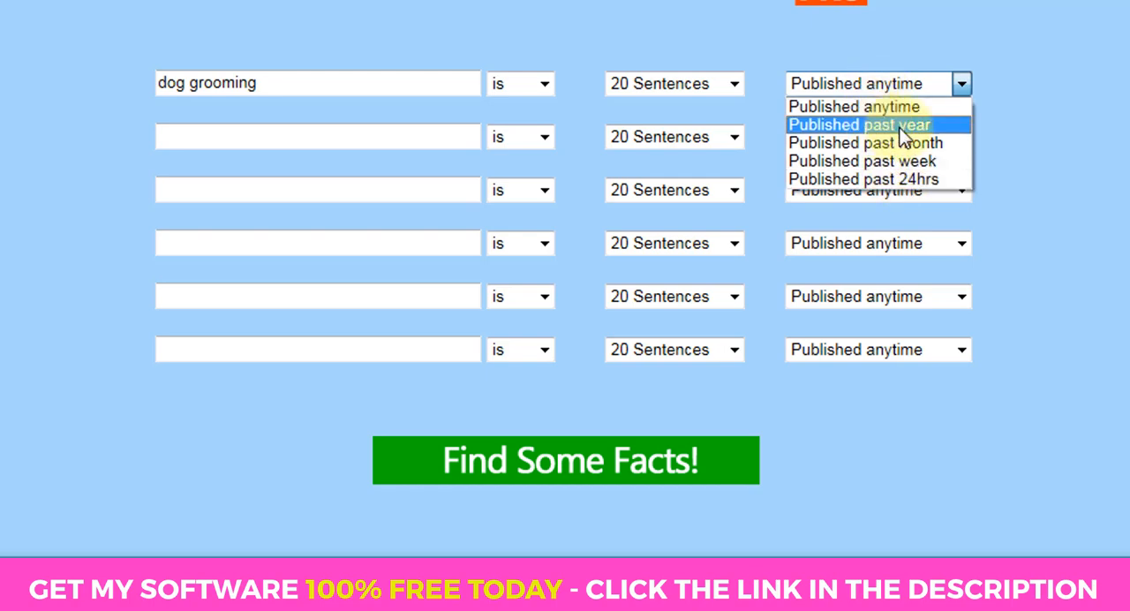
pyautogui.moveTo(853, 106)
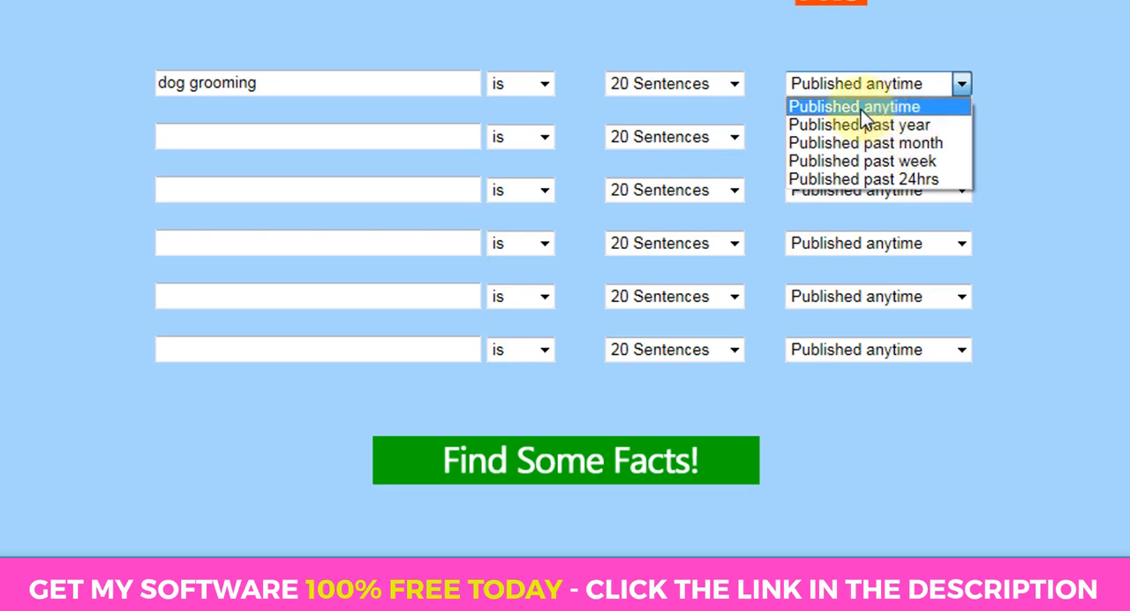
pyautogui.click(853, 106)
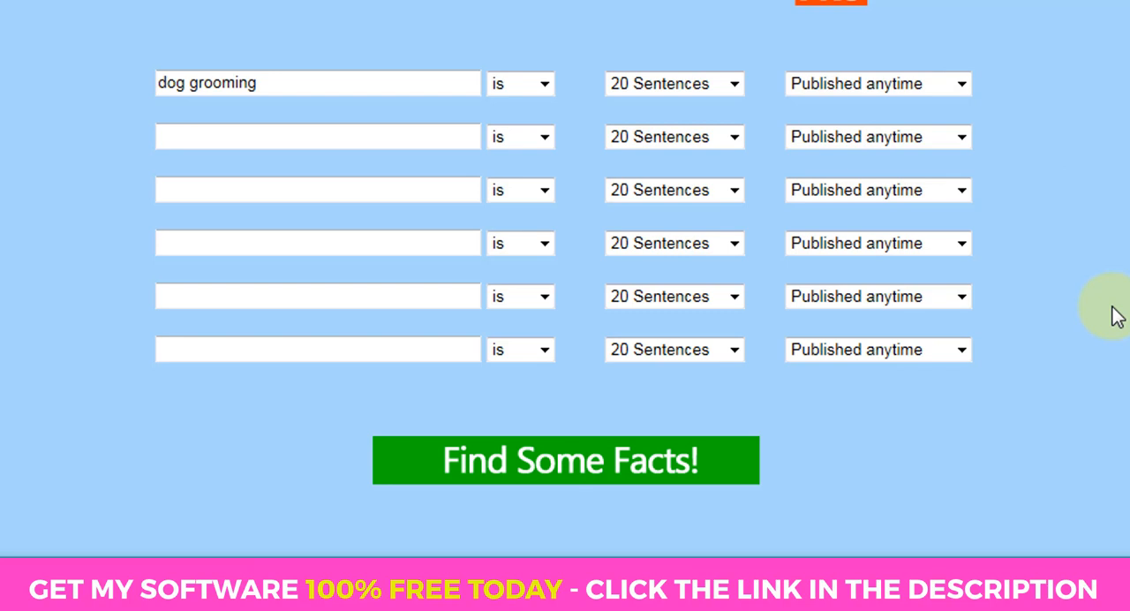
pyautogui.click(318, 136)
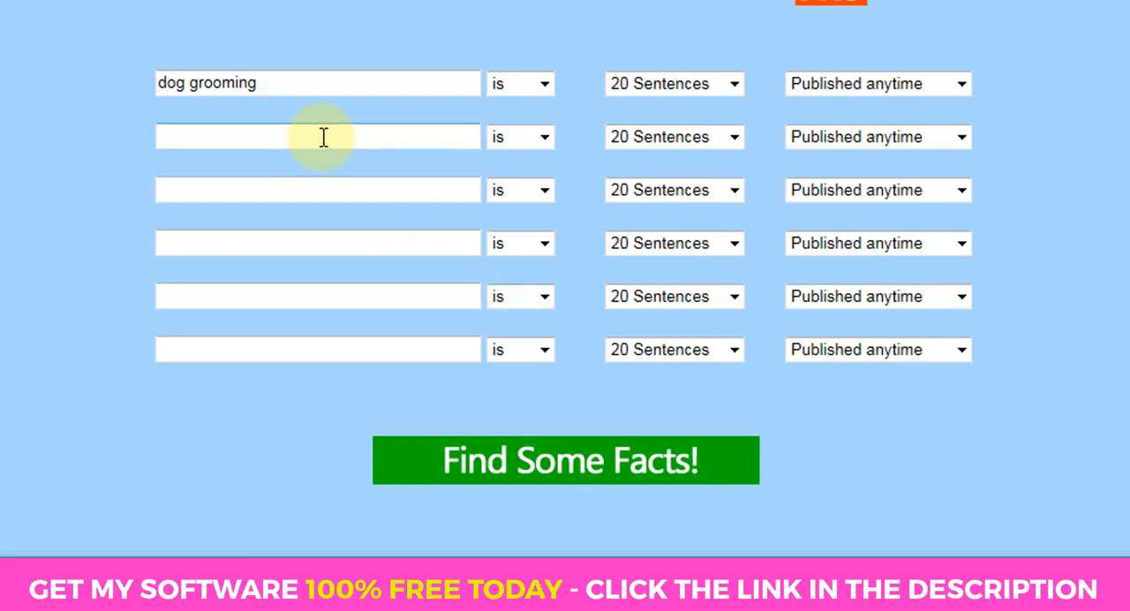
# - Make the second search 'dog grooming can'
pyautogui.write('dog')
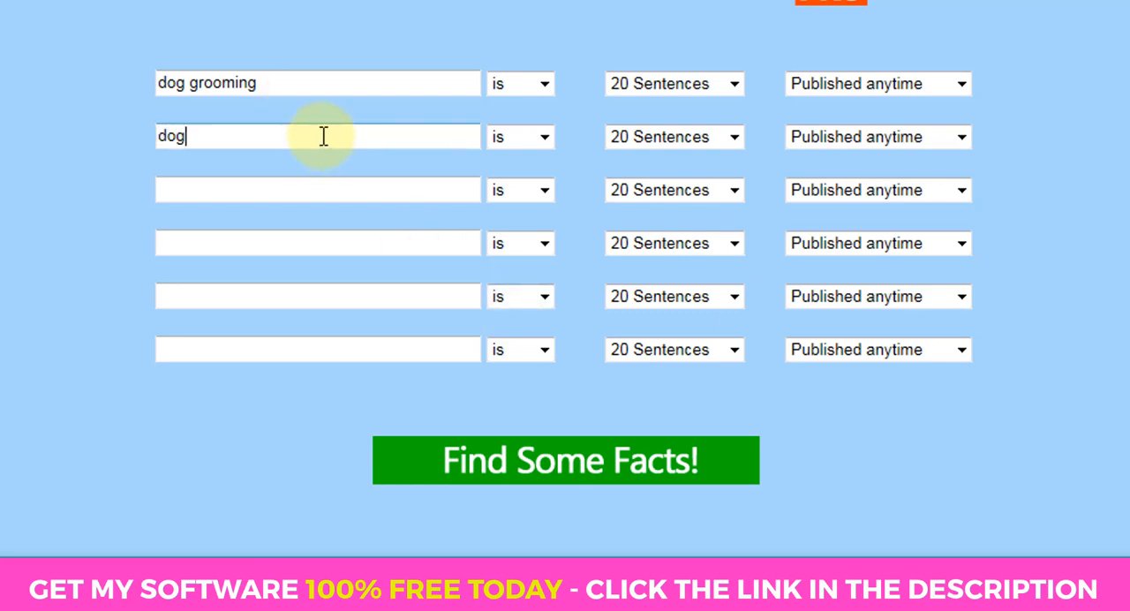
pyautogui.write('grooming')
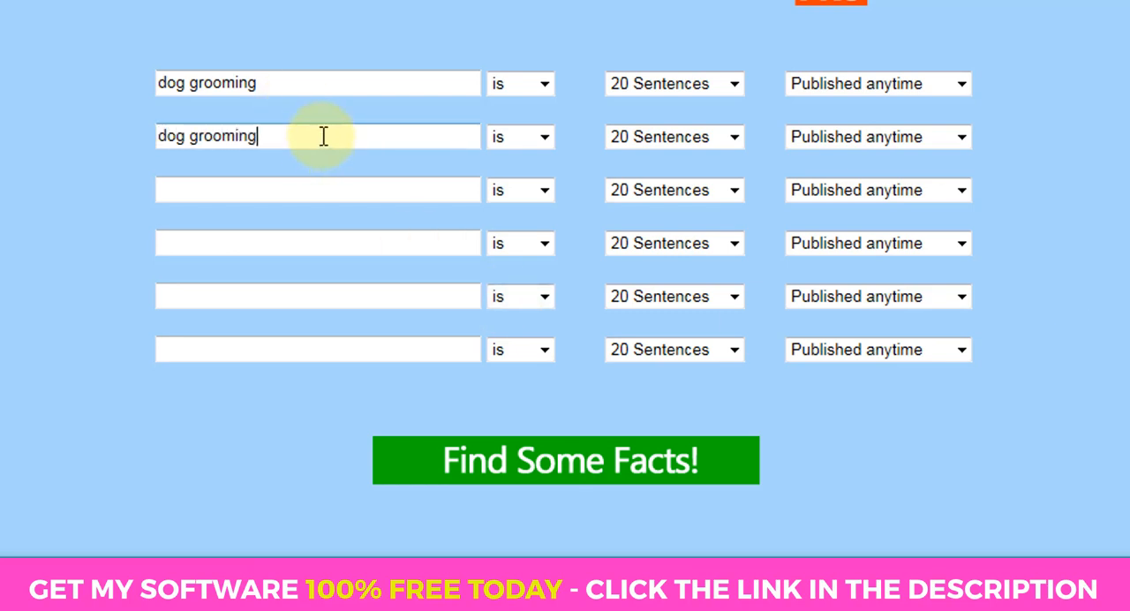
pyautogui.click(545, 136)
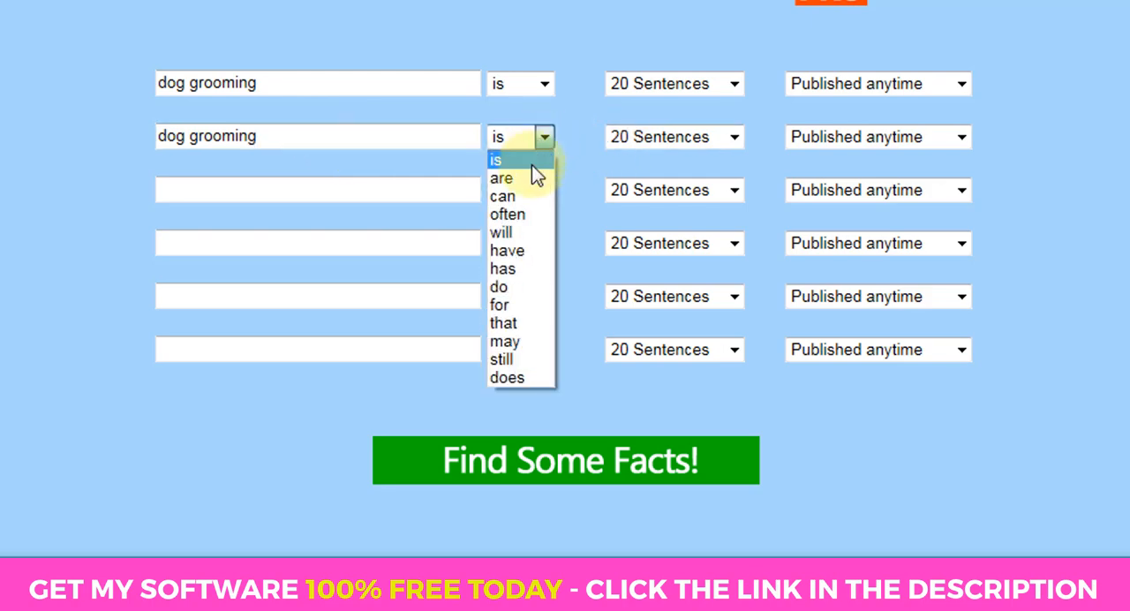
pyautogui.moveTo(525, 275)
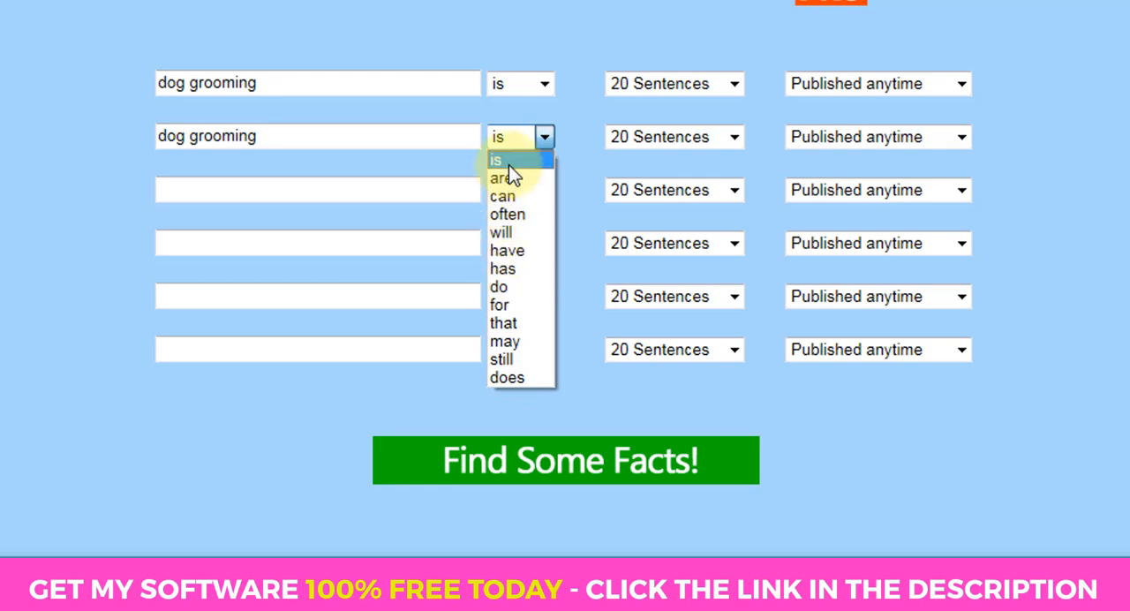
pyautogui.moveTo(505, 196)
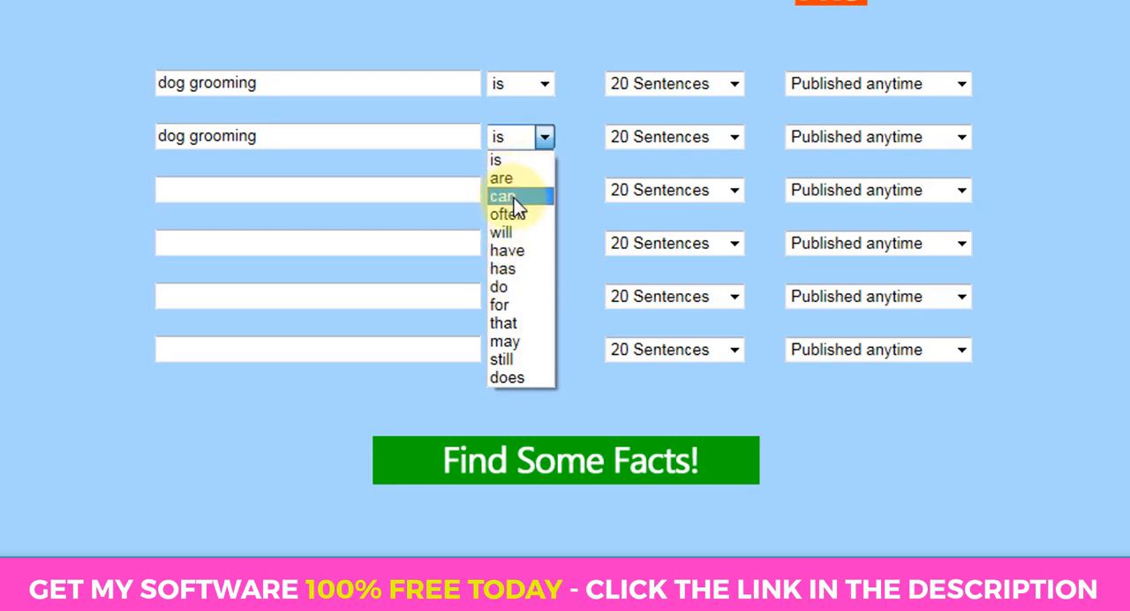
pyautogui.click(504, 196)
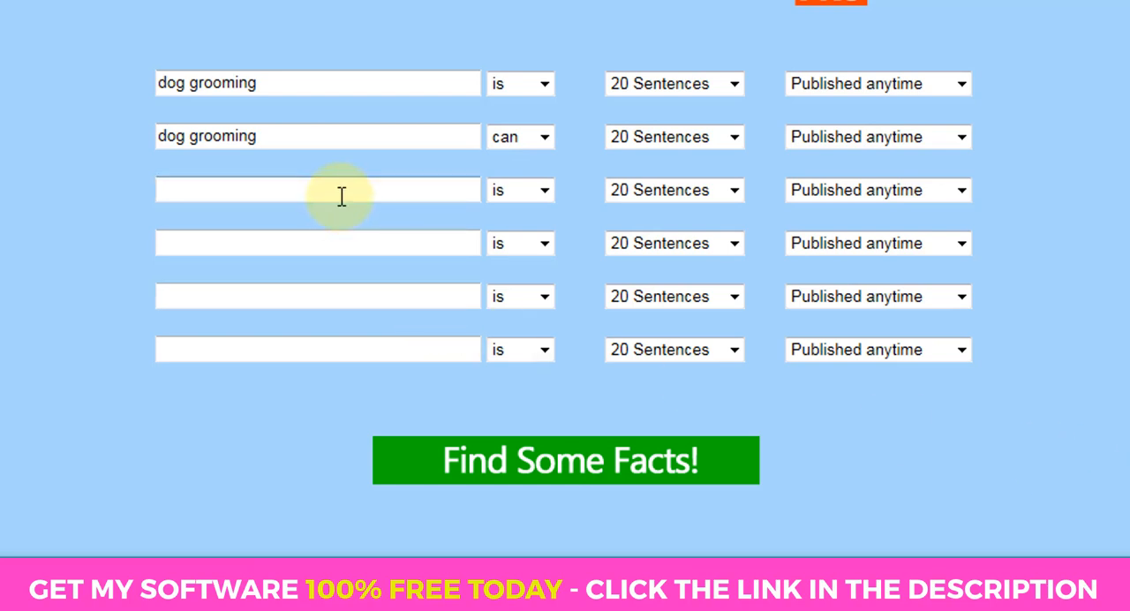
# - Add 'bathing your dog will', 'bathing your dog can' and 'brushing your dog' searches
pyautogui.write('bathing y')
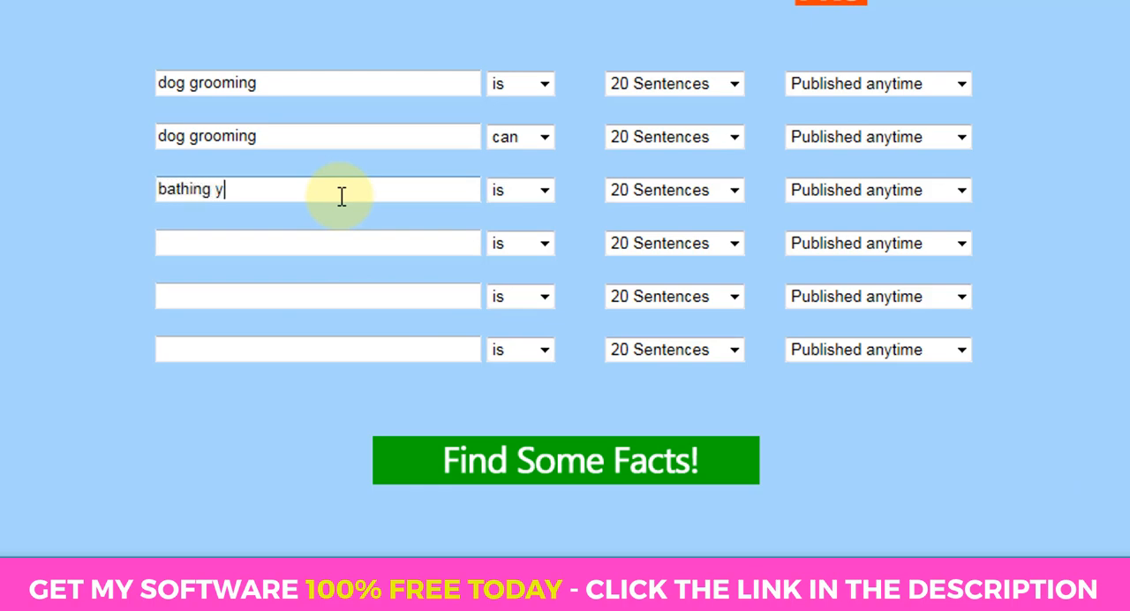
pyautogui.write('our dog')
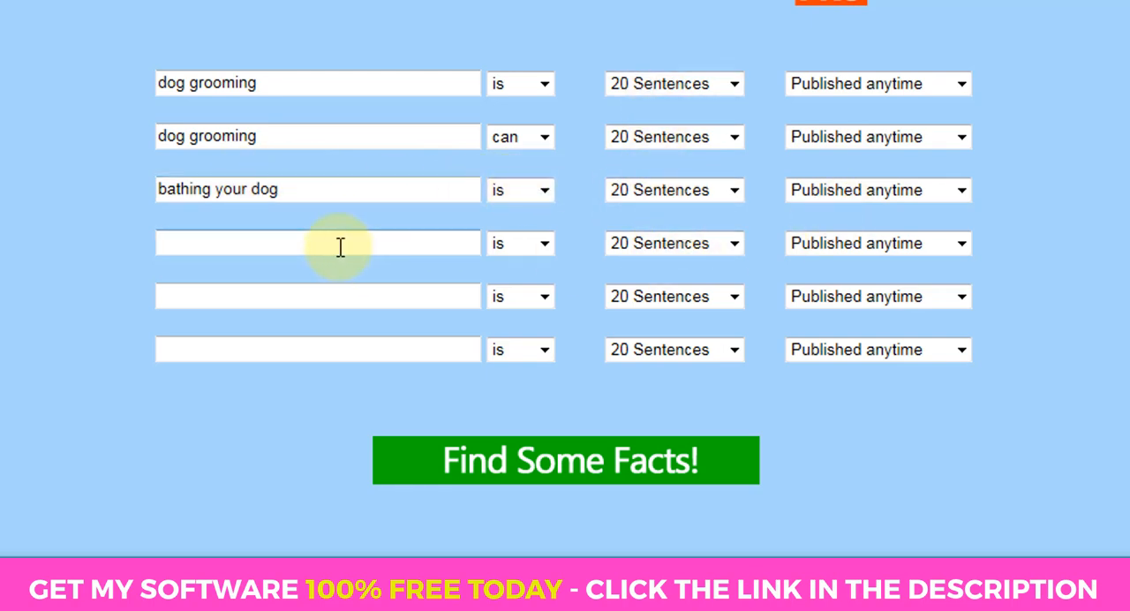
pyautogui.write('bathing your')
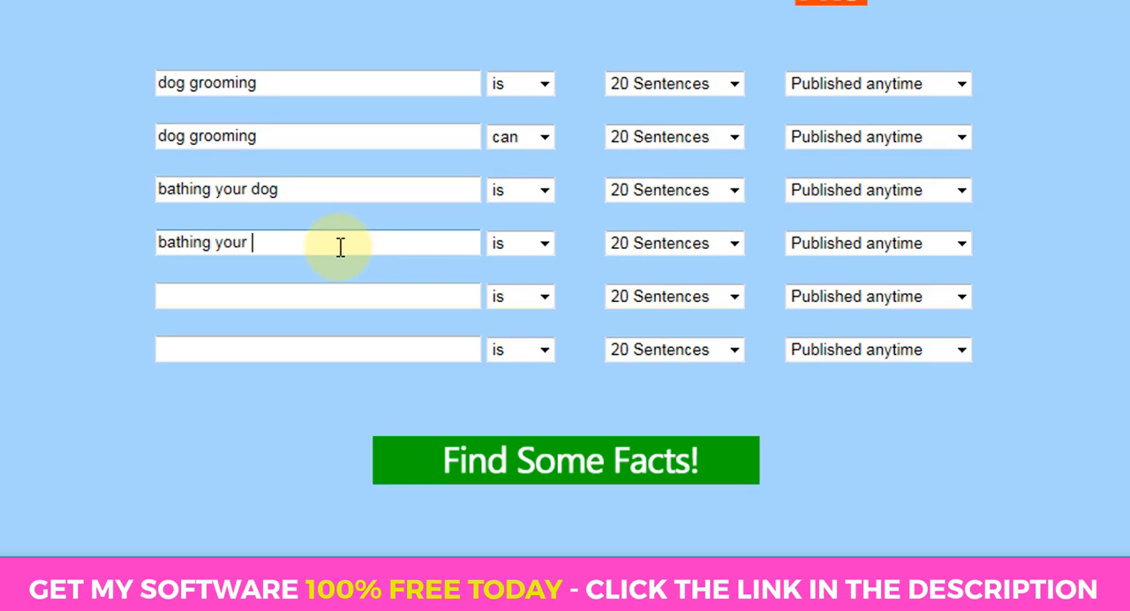
pyautogui.click(545, 243)
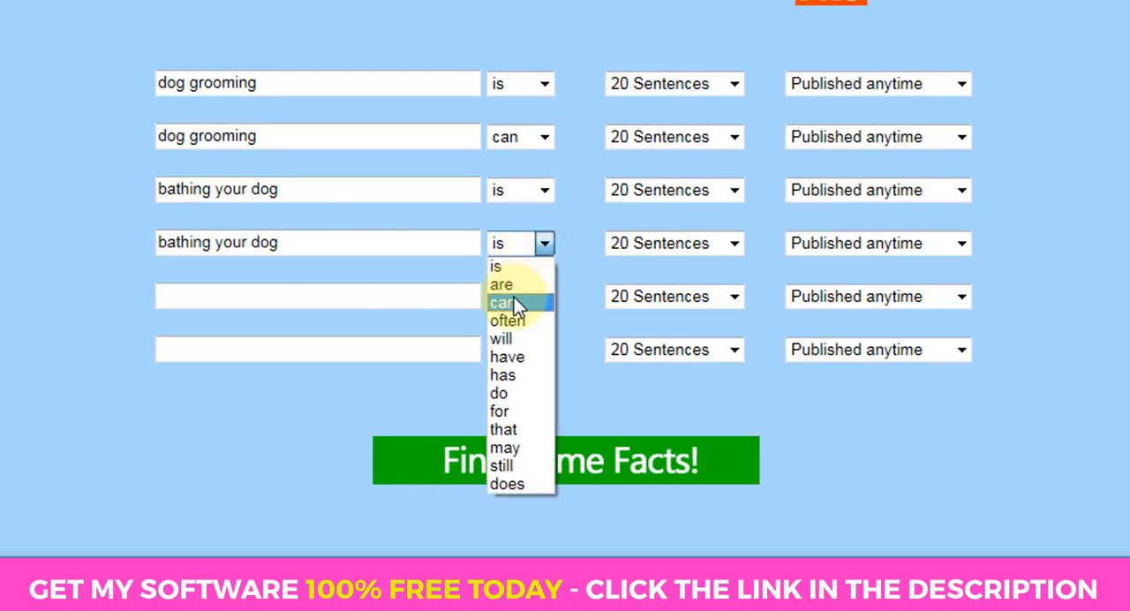
pyautogui.click(501, 339)
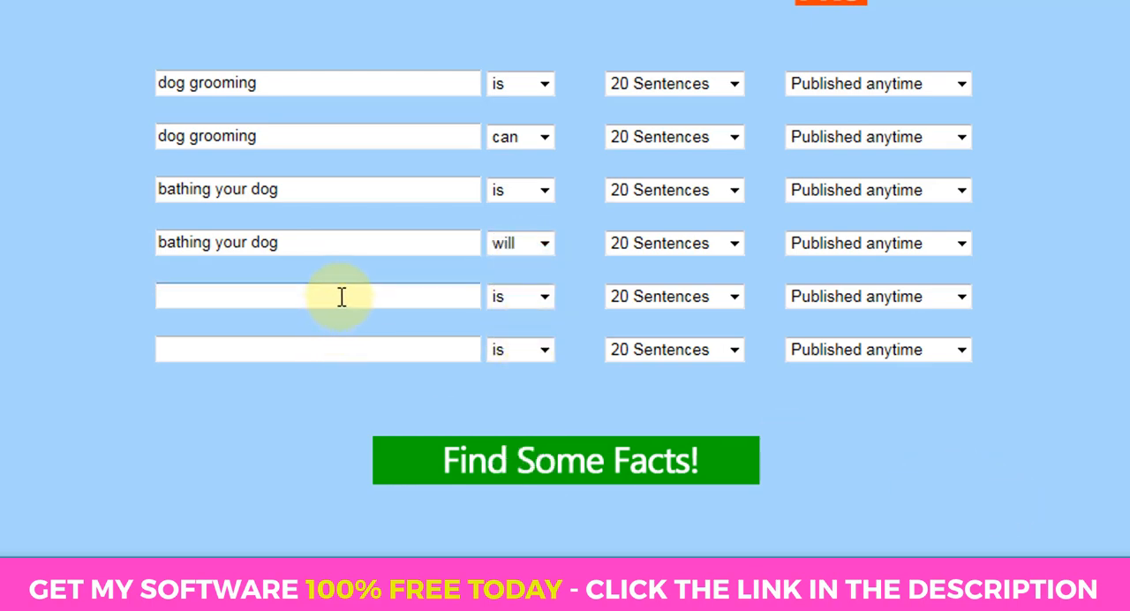
pyautogui.write('bathing your do')
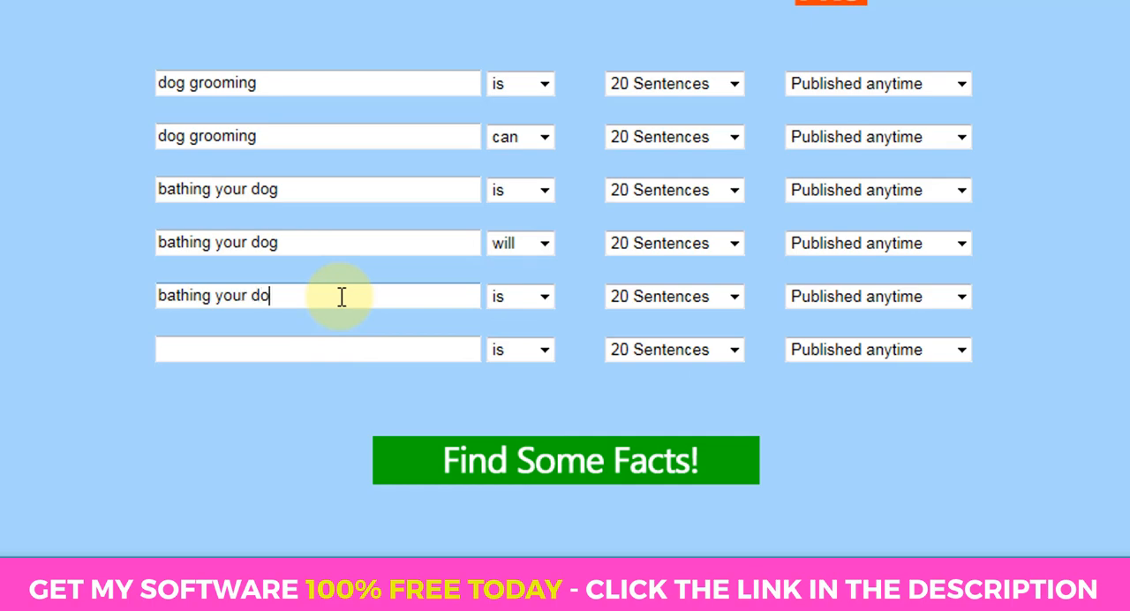
pyautogui.click(544, 296)
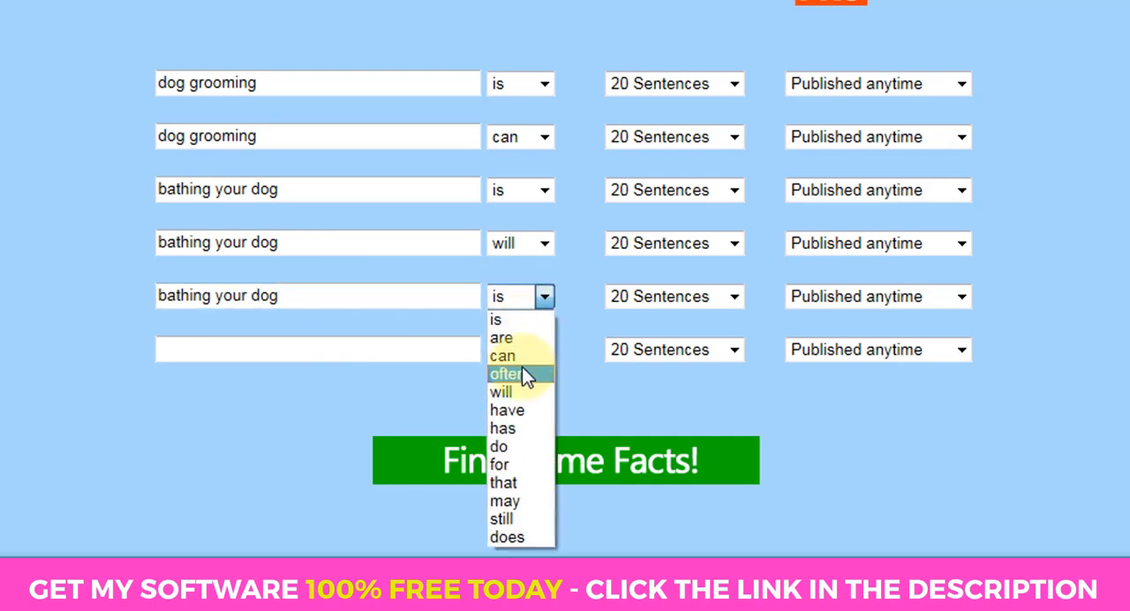
pyautogui.click(502, 354)
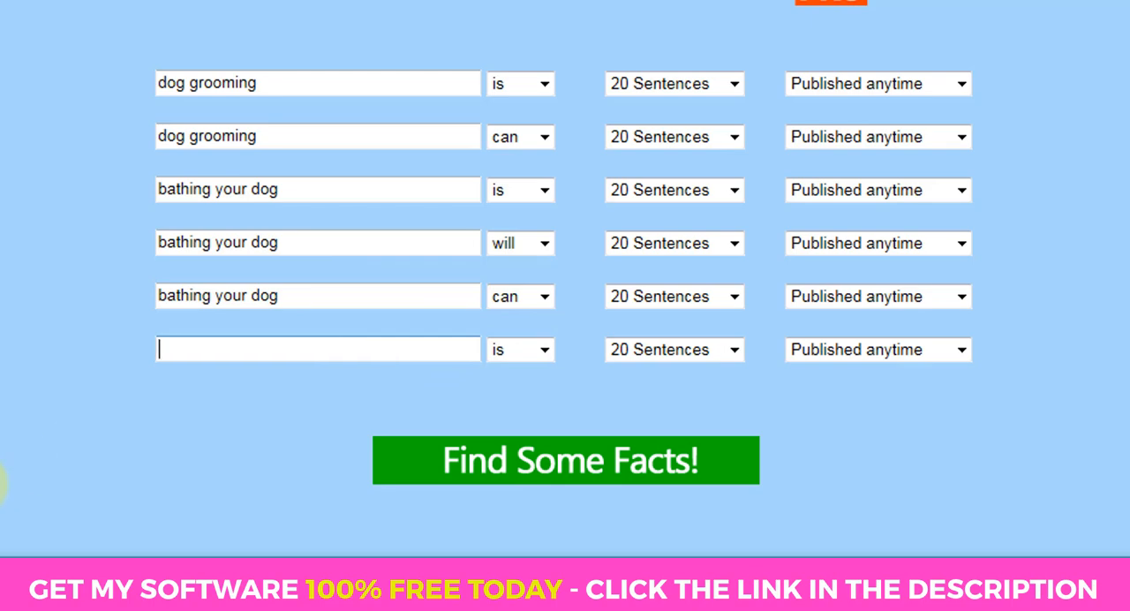
pyautogui.write('brushing your dog')
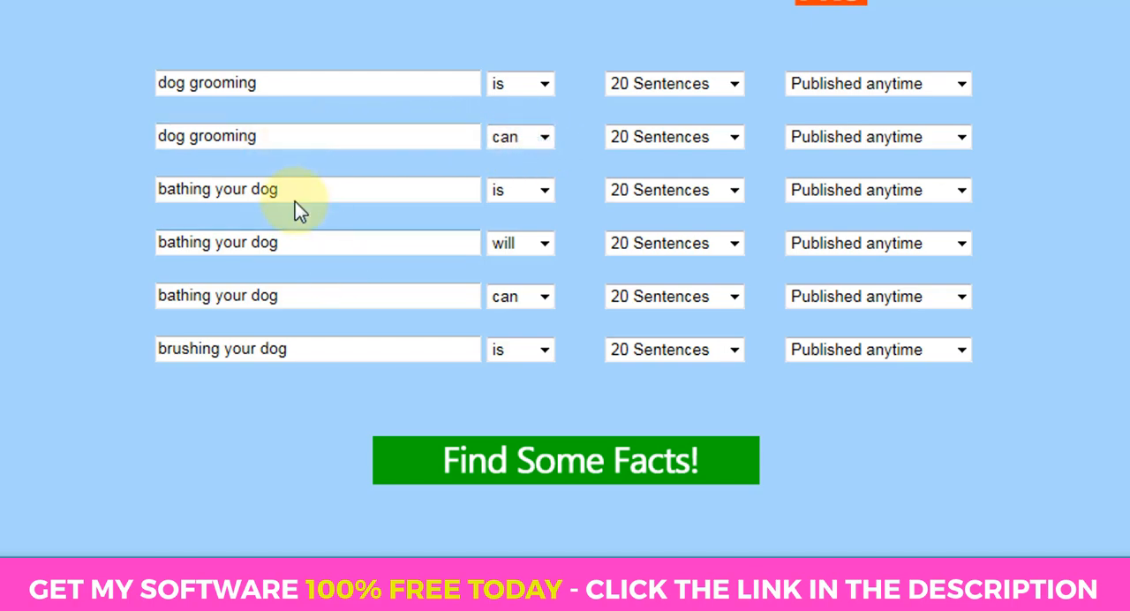
pyautogui.moveTo(575, 398)
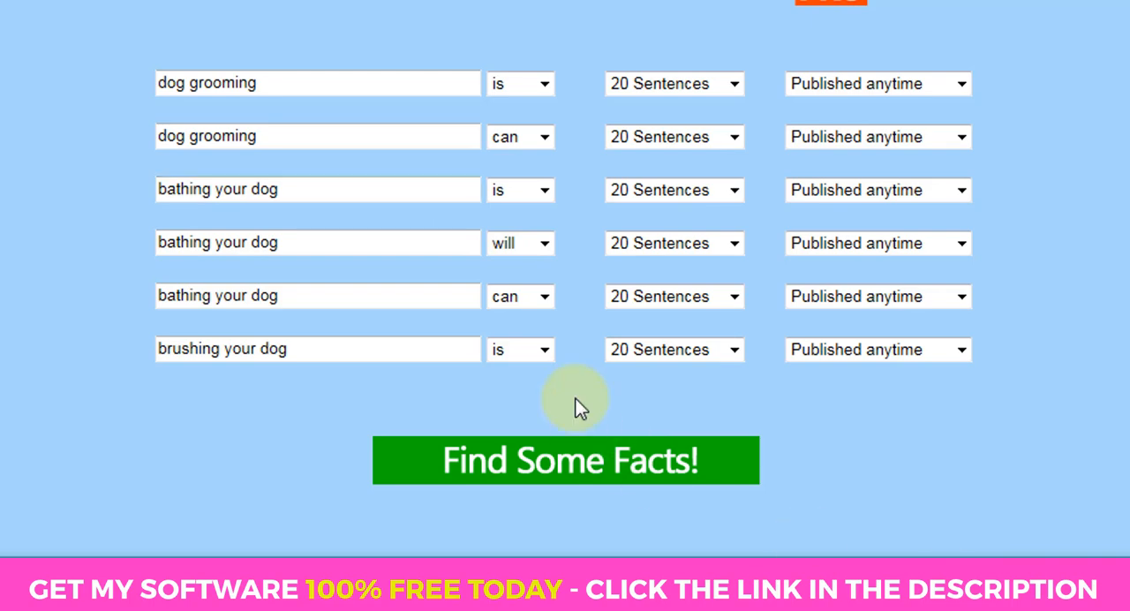
# - Run Find Some Facts! to retrieve snippets for all six searches
pyautogui.click(565, 460)
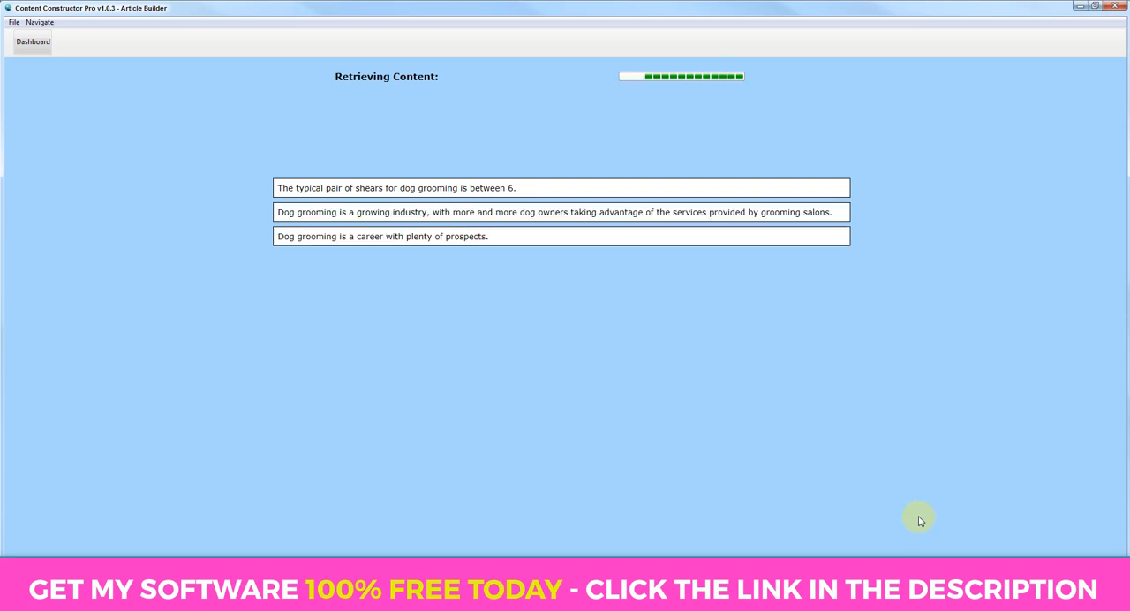
pyautogui.moveTo(463, 424)
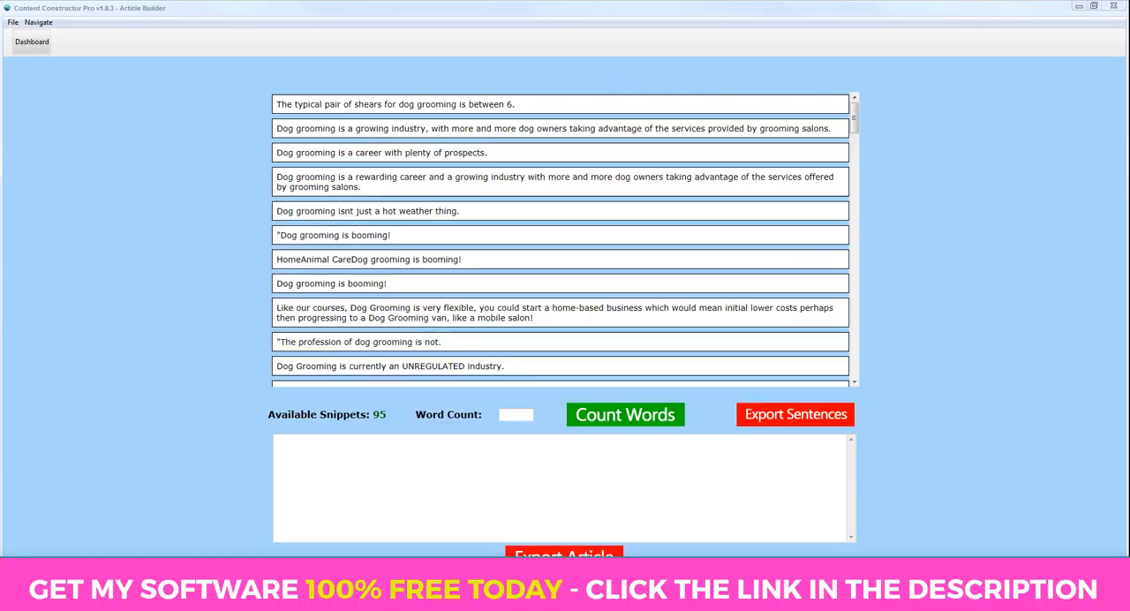
pyautogui.moveTo(971, 281)
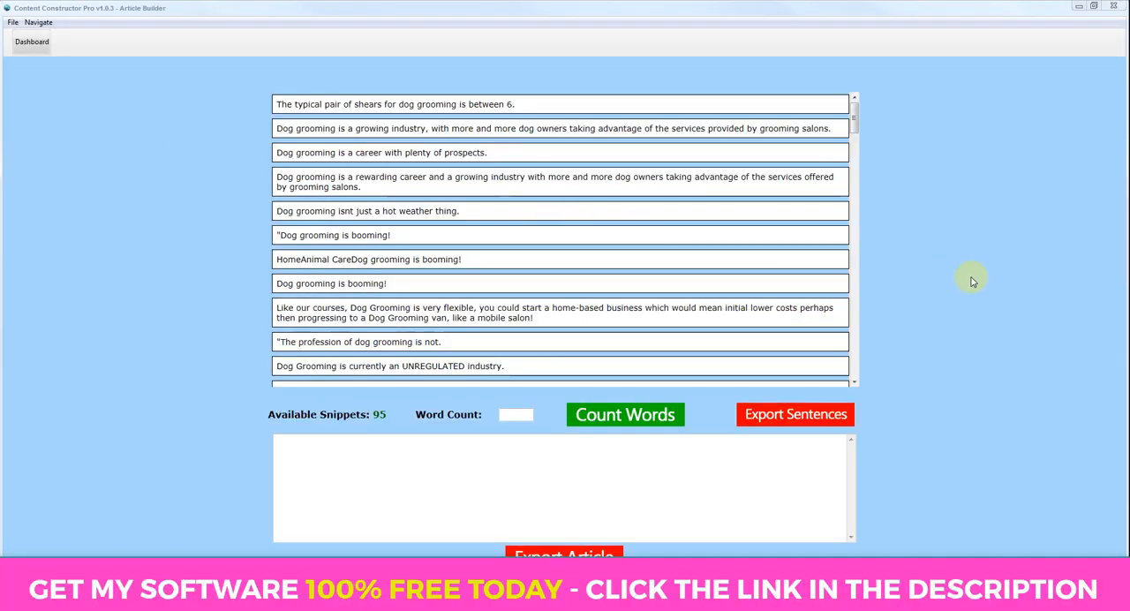
pyautogui.moveTo(930, 230)
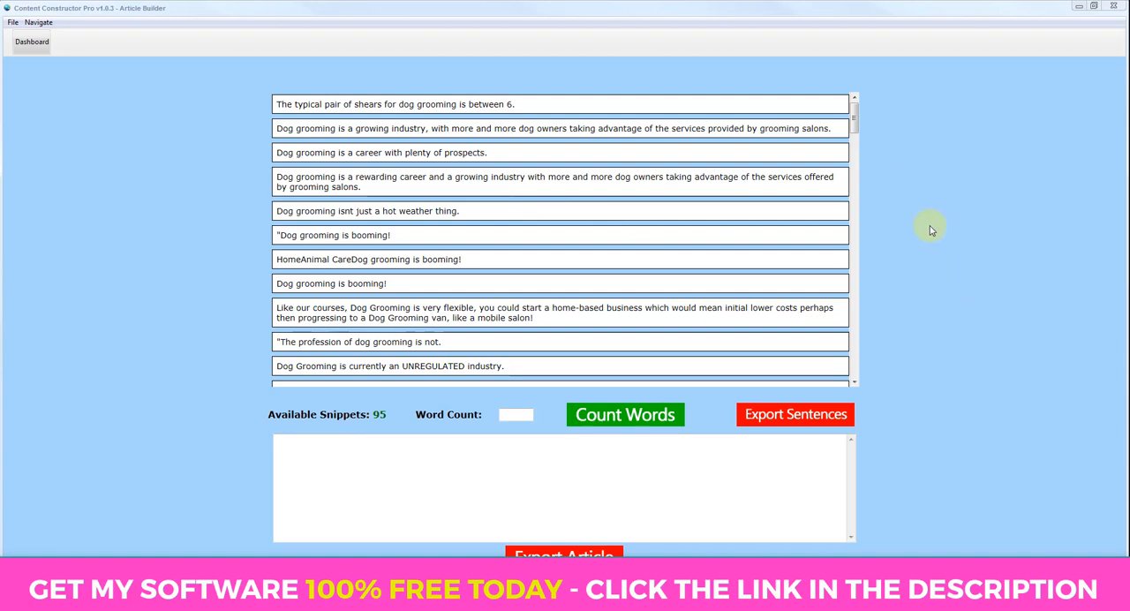
pyautogui.moveTo(369, 431)
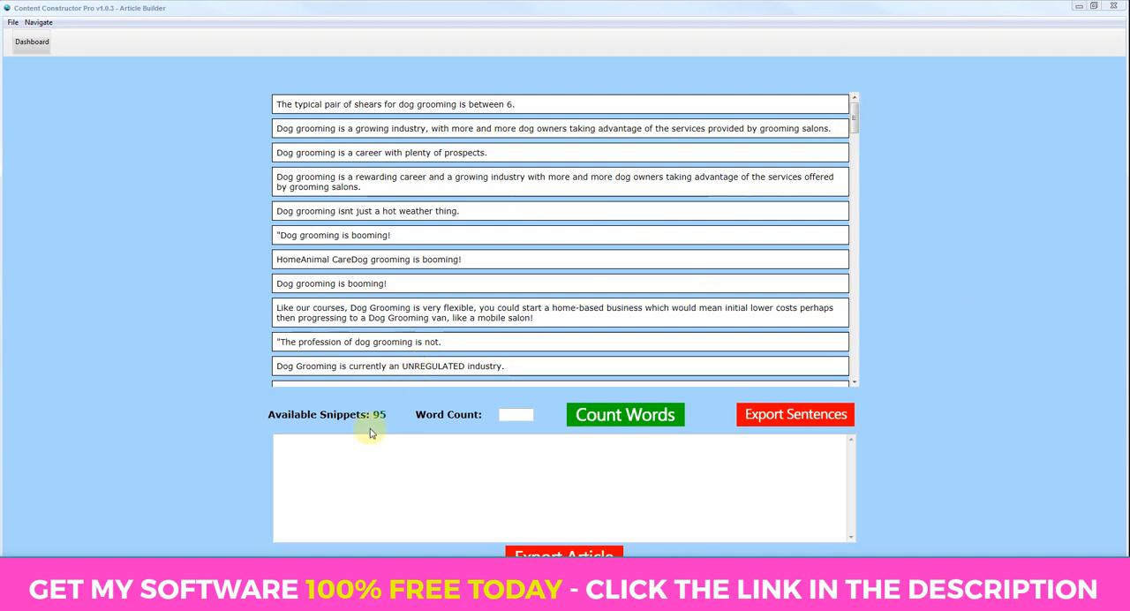
pyautogui.moveTo(852, 119)
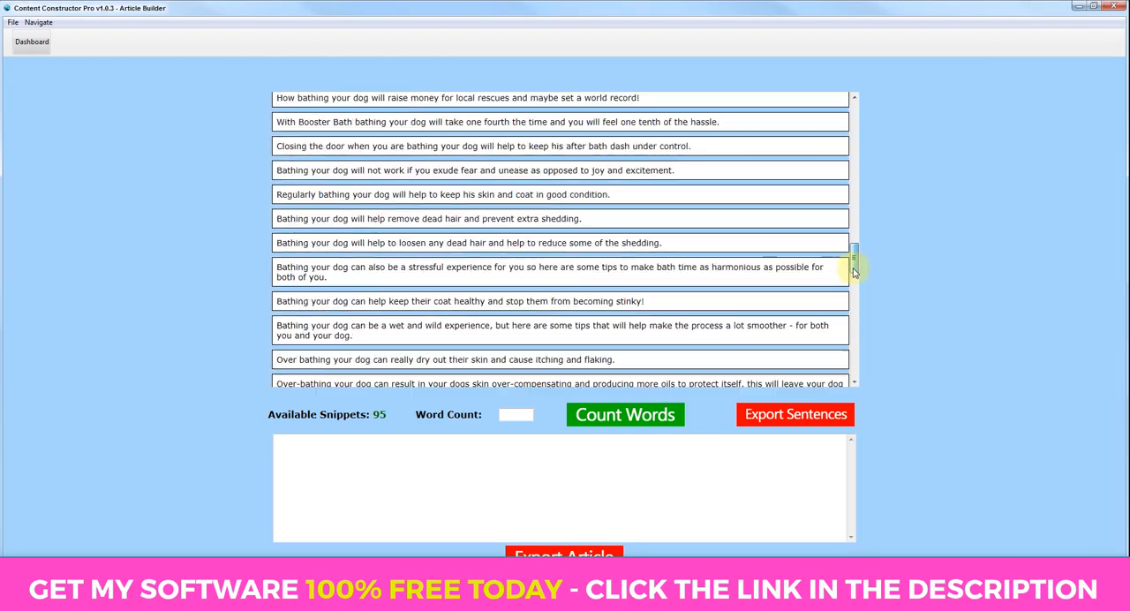
# - Scroll down through the retrieved bathing and grooming snippet list
pyautogui.scroll(-3)
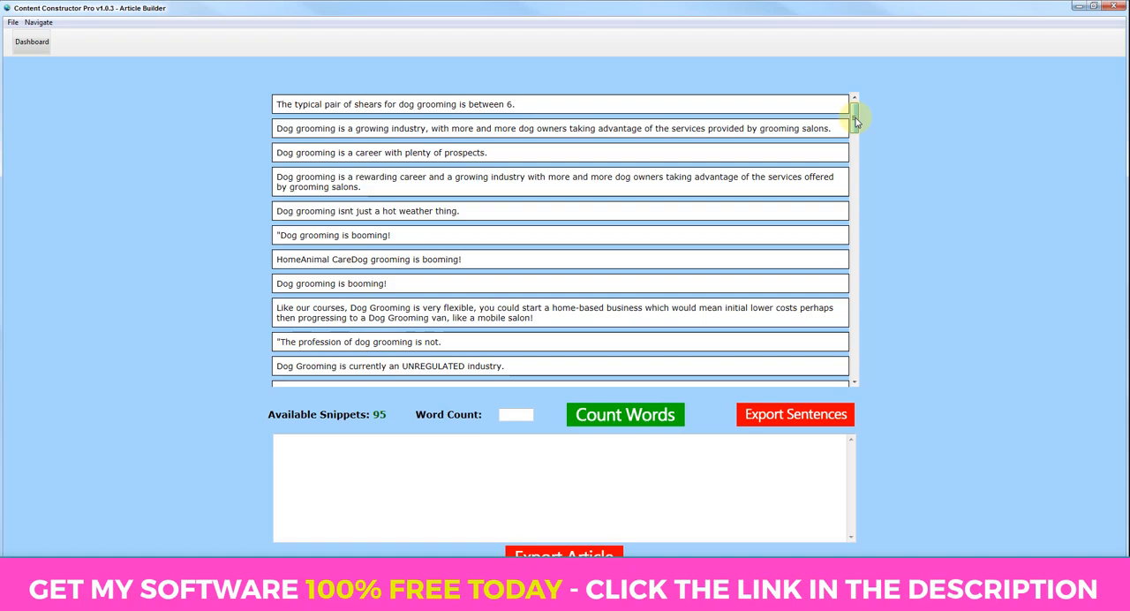
pyautogui.scroll(-3)
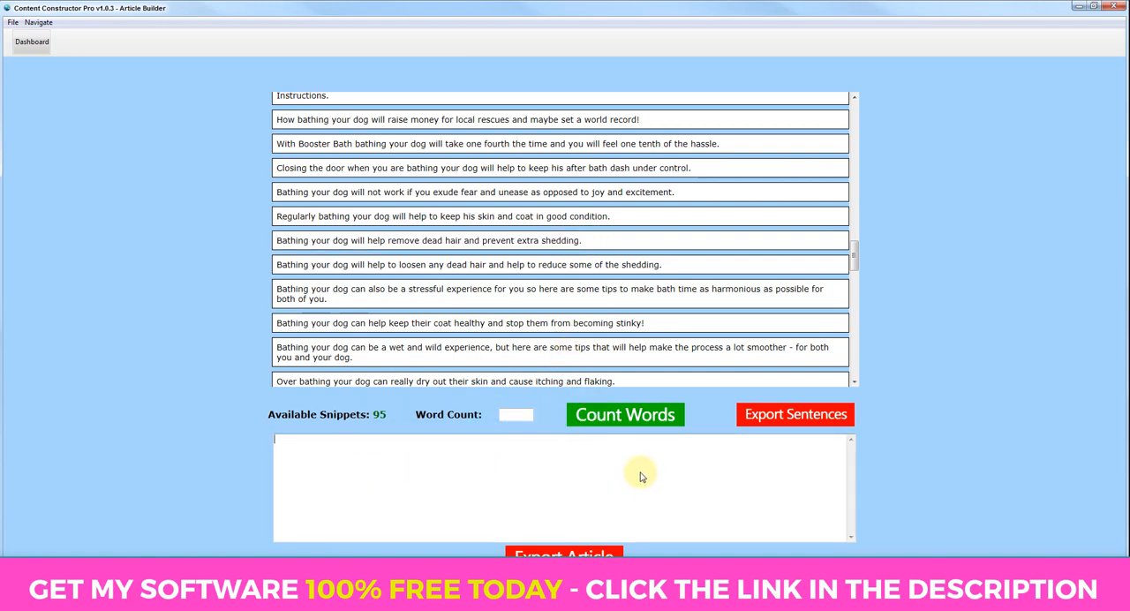
pyautogui.moveTo(498, 320)
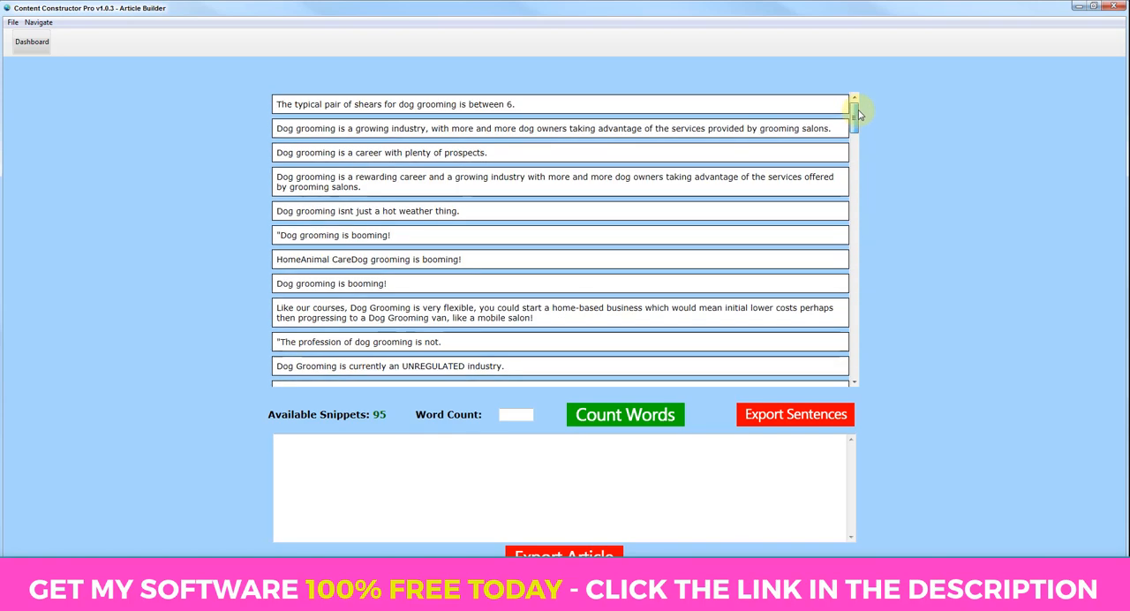
pyautogui.moveTo(951, 502)
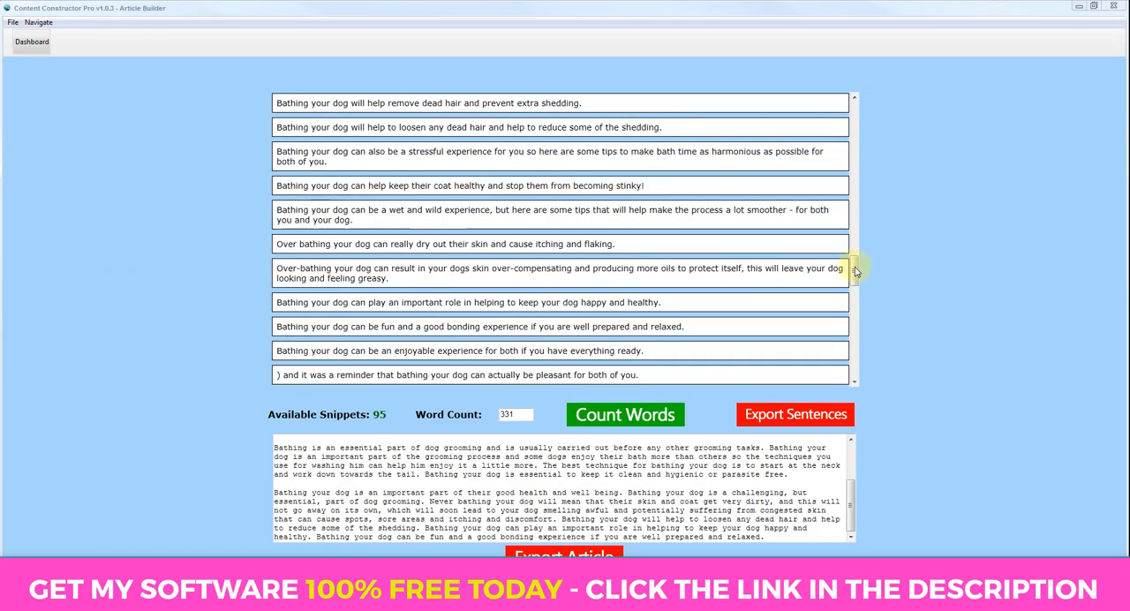
# - Browse the snippet list and pick a dog grooming career snippet for the article
pyautogui.scroll(-3)
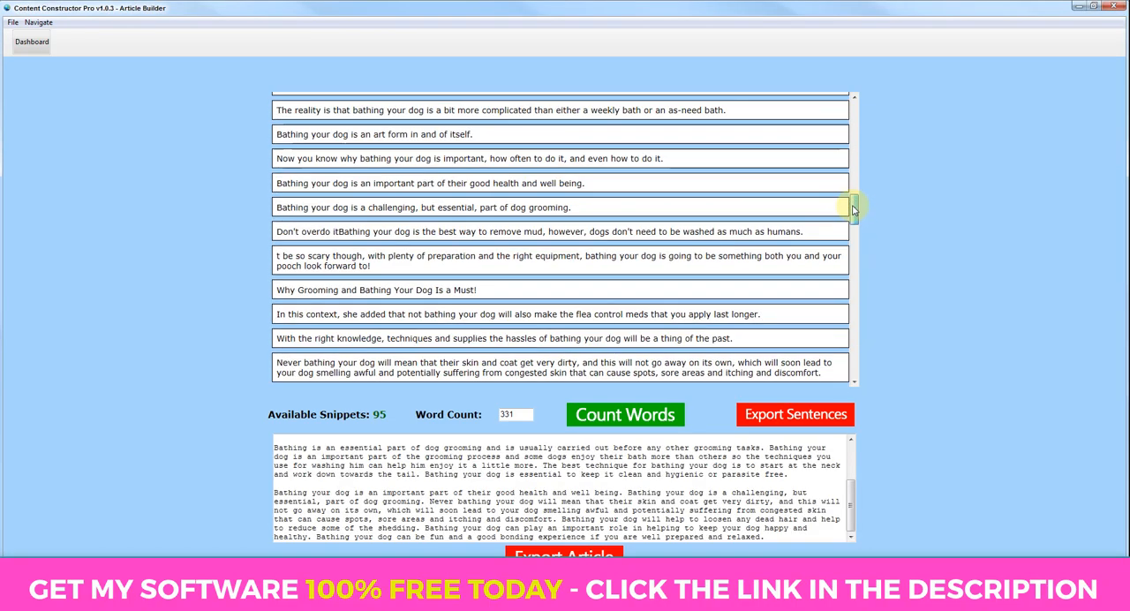
pyautogui.scroll(-3)
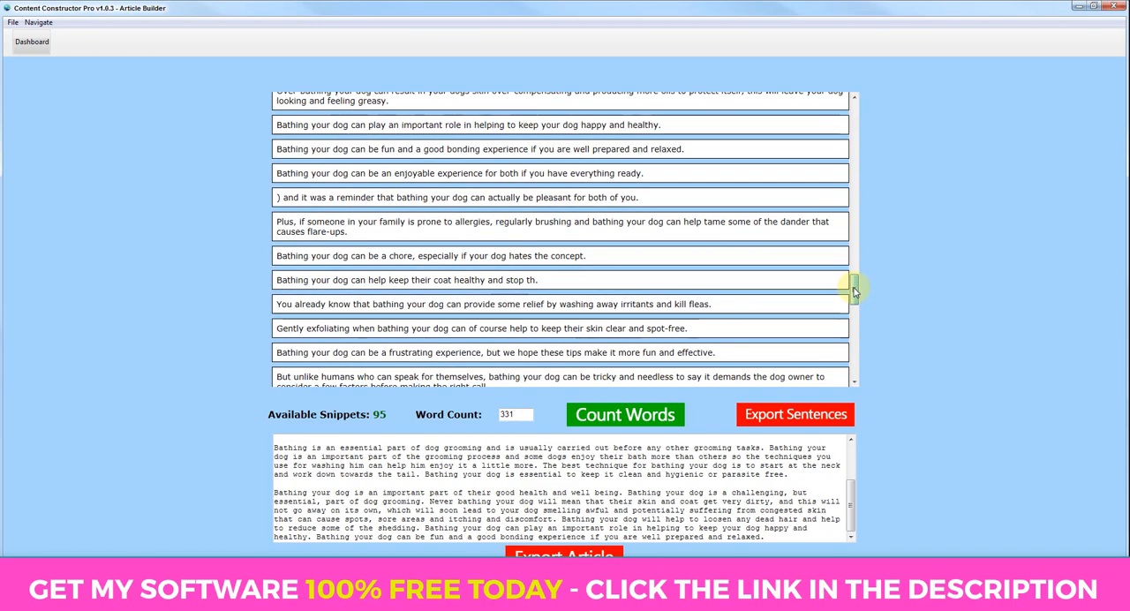
pyautogui.scroll(-3)
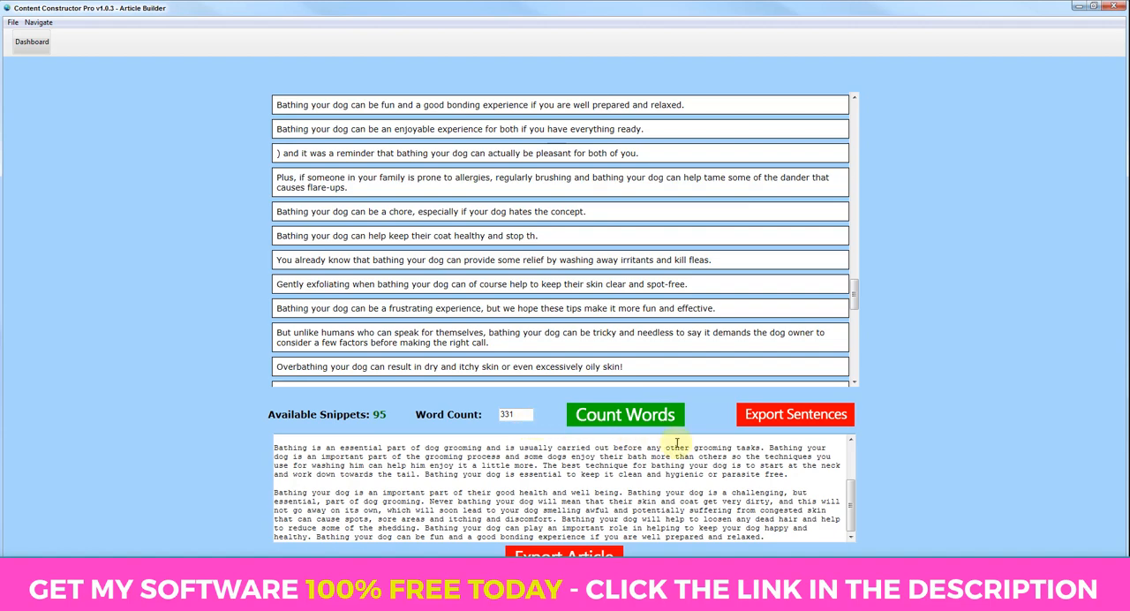
pyautogui.scroll(3)
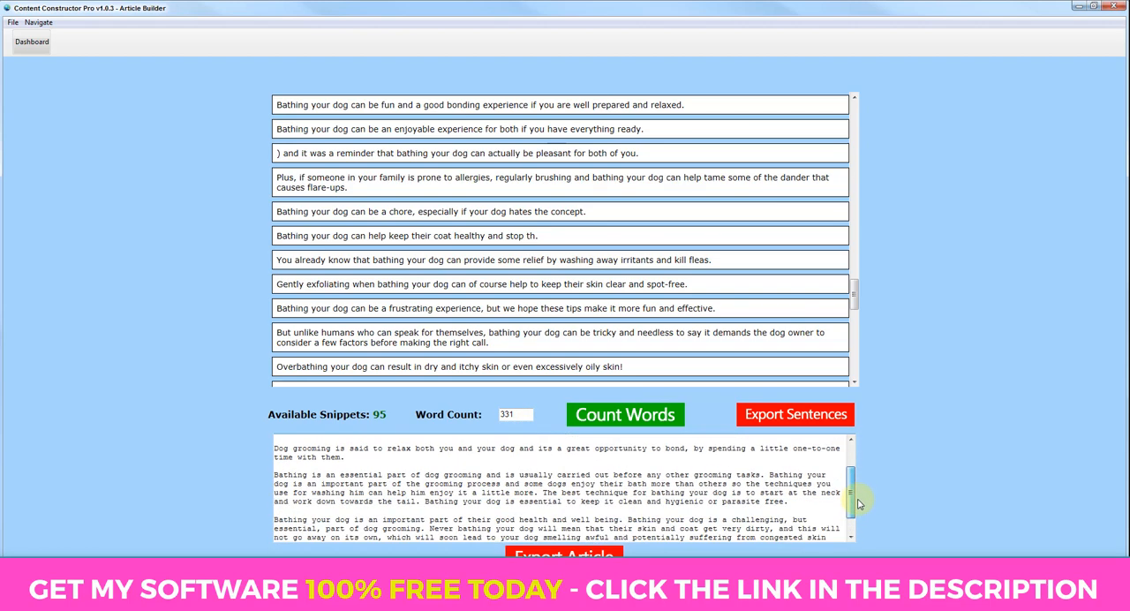
pyautogui.scroll(3)
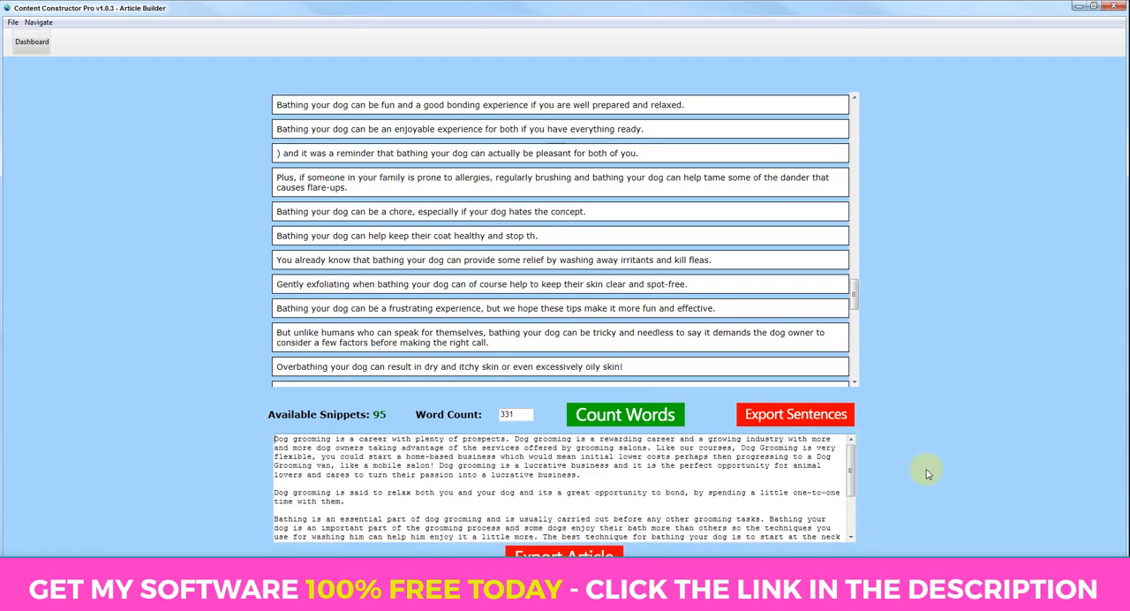
pyautogui.moveTo(932, 479)
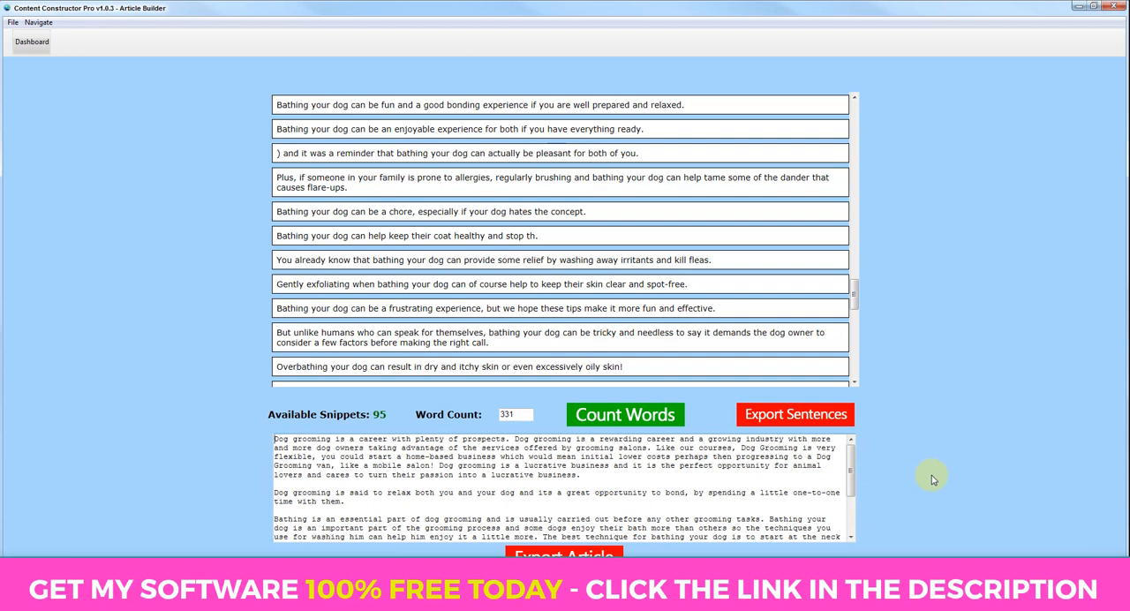
pyautogui.doubleClick(282, 438)
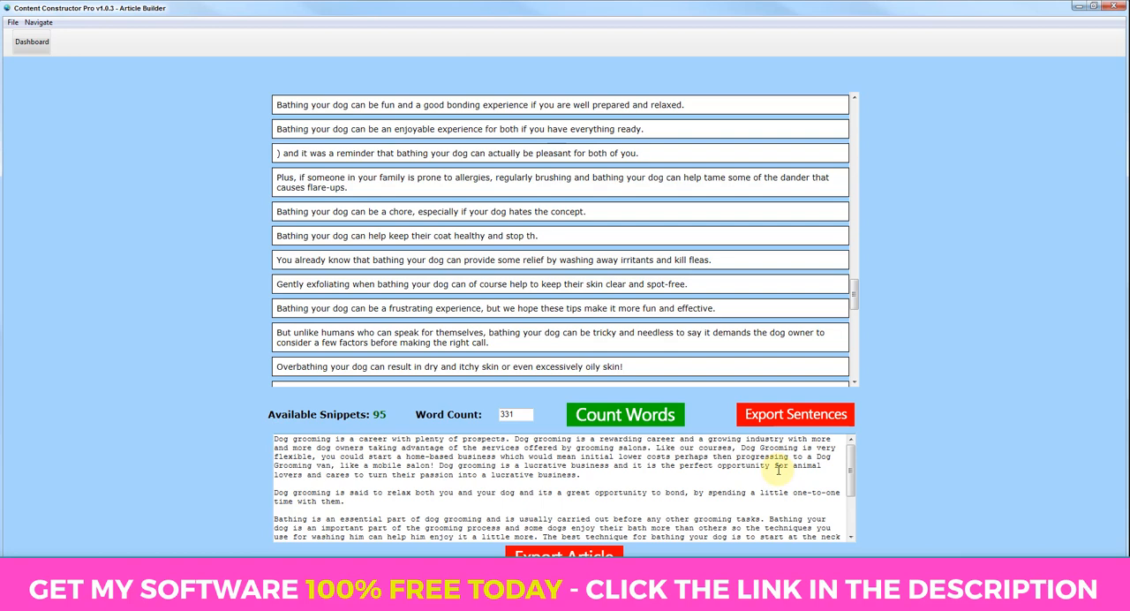
pyautogui.moveTo(812, 480)
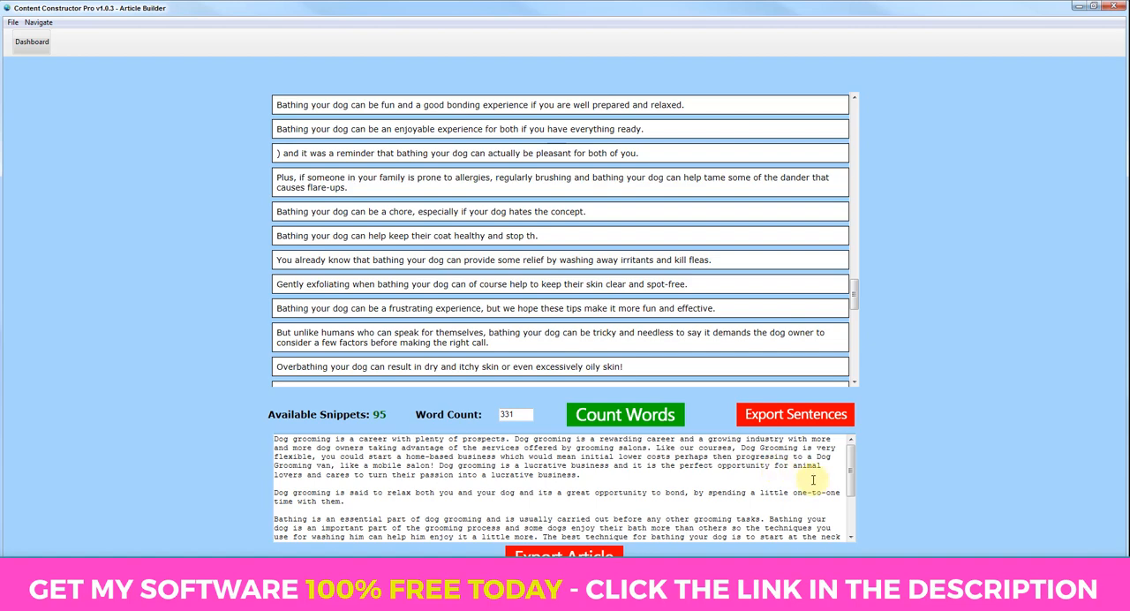
pyautogui.scroll(-3)
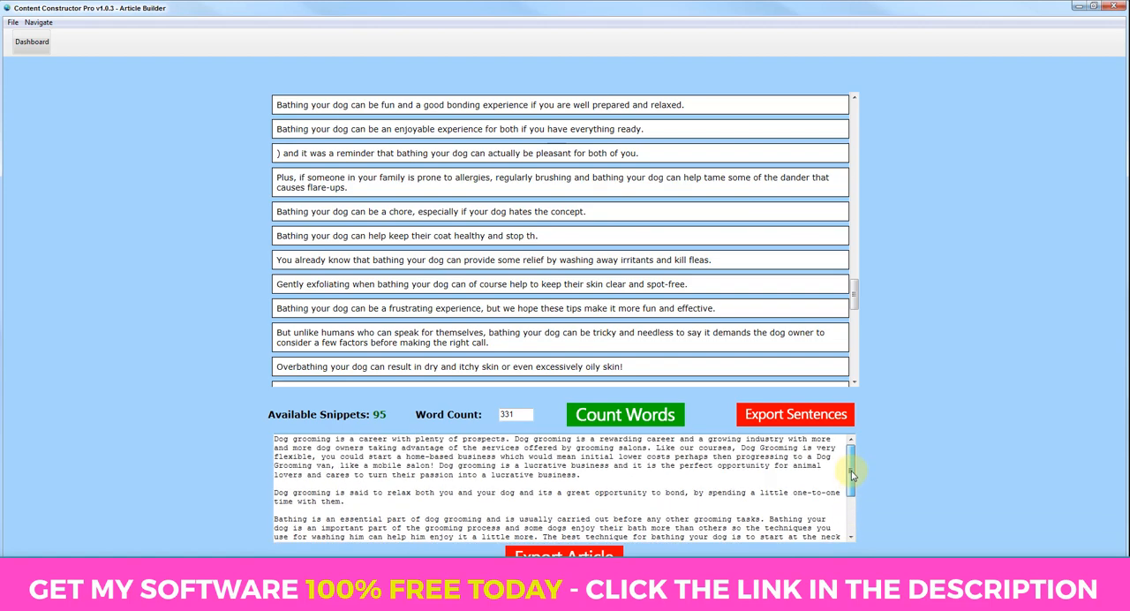
pyautogui.scroll(-3)
pyautogui.write('In this article we are going to take a look at the importance of bathing and grooming your dog.')
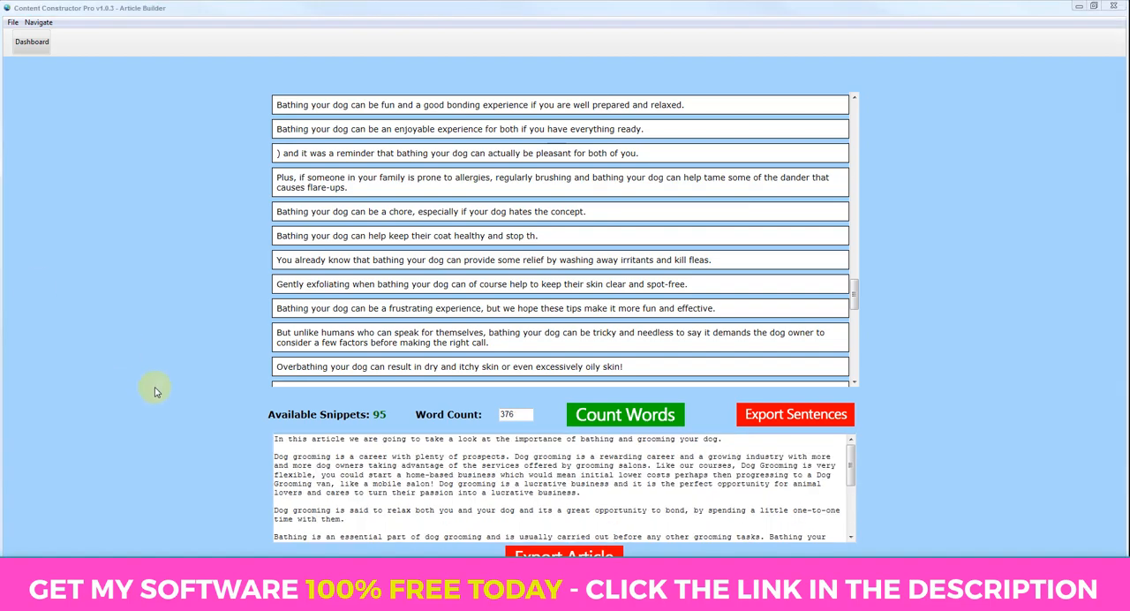
pyautogui.moveTo(724, 439)
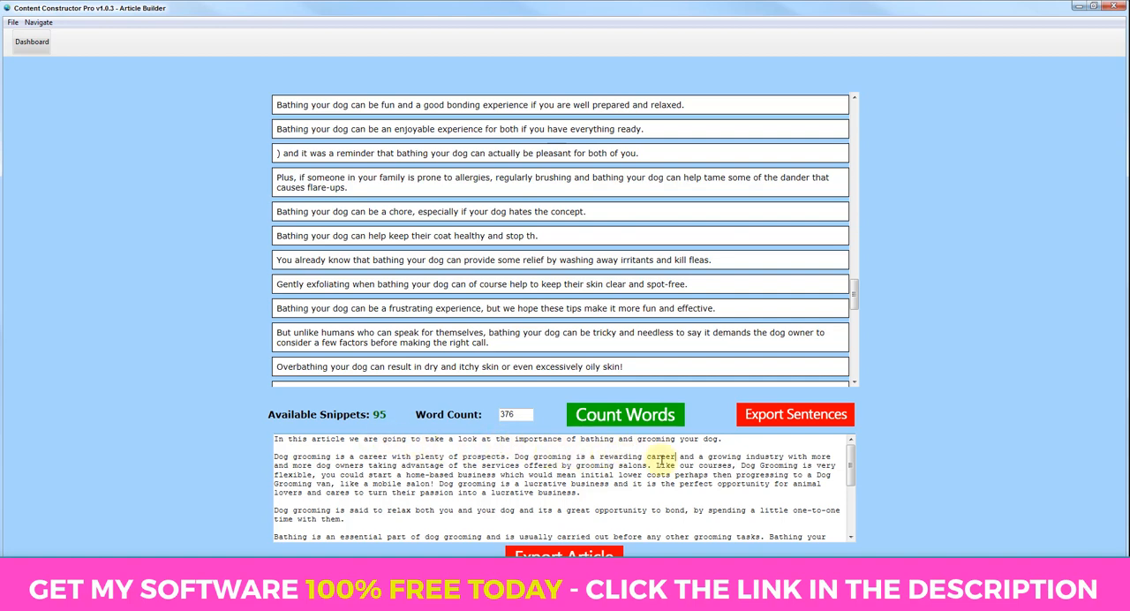
# - Scroll down to the end of the article text box
pyautogui.scroll(-3)
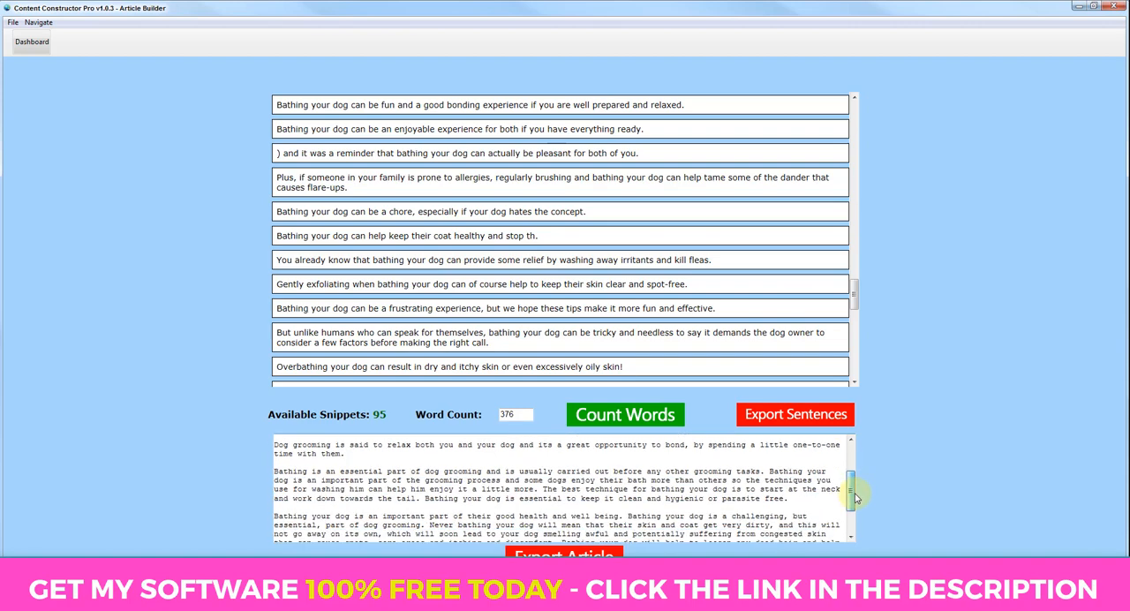
pyautogui.scroll(-3)
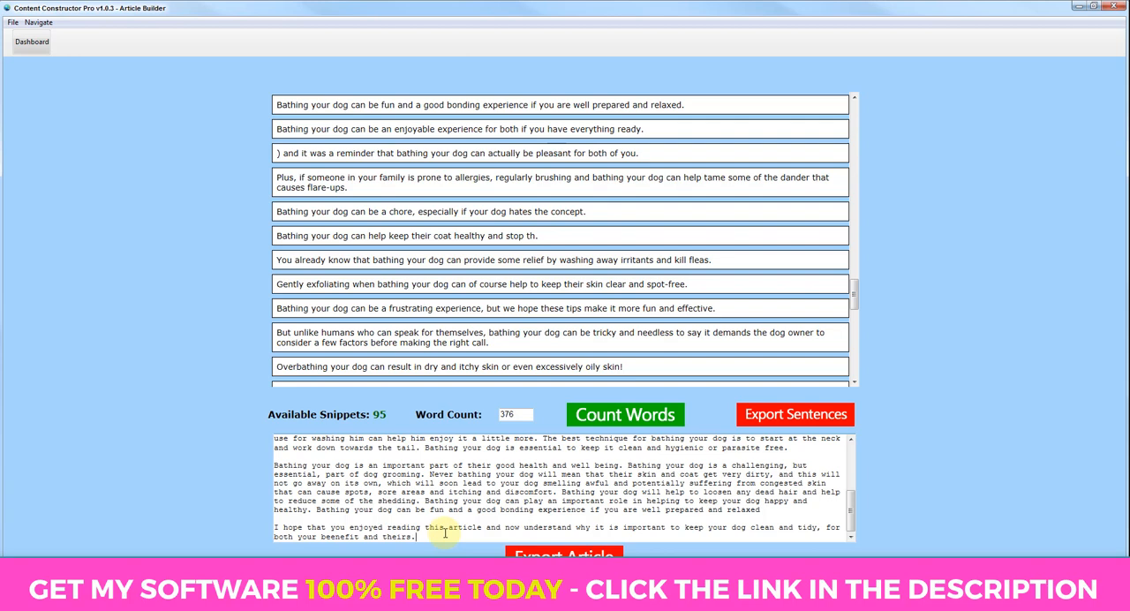
pyautogui.moveTo(719, 528)
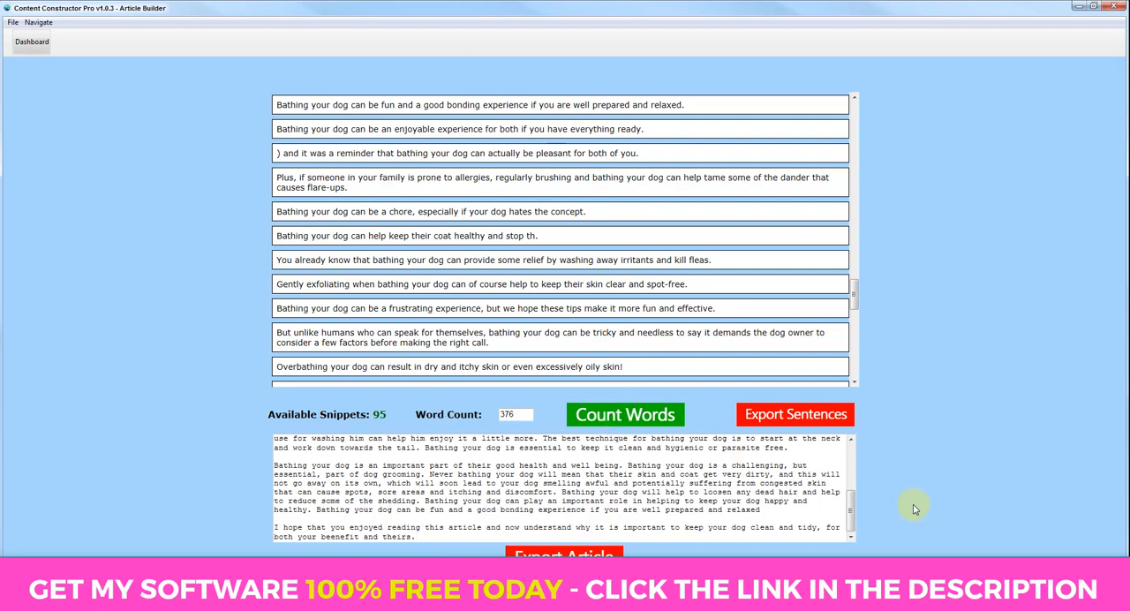
pyautogui.moveTo(915, 498)
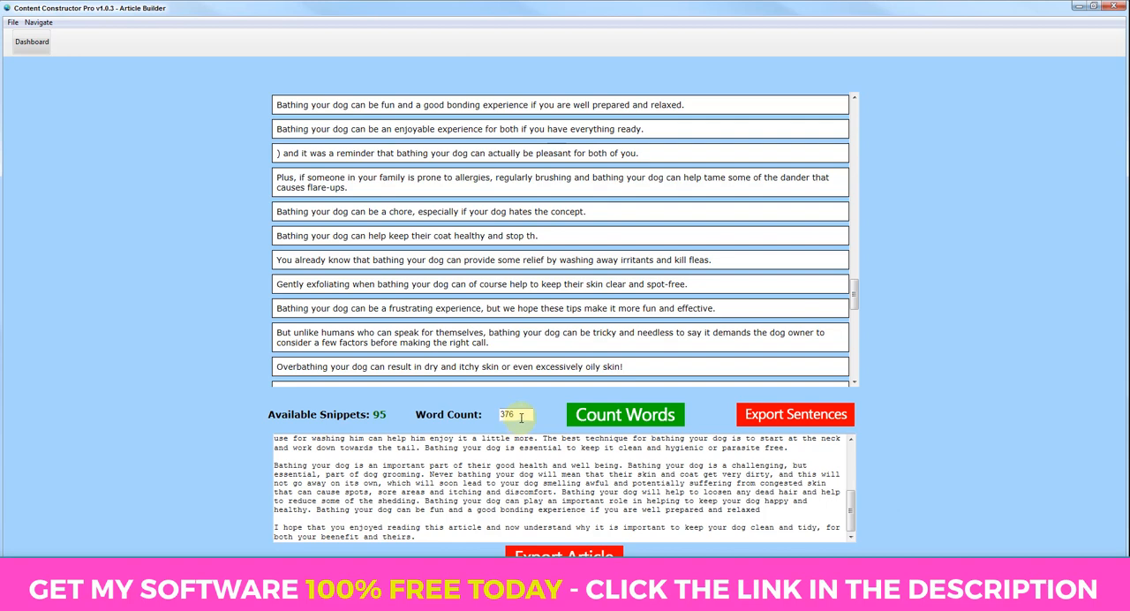
pyautogui.moveTo(954, 518)
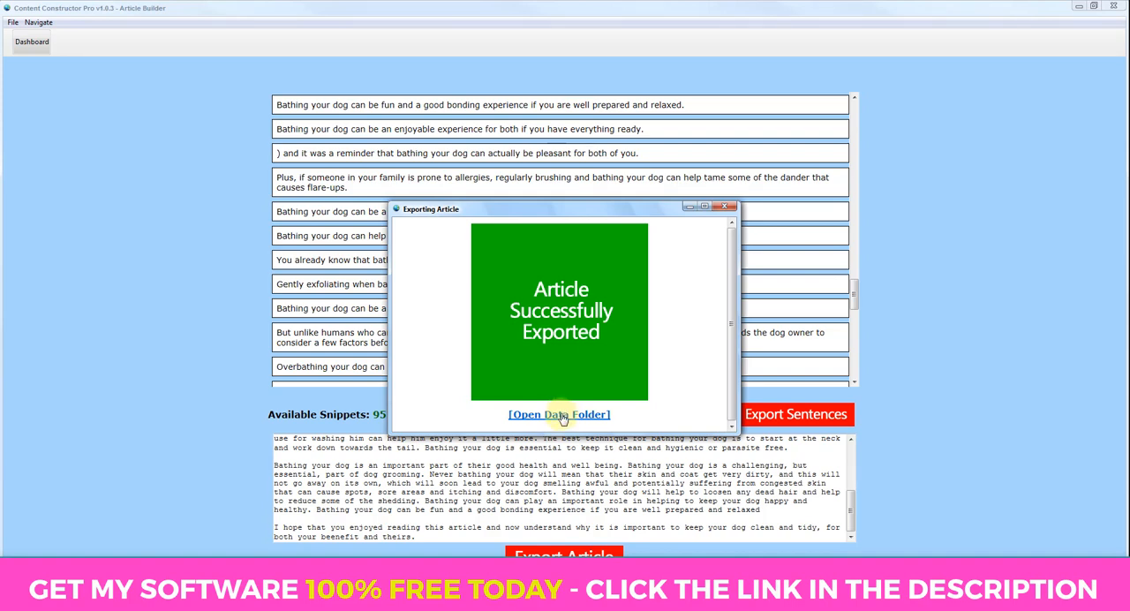
# - Open the newest exported dog grooming article from the exports folder
pyautogui.click(559, 414)
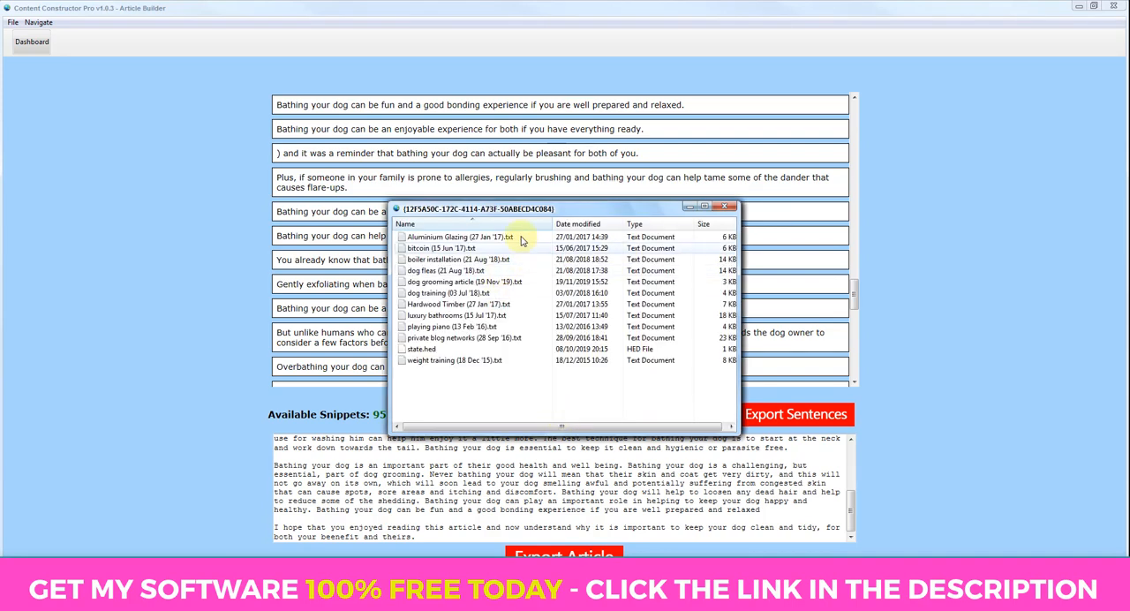
pyautogui.click(406, 224)
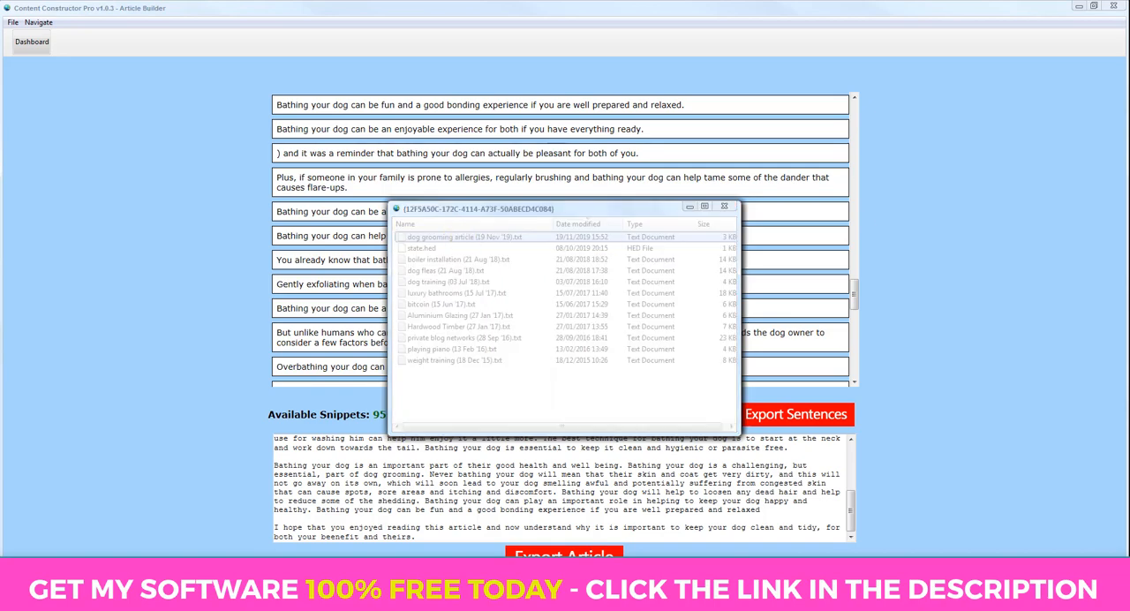
pyautogui.doubleClick(463, 237)
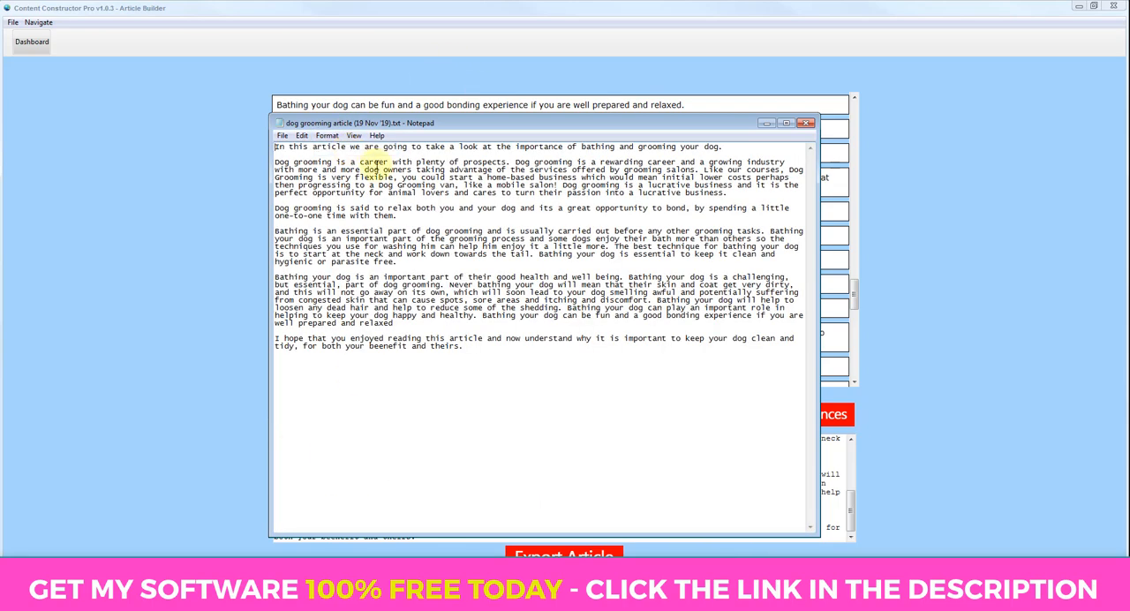
# - Select all the article text to review it, then close the file
pyautogui.press('ctrl+a')
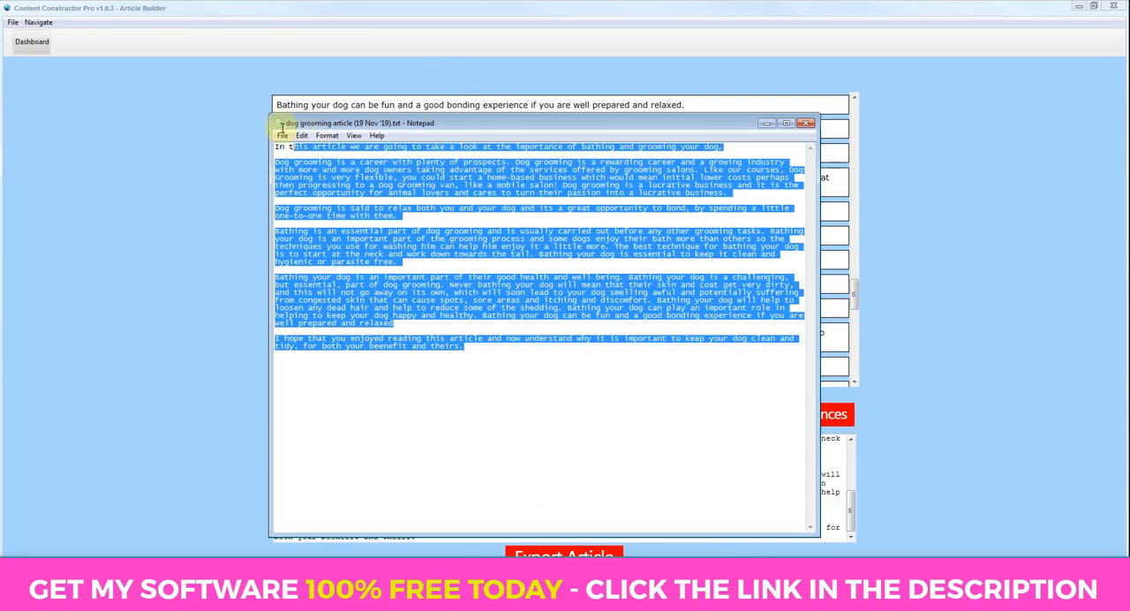
pyautogui.click(668, 334)
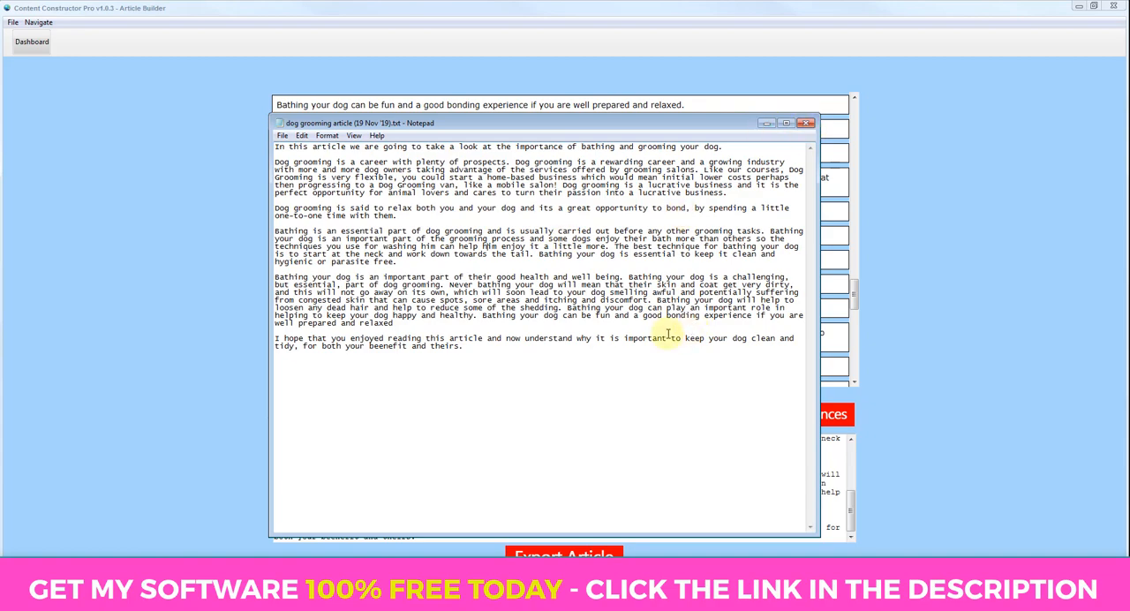
pyautogui.press('ctrl+a')
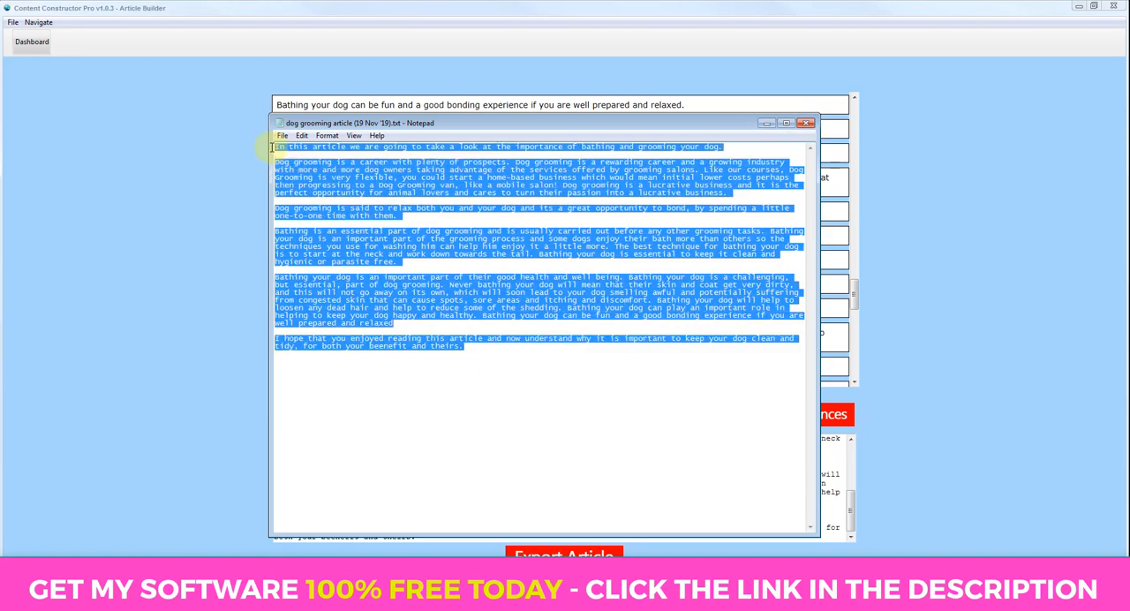
pyautogui.click(570, 315)
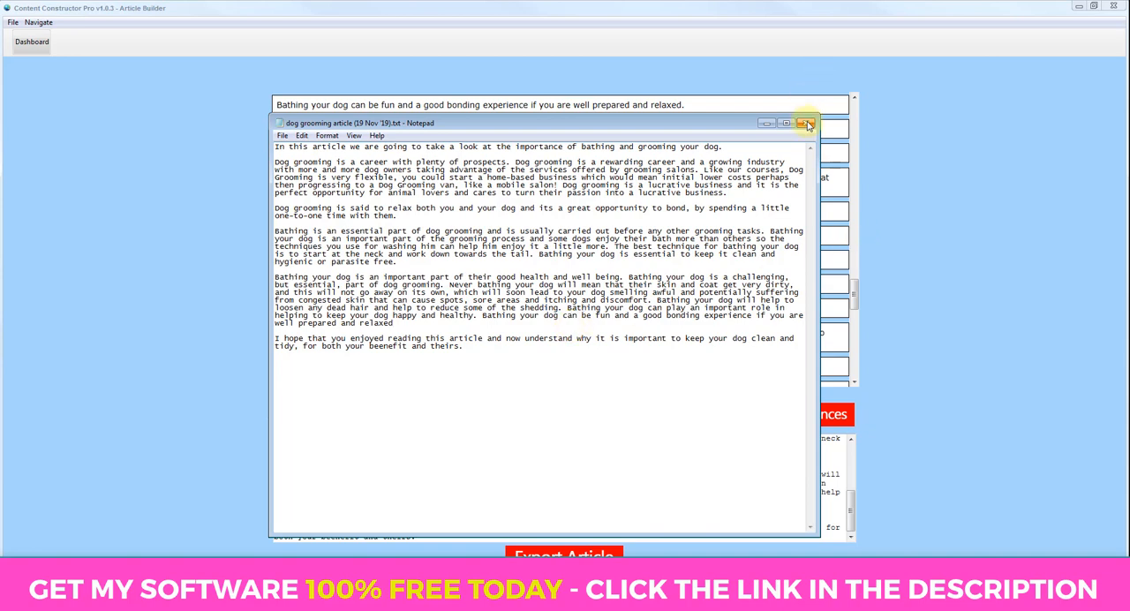
pyautogui.click(804, 122)
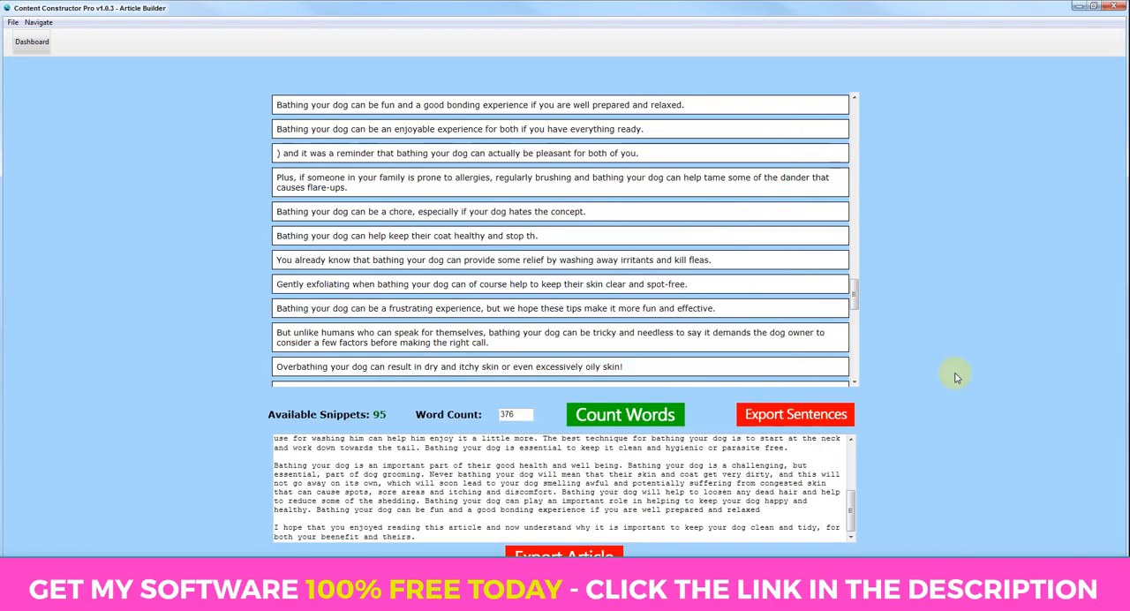
pyautogui.moveTo(993, 427)
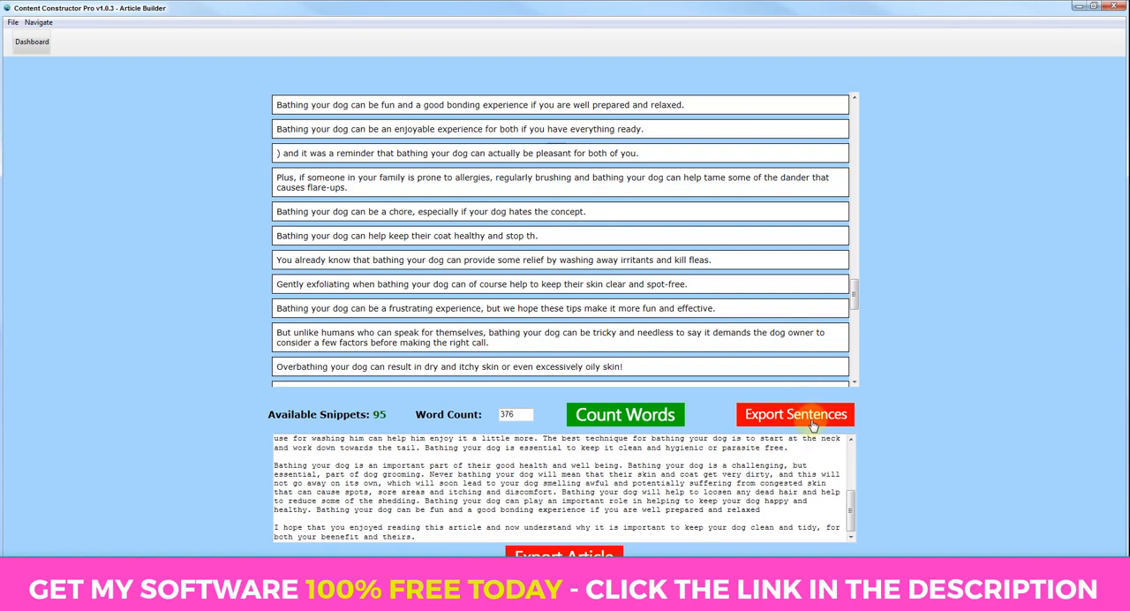
# - Export the sentences and dismiss the 'Sentences Successfully Exported' message
pyautogui.click(795, 414)
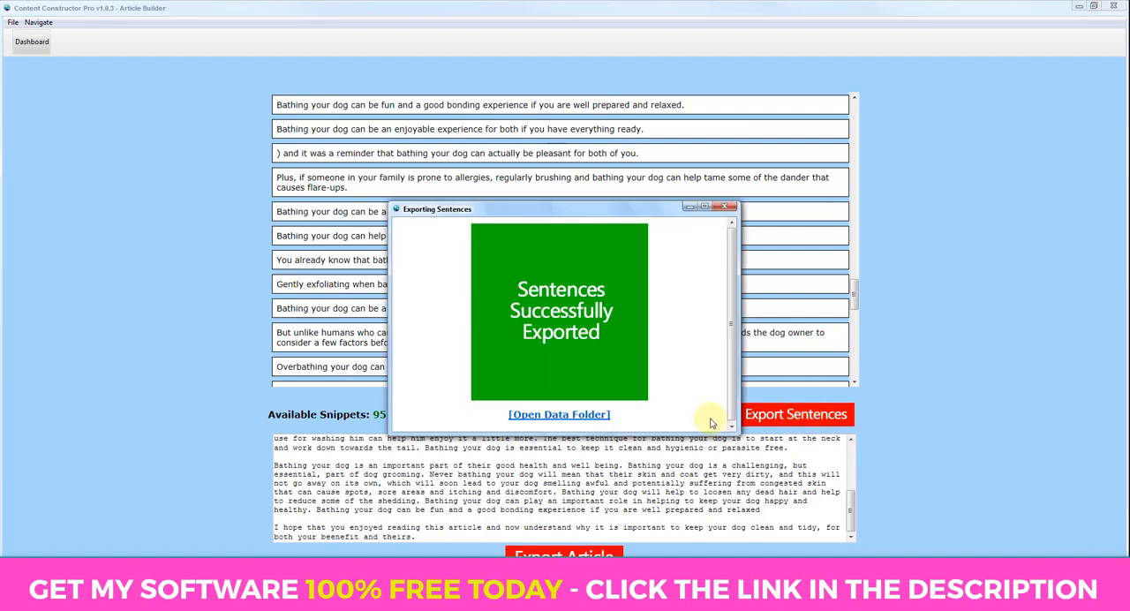
pyautogui.click(559, 414)
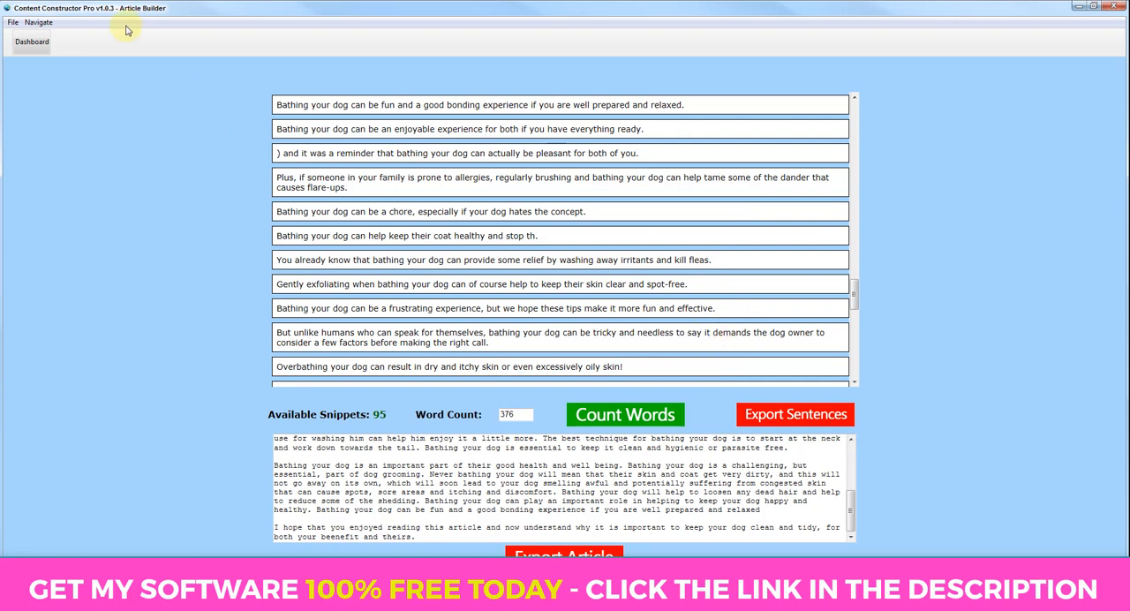
# - Return to the Home dashboard via the Navigate menu
pyautogui.click(13, 22)
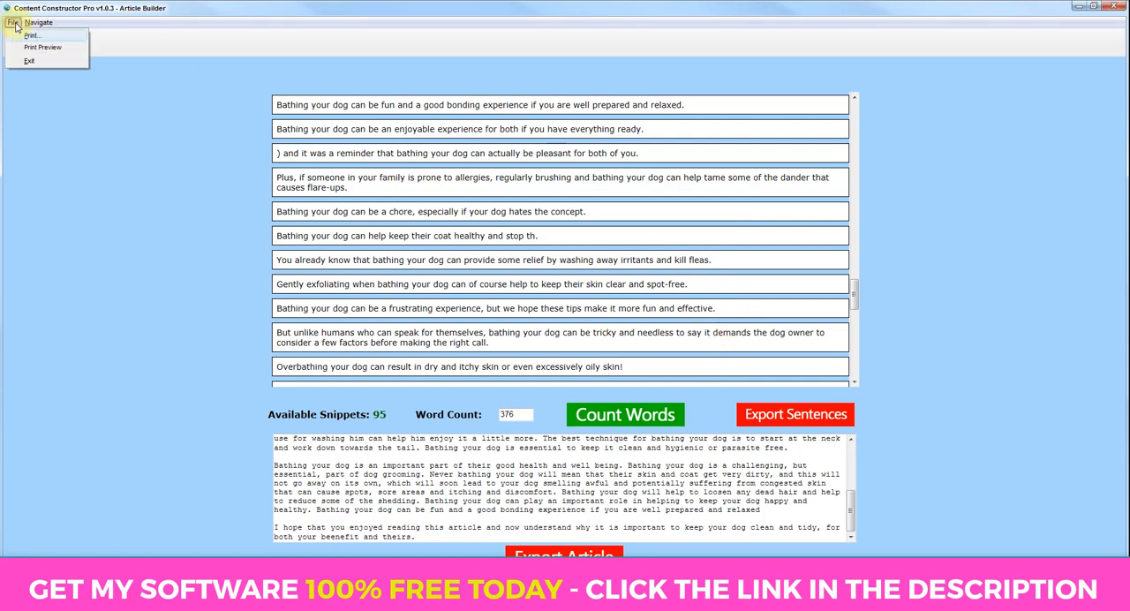
pyautogui.click(38, 22)
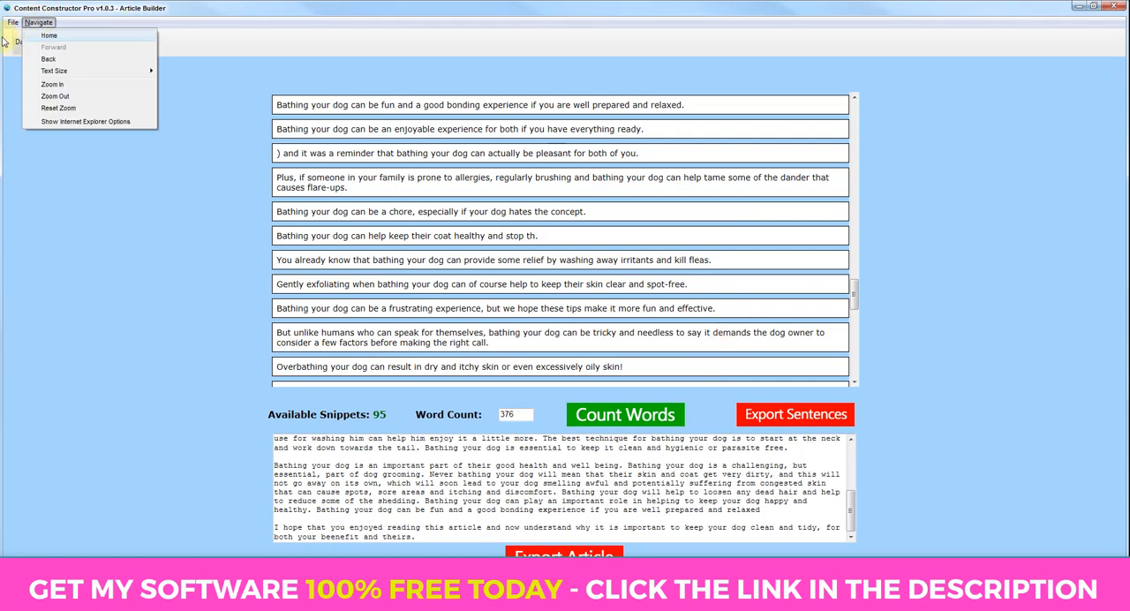
pyautogui.click(49, 35)
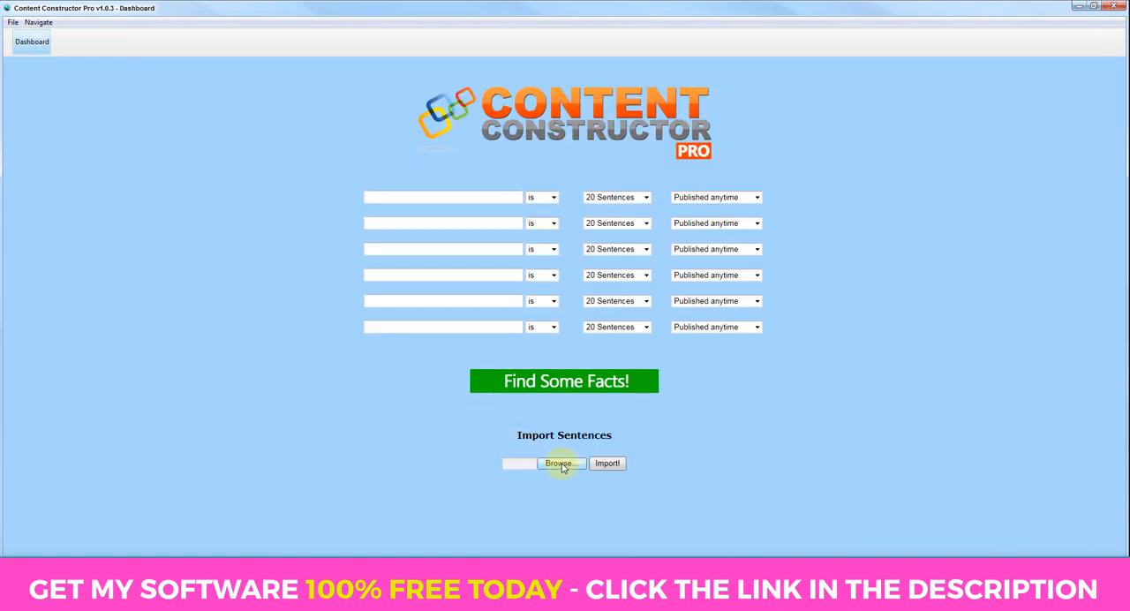
pyautogui.moveTo(608, 462)
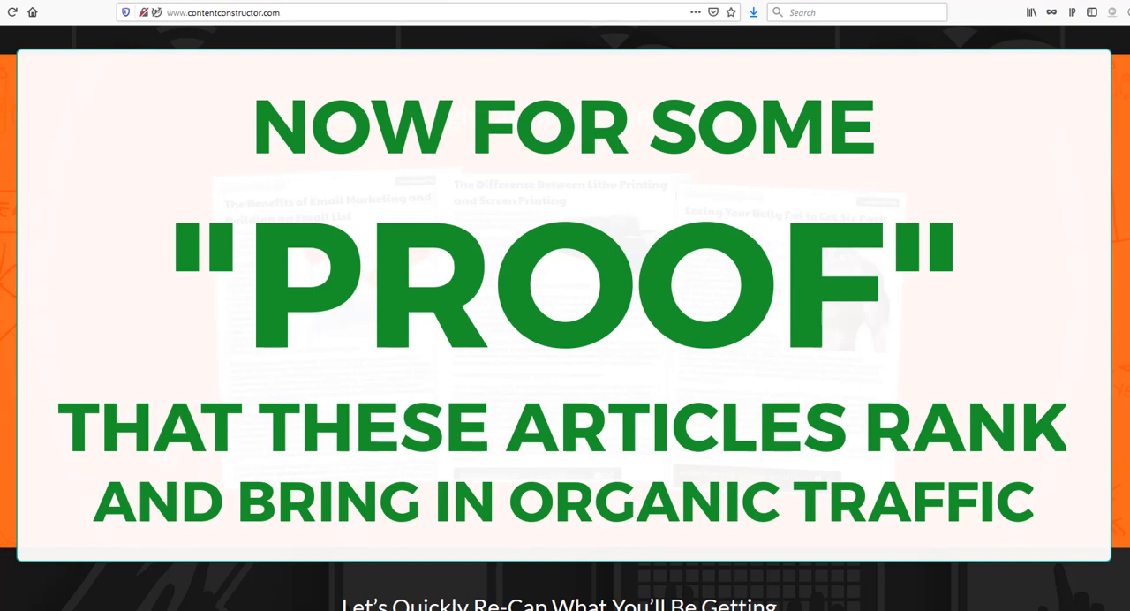
pyautogui.scroll(-3)
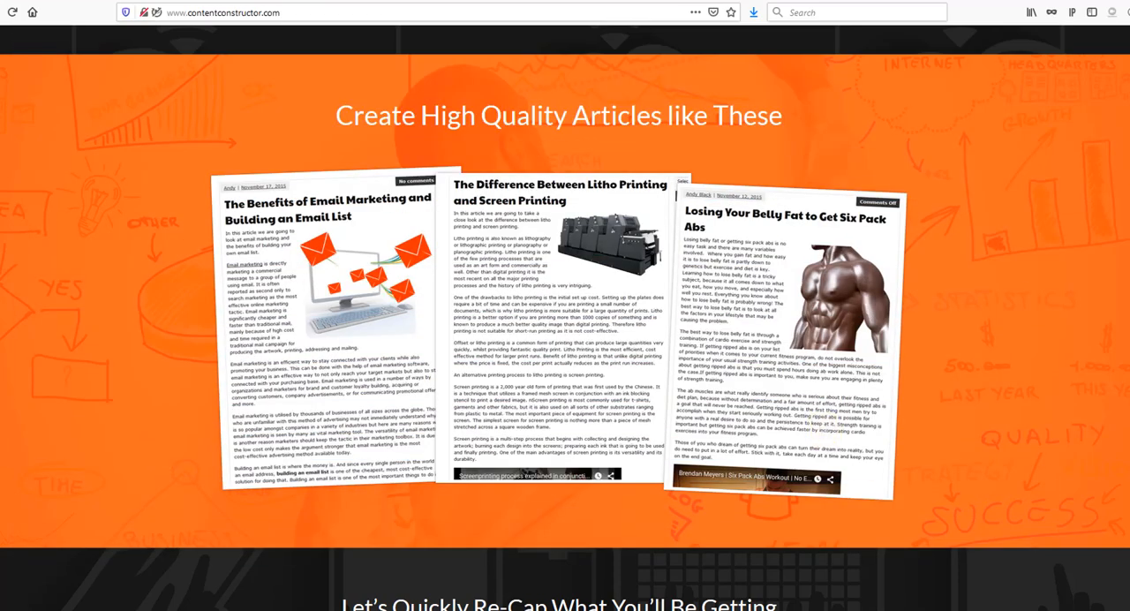
pyautogui.scroll(3)
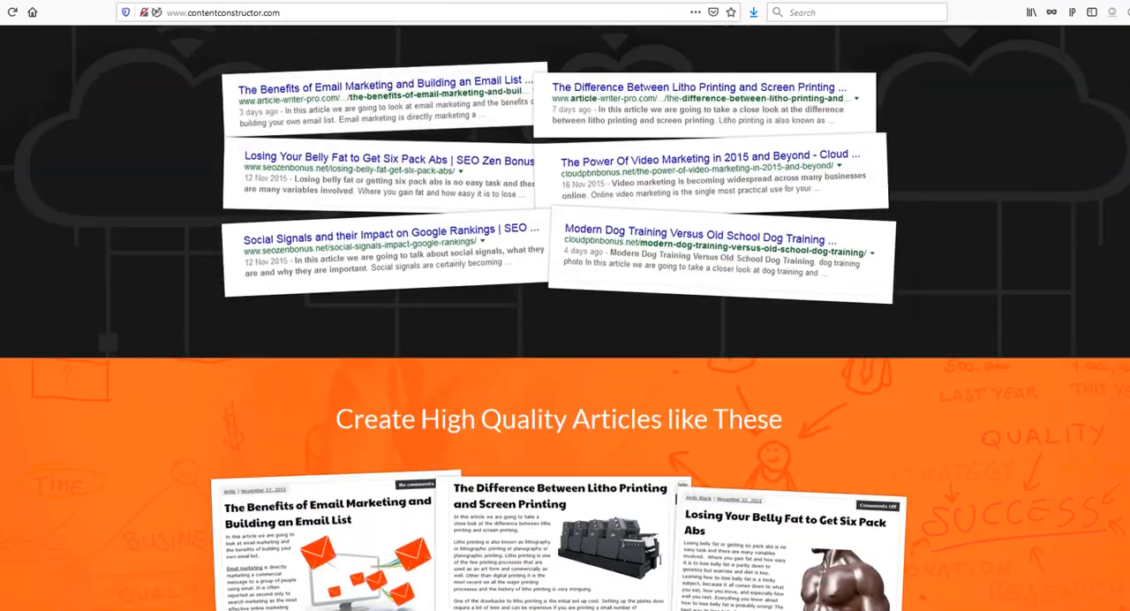
pyautogui.scroll(-3)
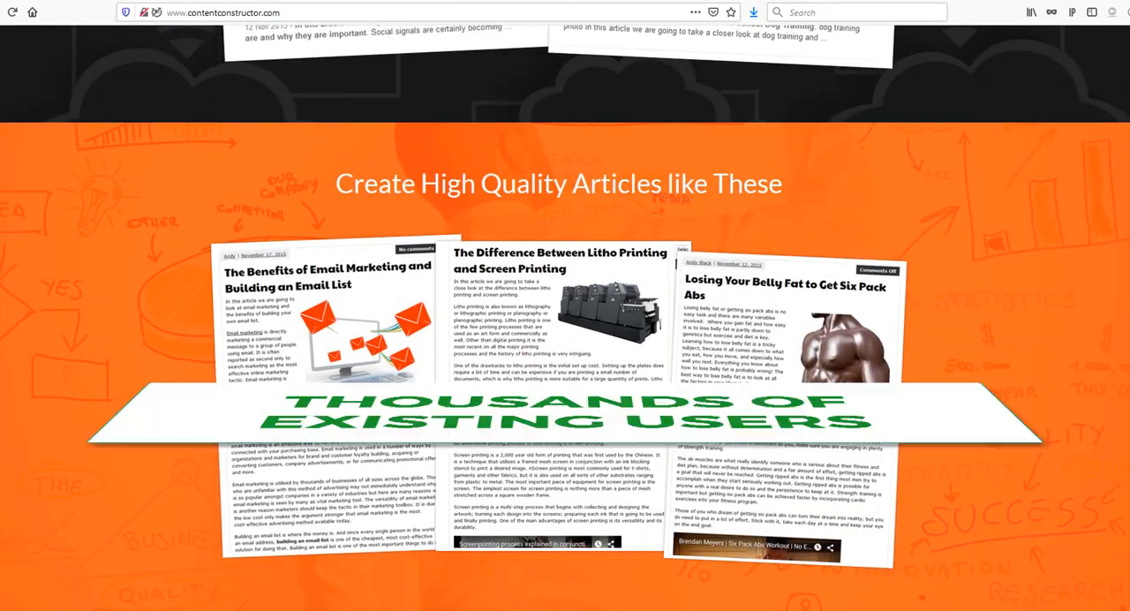
pyautogui.scroll(-3)
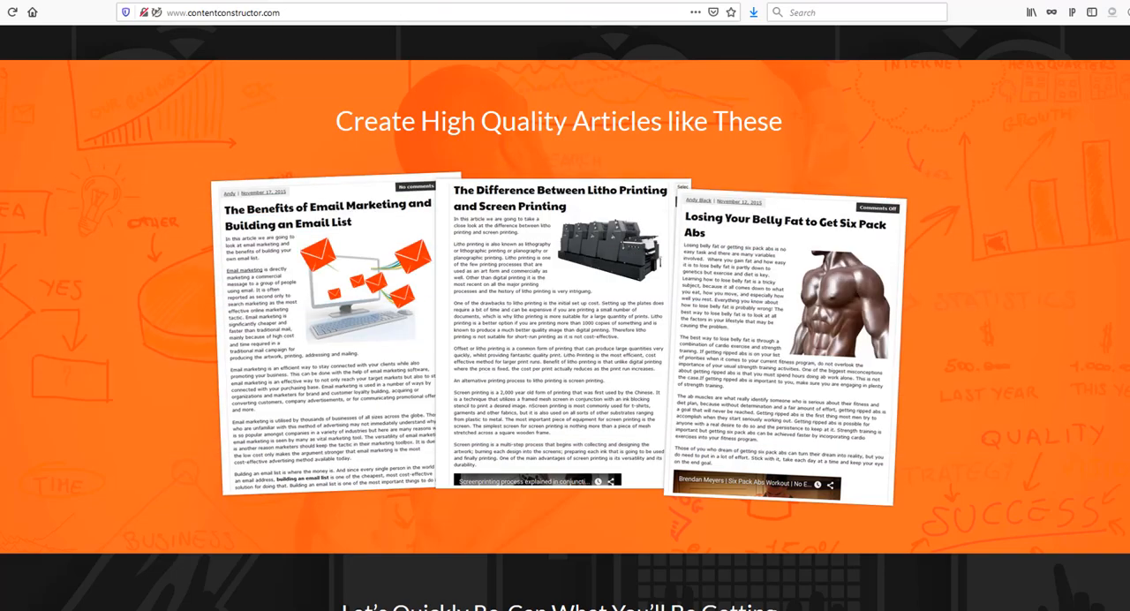
pyautogui.scroll(-3)
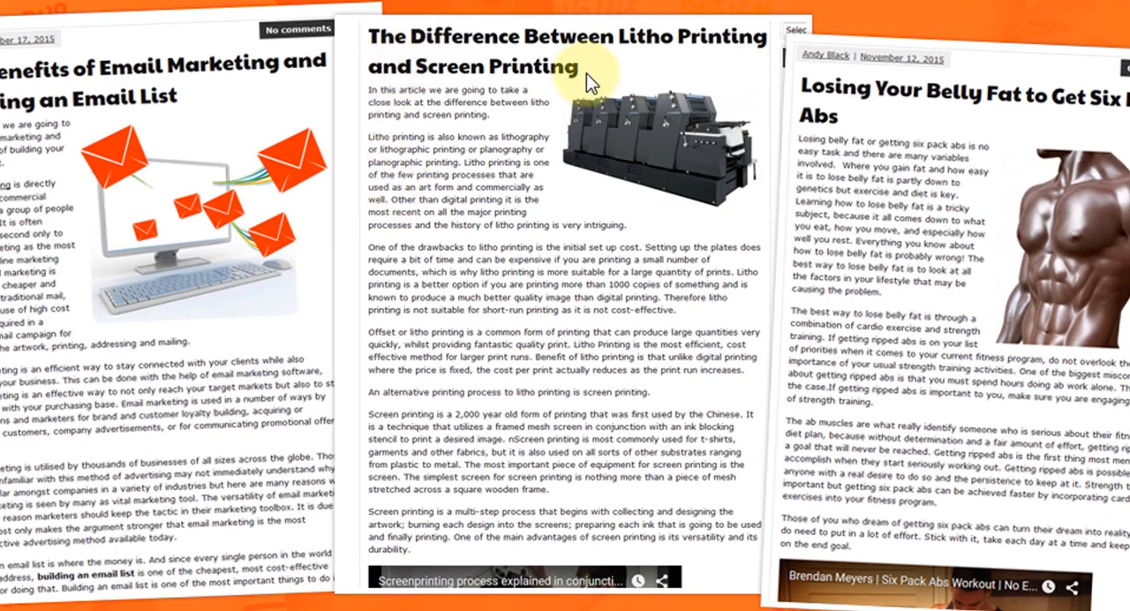
pyautogui.moveTo(724, 57)
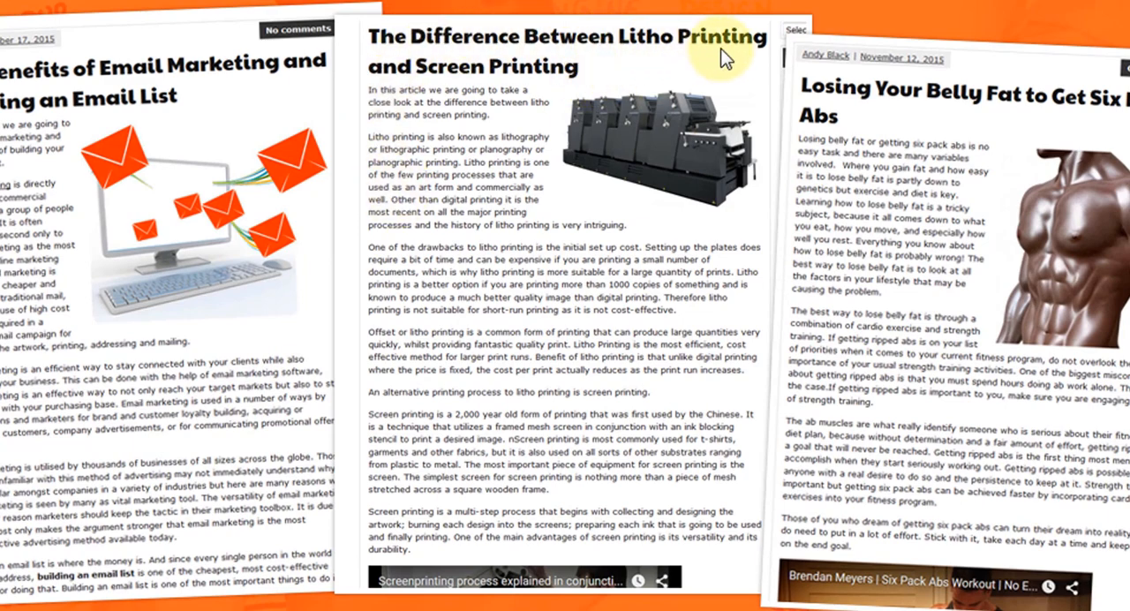
pyautogui.moveTo(565, 106)
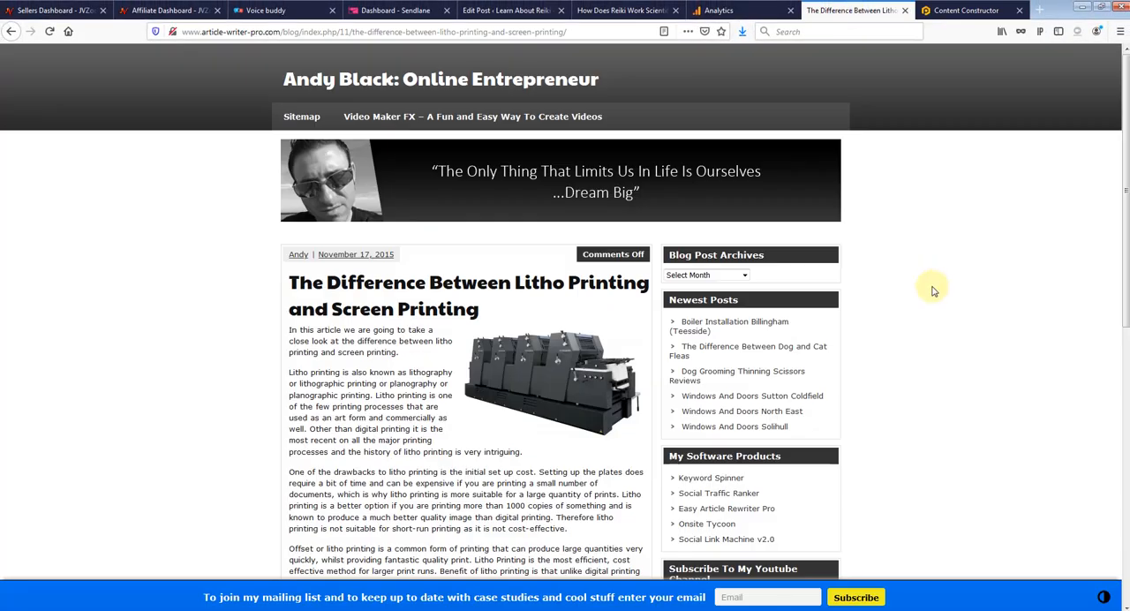
# - Skim the litho vs screen printing post and highlight its opening paragraph
pyautogui.scroll(-3)
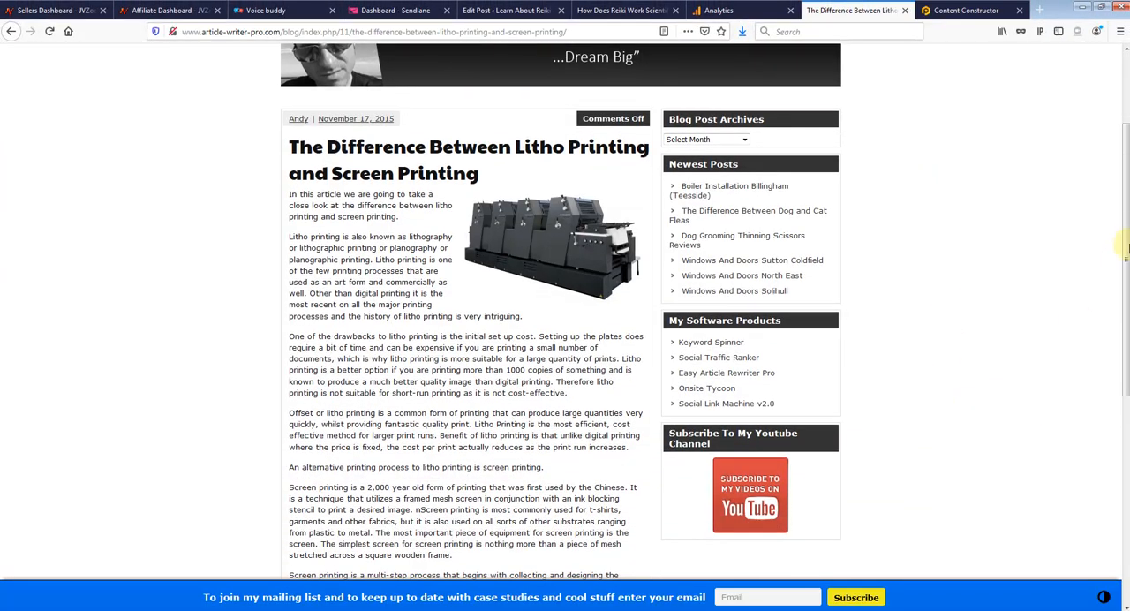
pyautogui.scroll(-3)
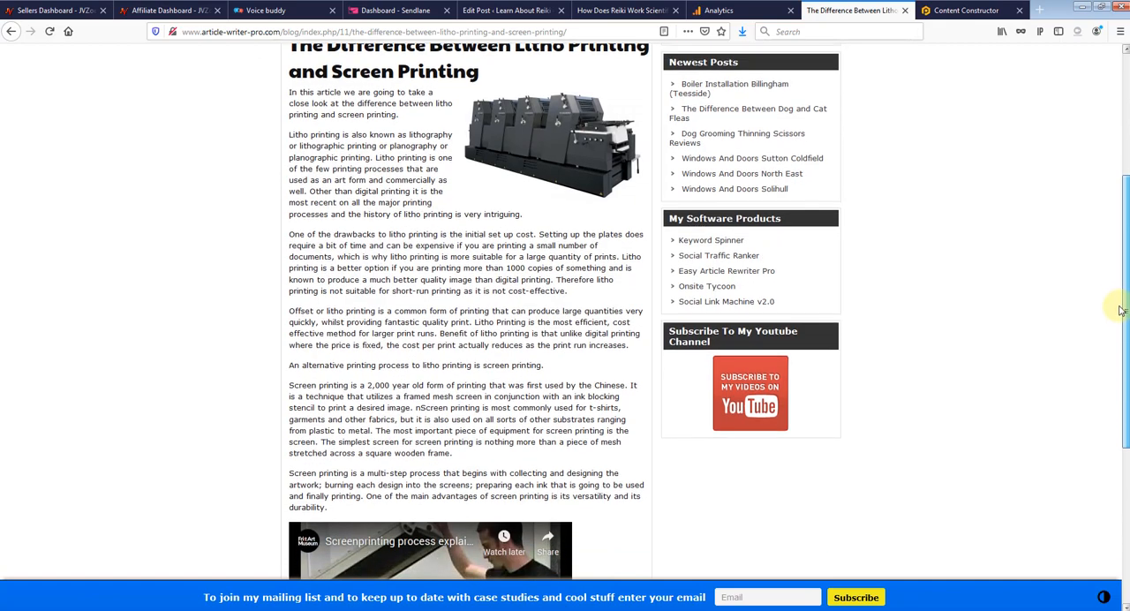
pyautogui.scroll(3)
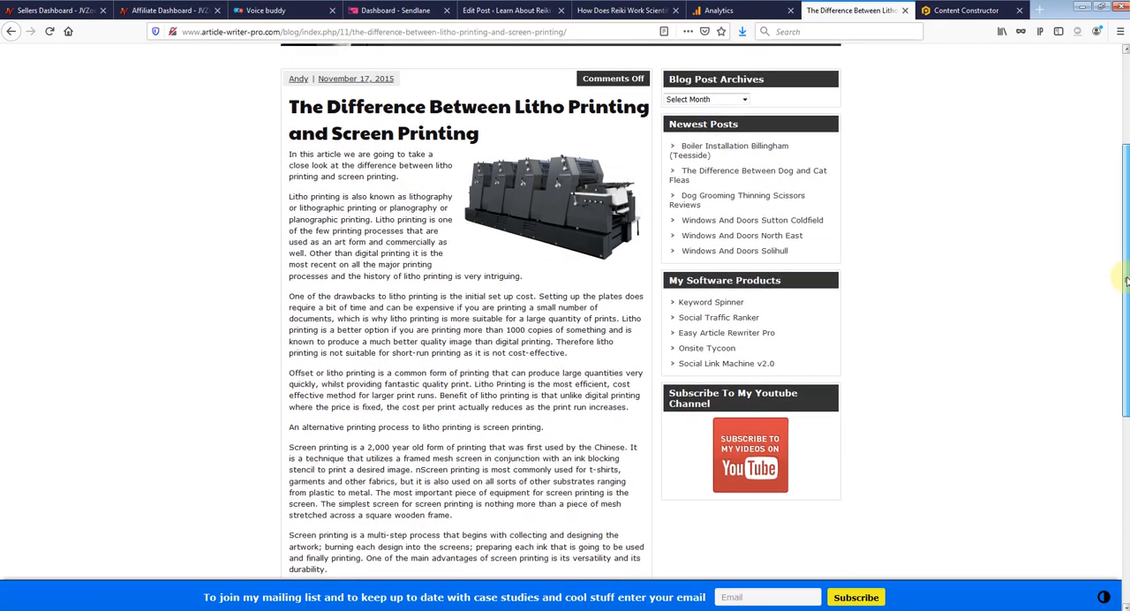
pyautogui.scroll(3)
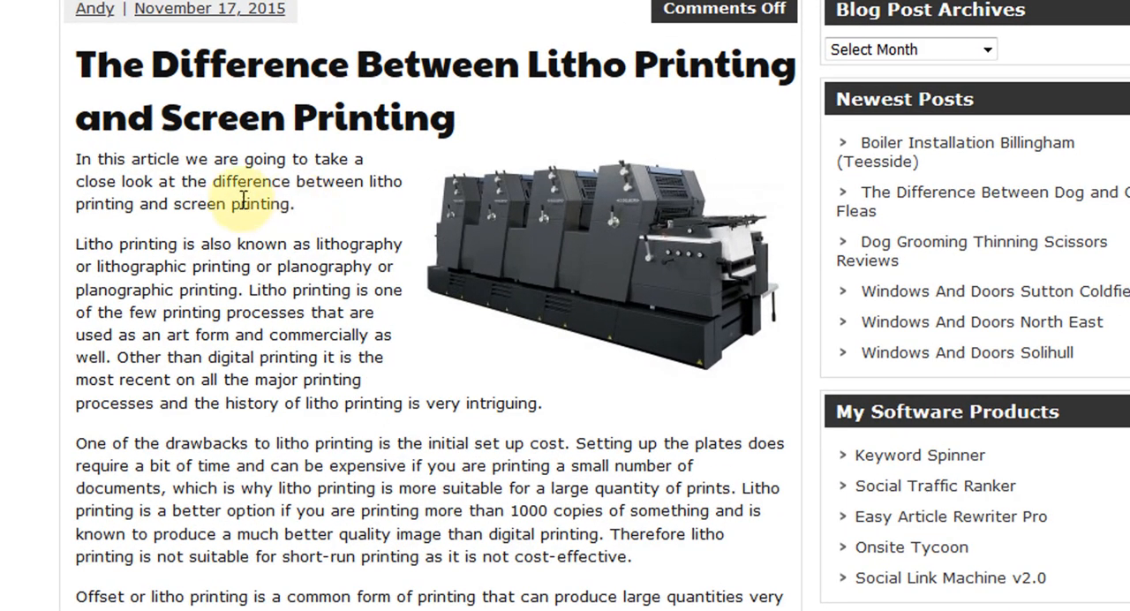
pyautogui.moveTo(78, 159); pyautogui.dragTo(293, 204)
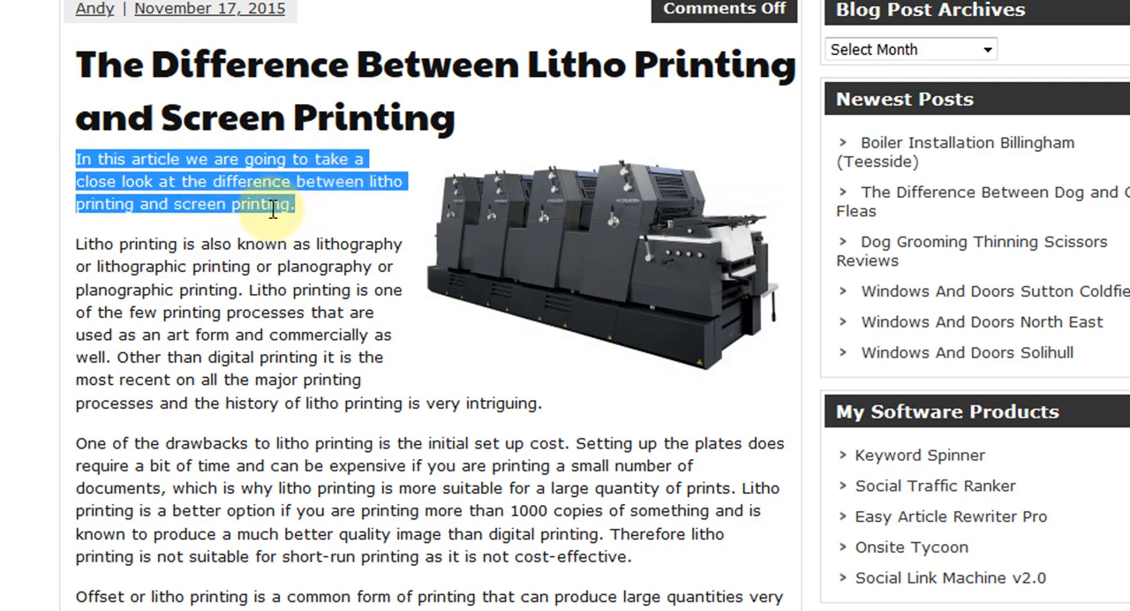
pyautogui.click(191, 260)
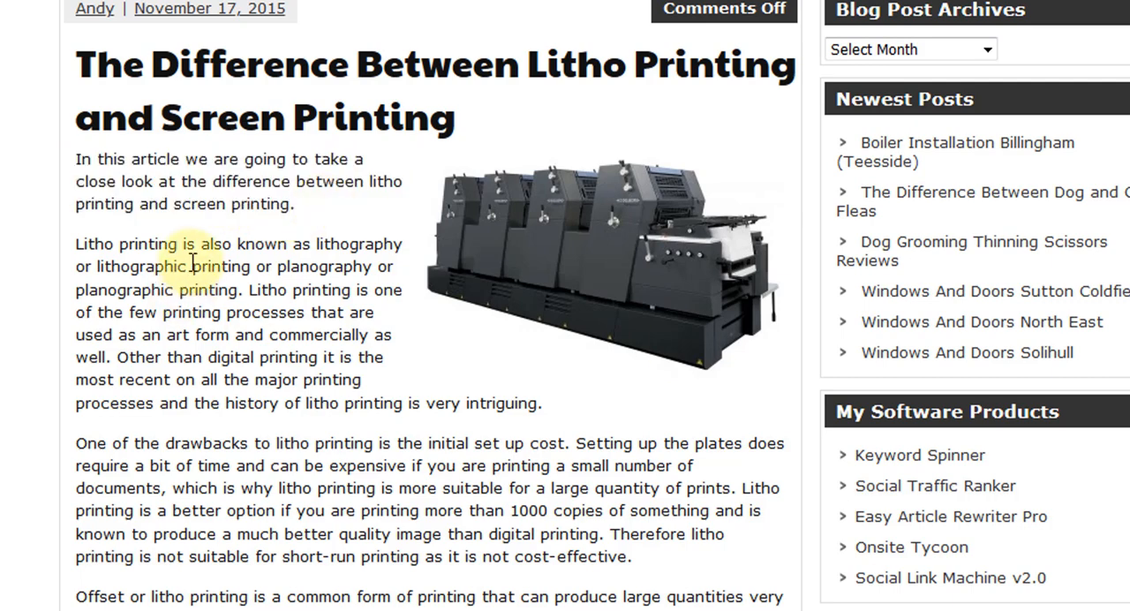
# - Read down to the screen-printing section and embedded video
pyautogui.scroll(-3)
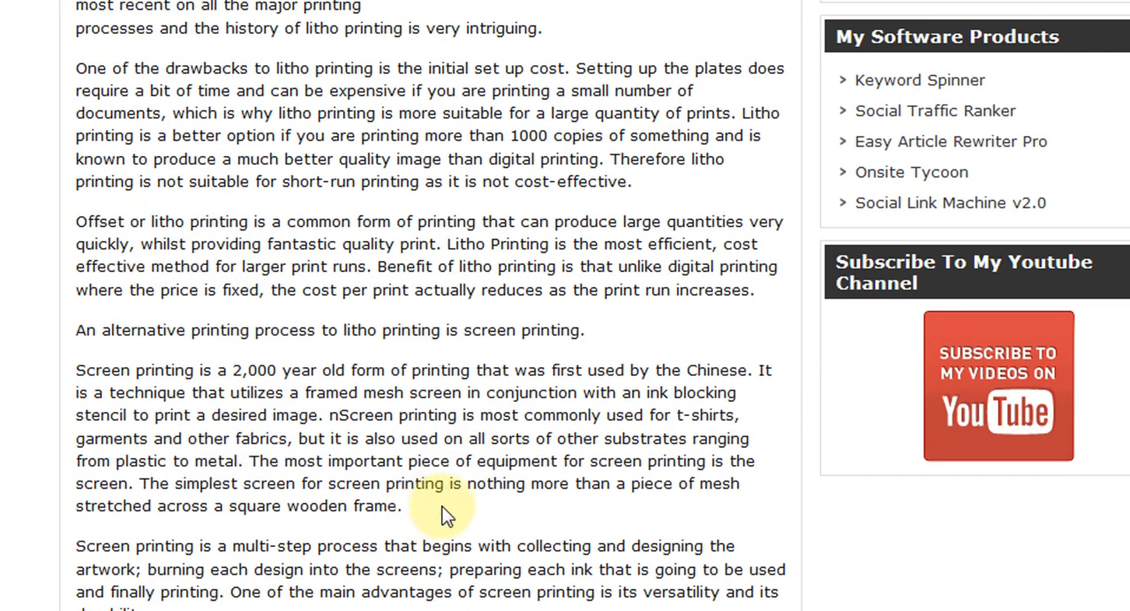
pyautogui.scroll(-3)
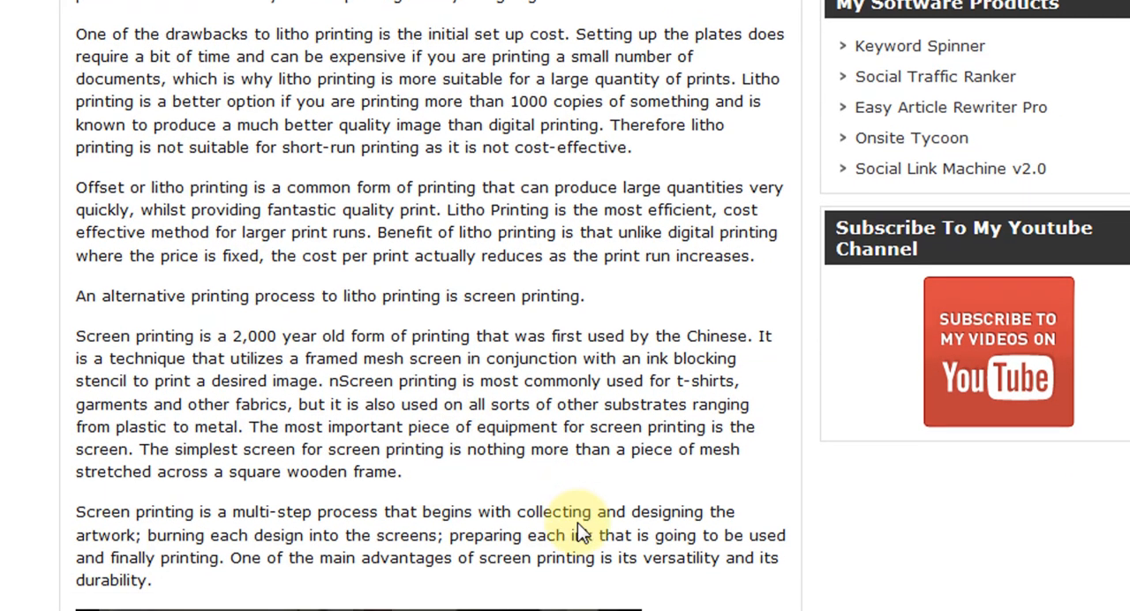
pyautogui.scroll(-3)
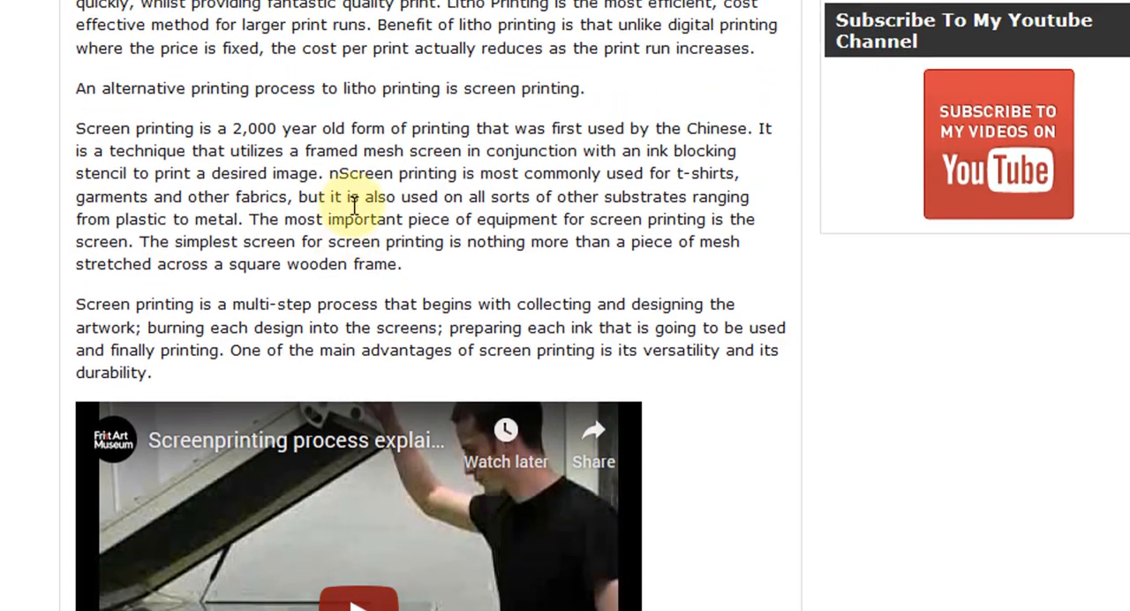
pyautogui.moveTo(150, 371)
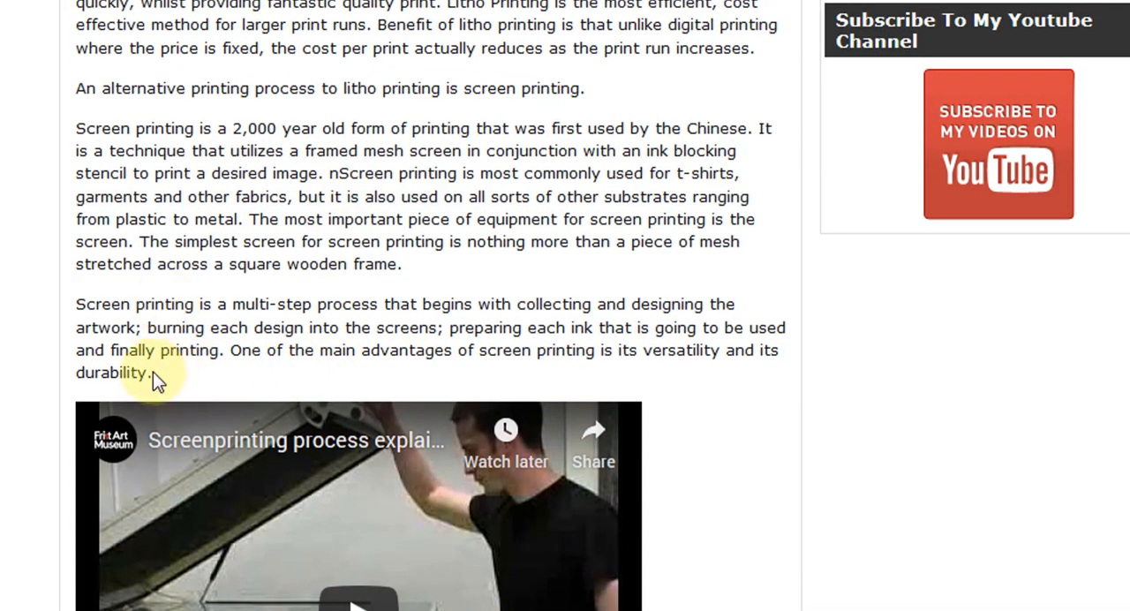
pyautogui.moveTo(358, 313)
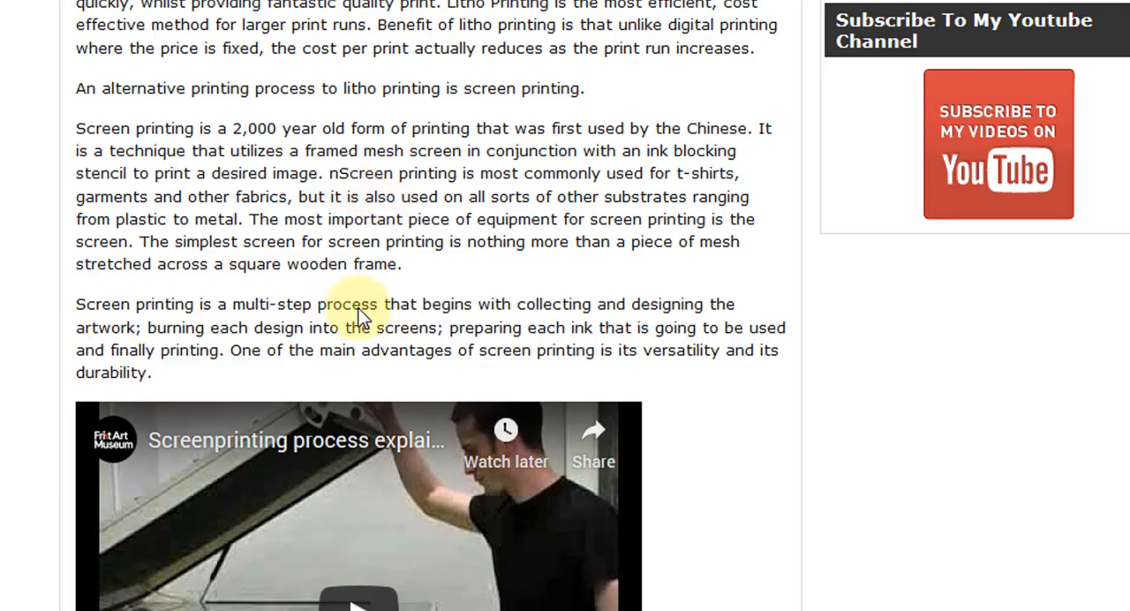
pyautogui.scroll(-3)
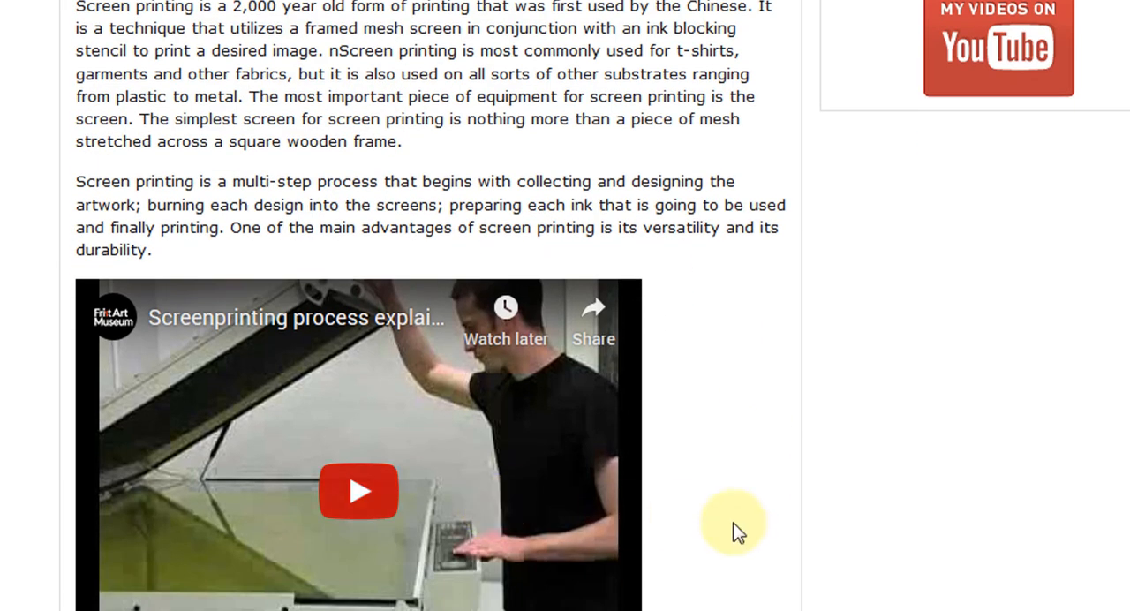
pyautogui.scroll(3)
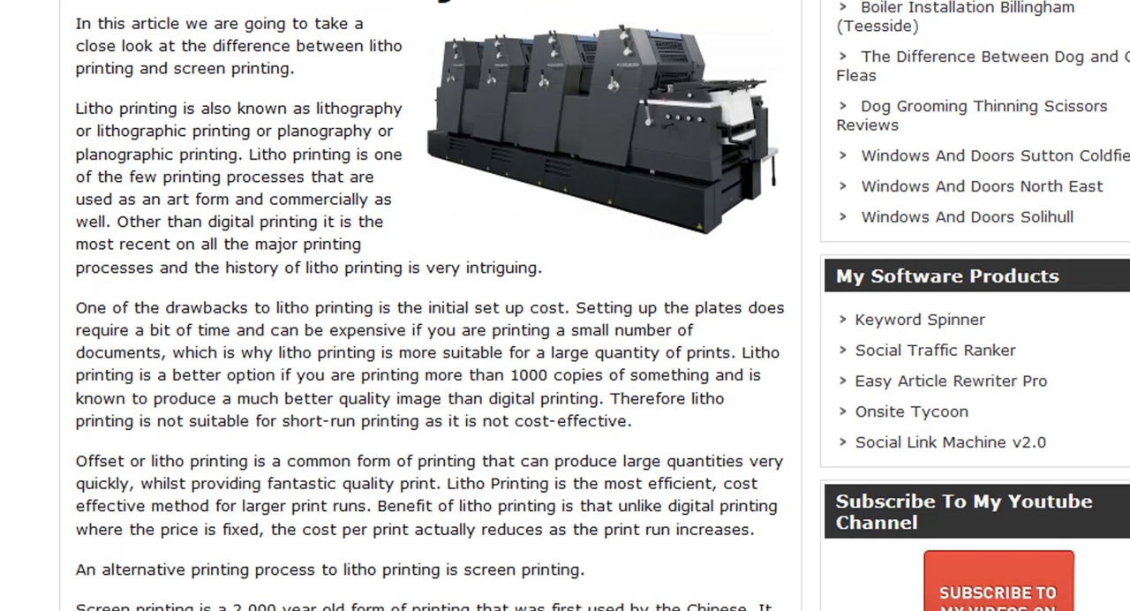
pyautogui.scroll(-3)
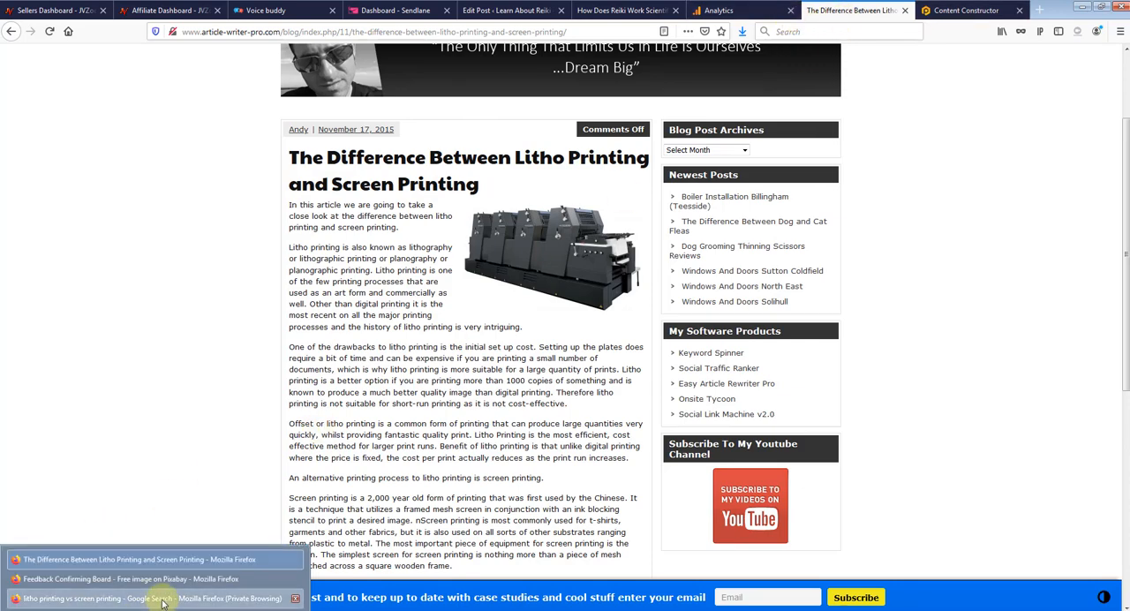
pyautogui.click(150, 599)
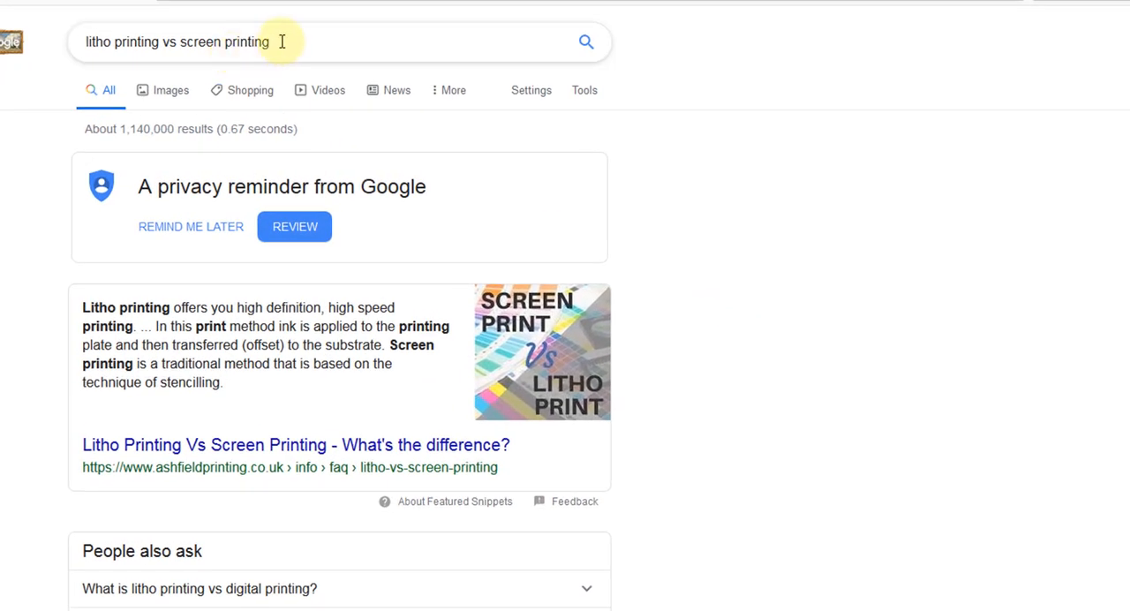
pyautogui.moveTo(181, 42)
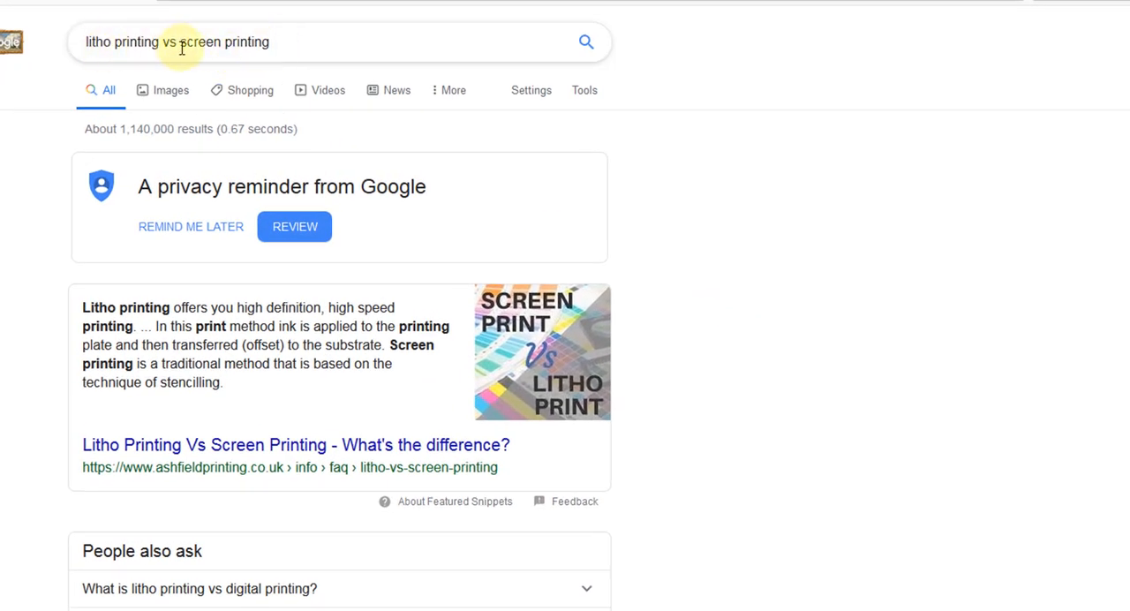
pyautogui.moveTo(1042, 595)
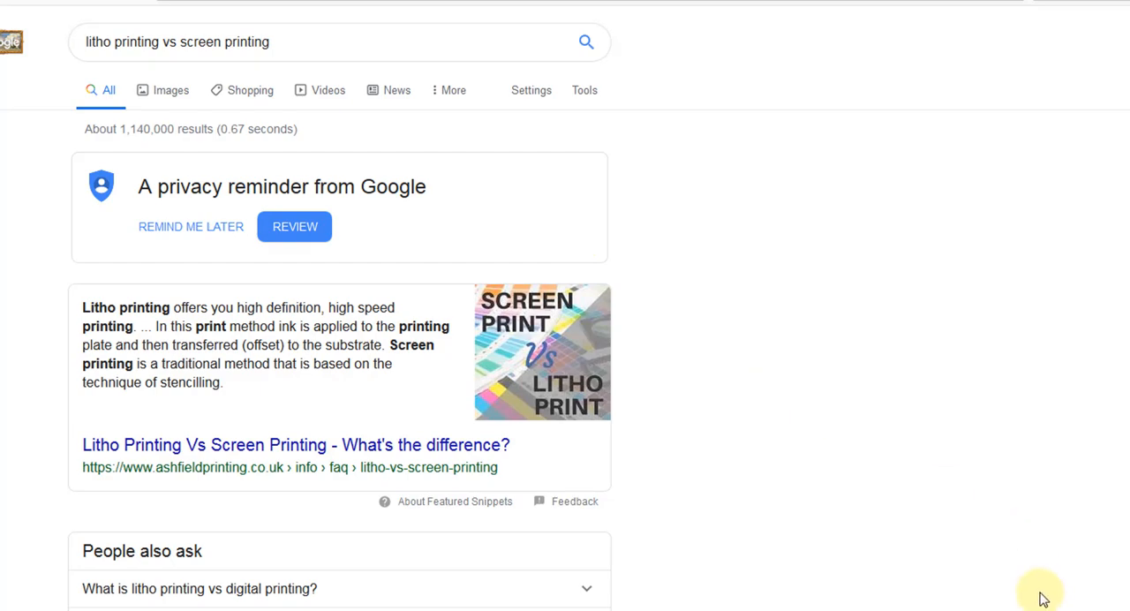
pyautogui.moveTo(1095, 547)
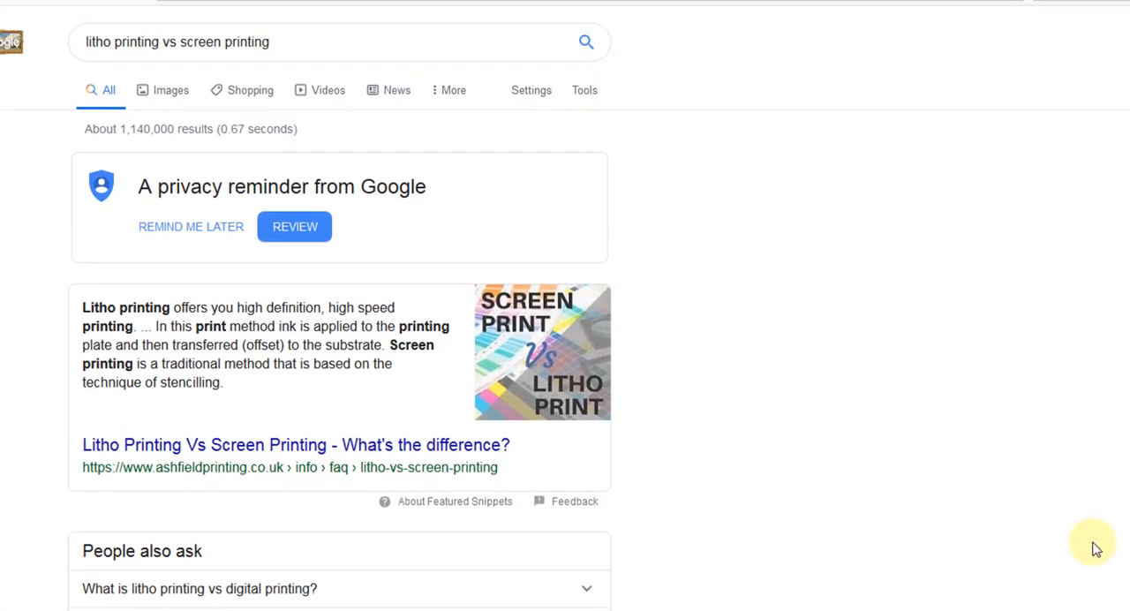
pyautogui.scroll(-3)
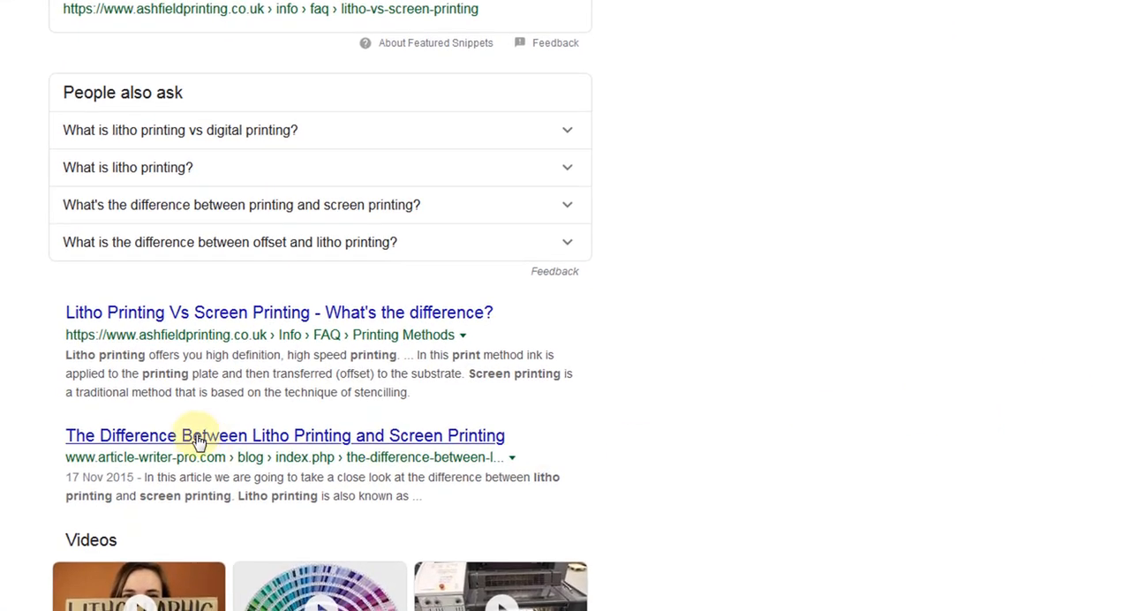
pyautogui.moveTo(167, 384)
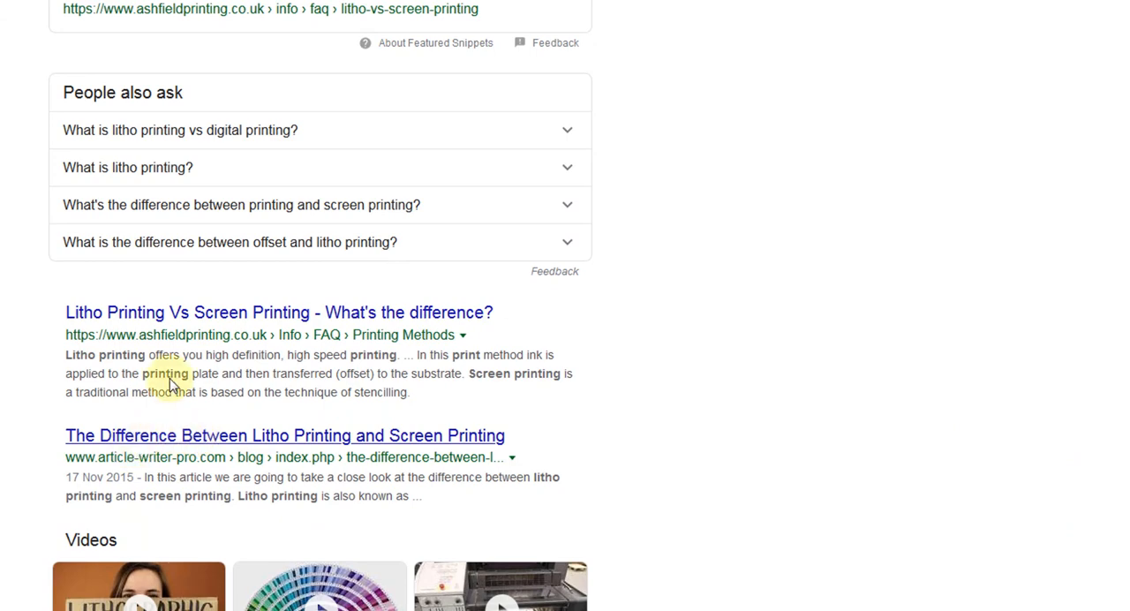
pyautogui.moveTo(323, 476)
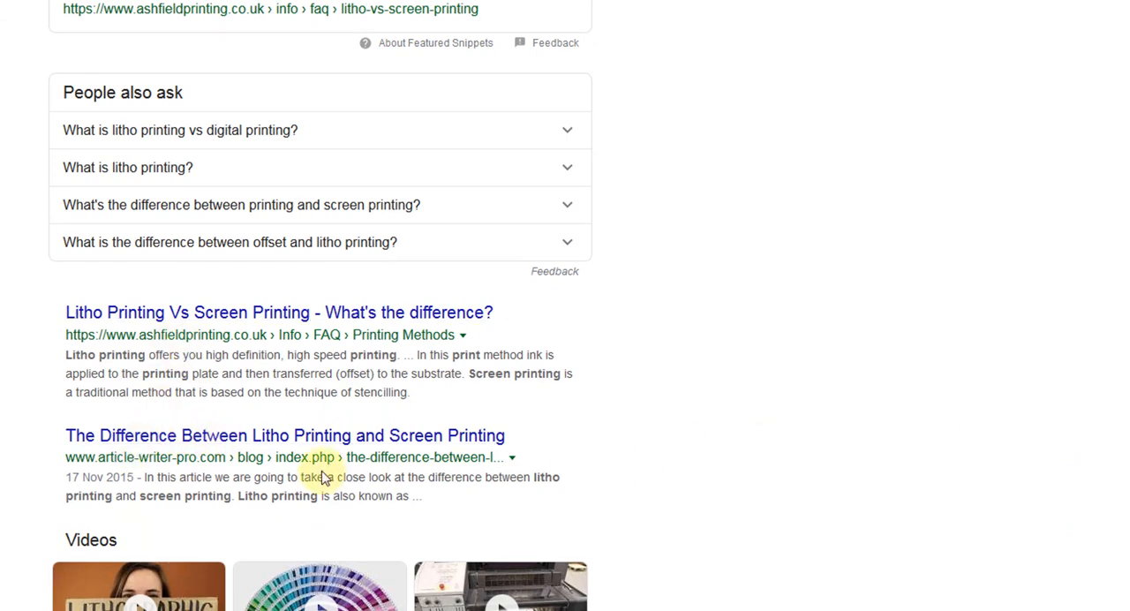
pyautogui.moveTo(172, 466)
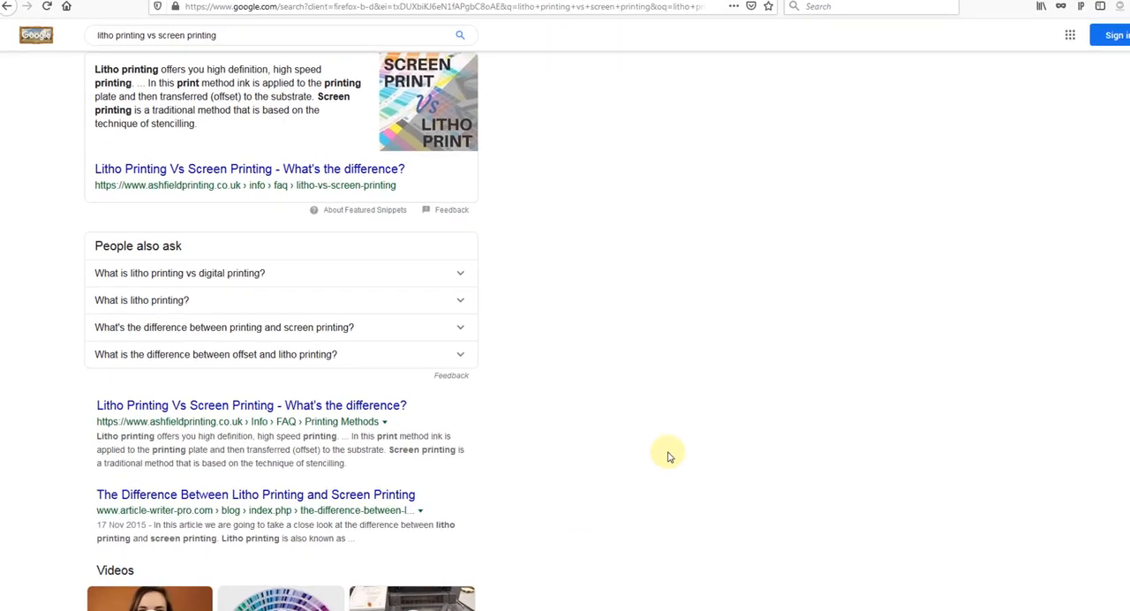
pyautogui.scroll(-3)
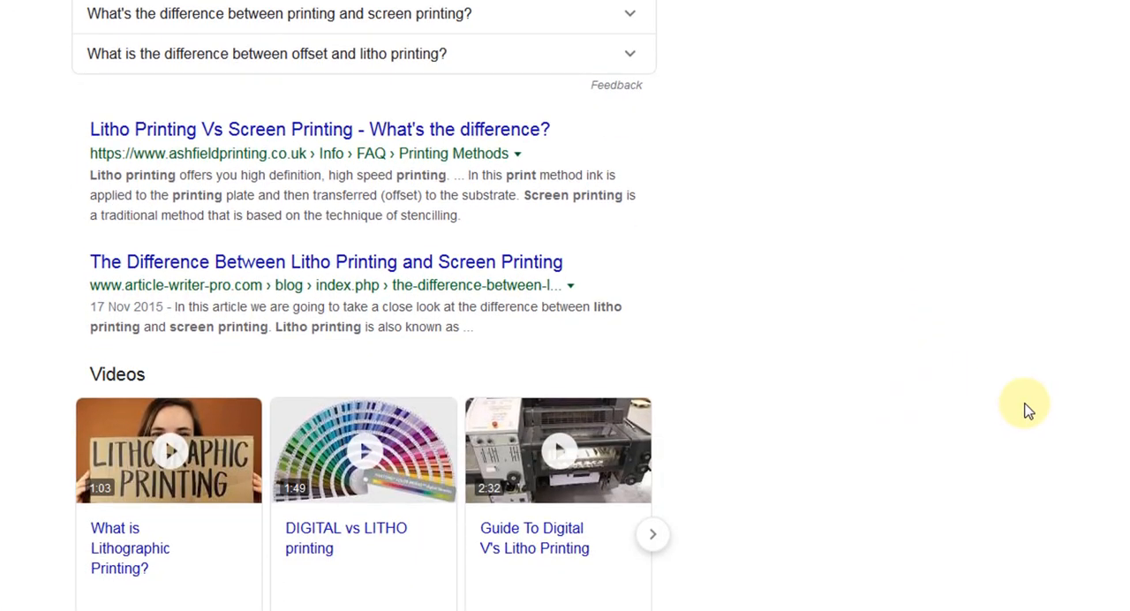
pyautogui.scroll(3)
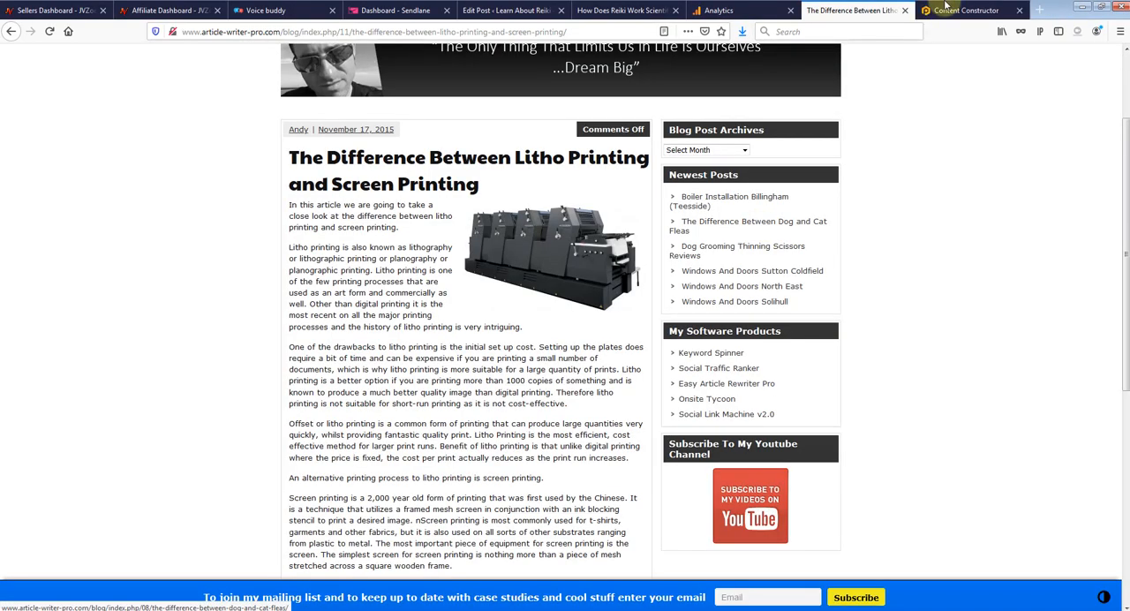
# - Show the litho printing article's traffic since July 2016: 1,982 page views, 1,891 unique
pyautogui.click(741, 10)
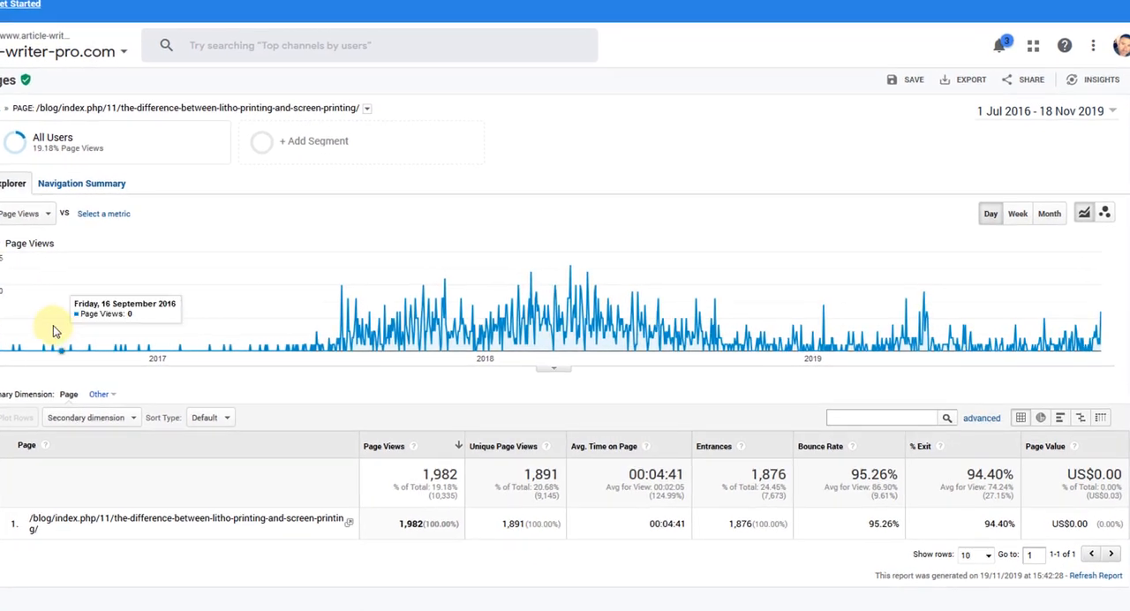
pyautogui.moveTo(62, 349)
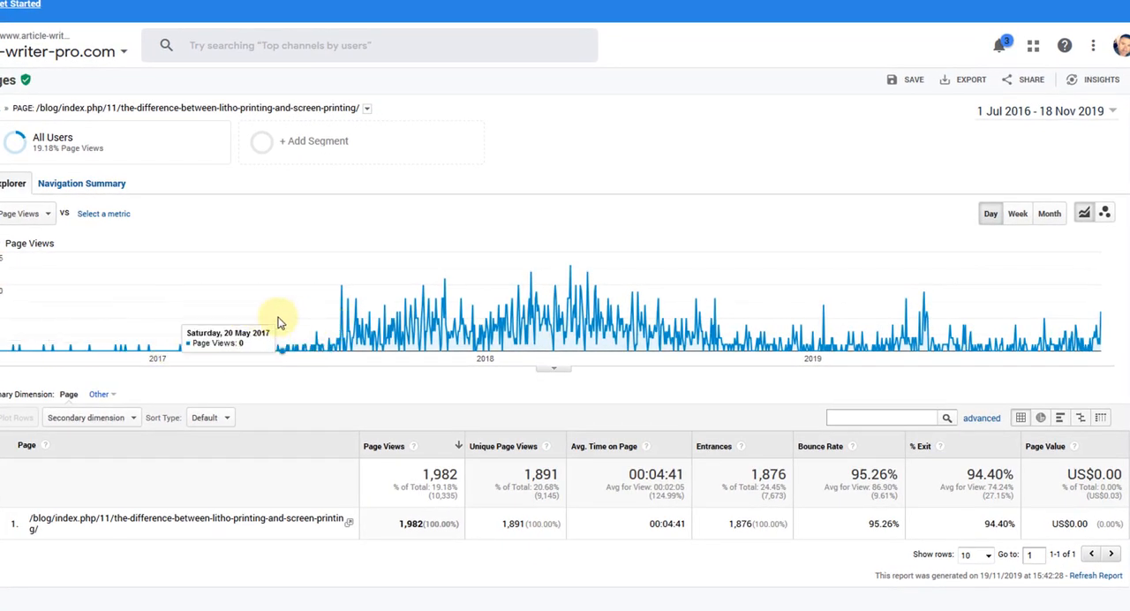
pyautogui.moveTo(327, 343)
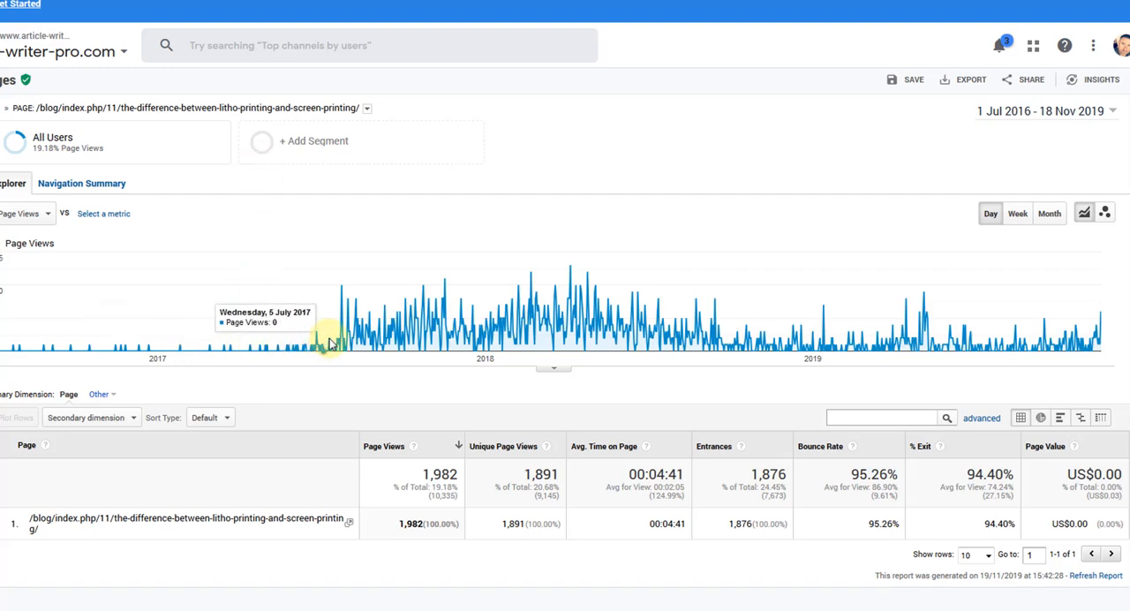
pyautogui.moveTo(349, 342)
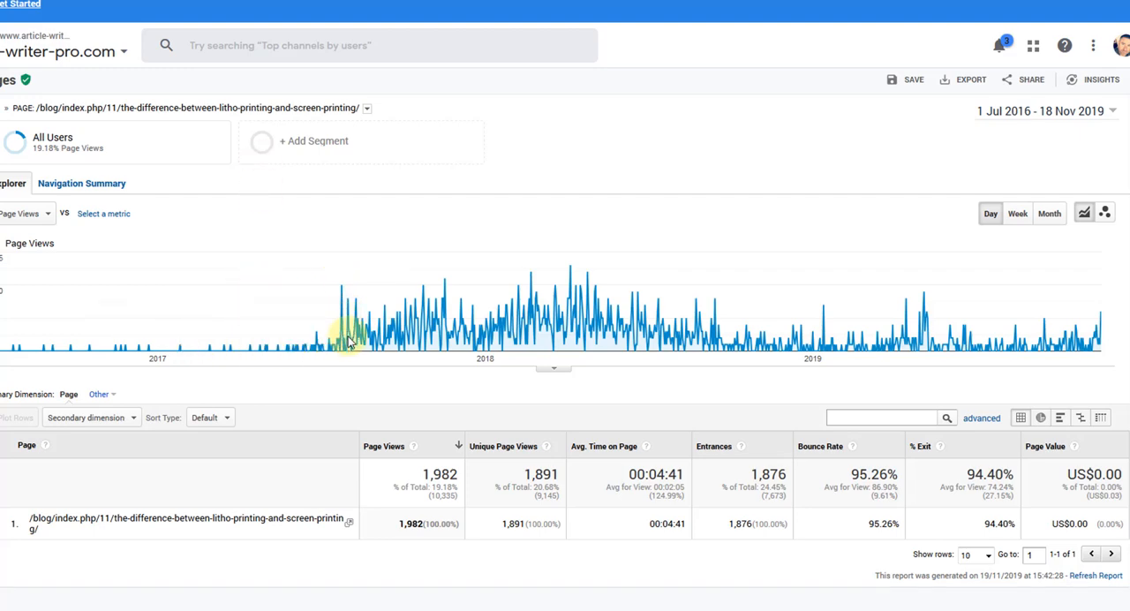
pyautogui.moveTo(353, 309)
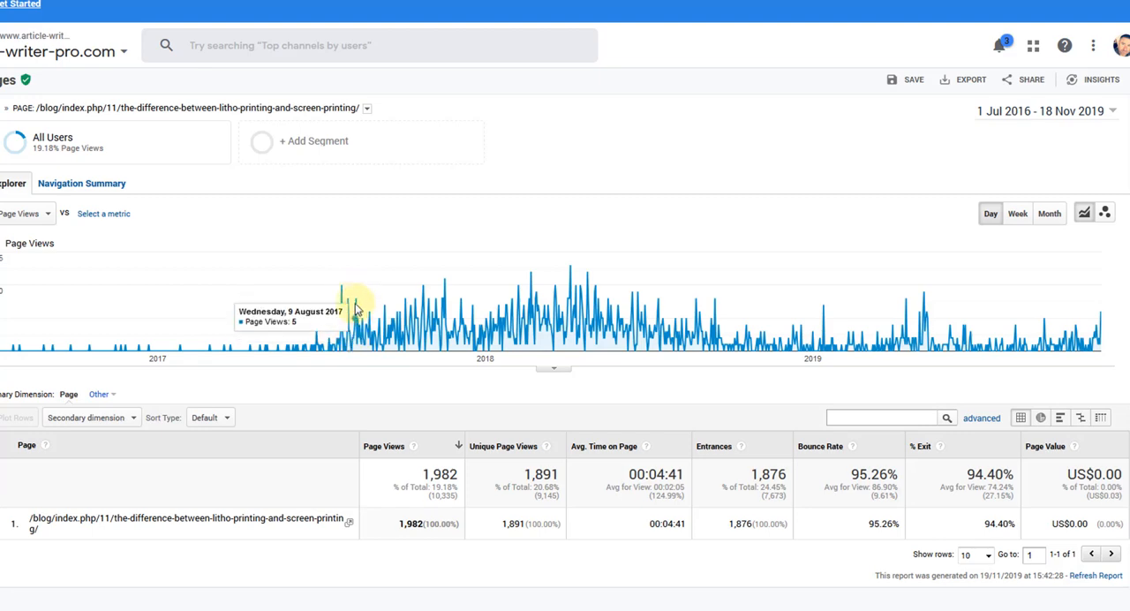
pyautogui.moveTo(402, 297)
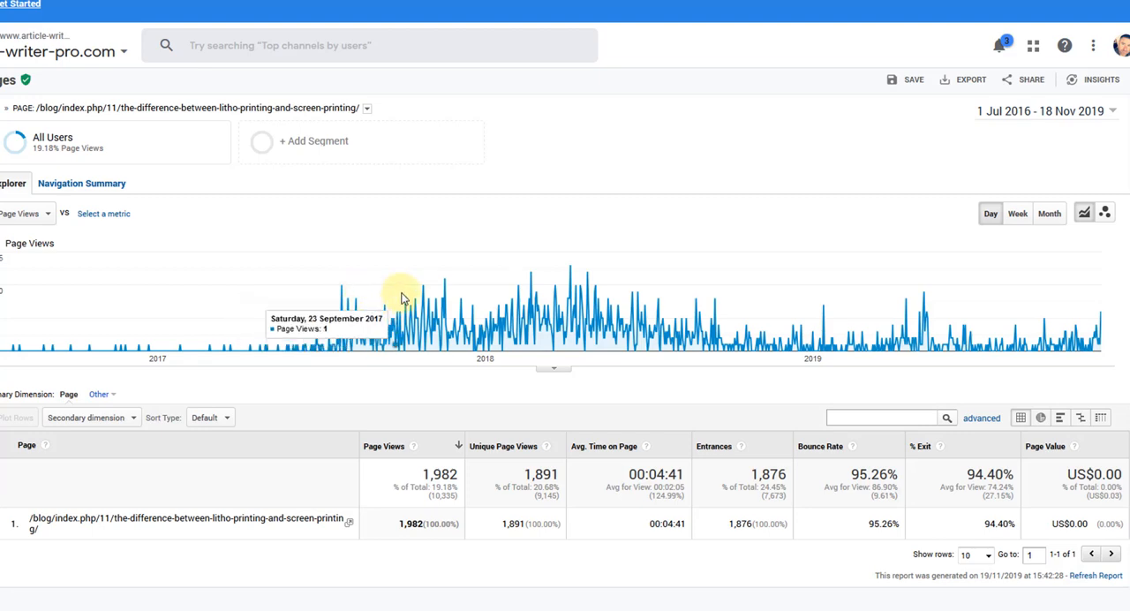
pyautogui.moveTo(698, 327)
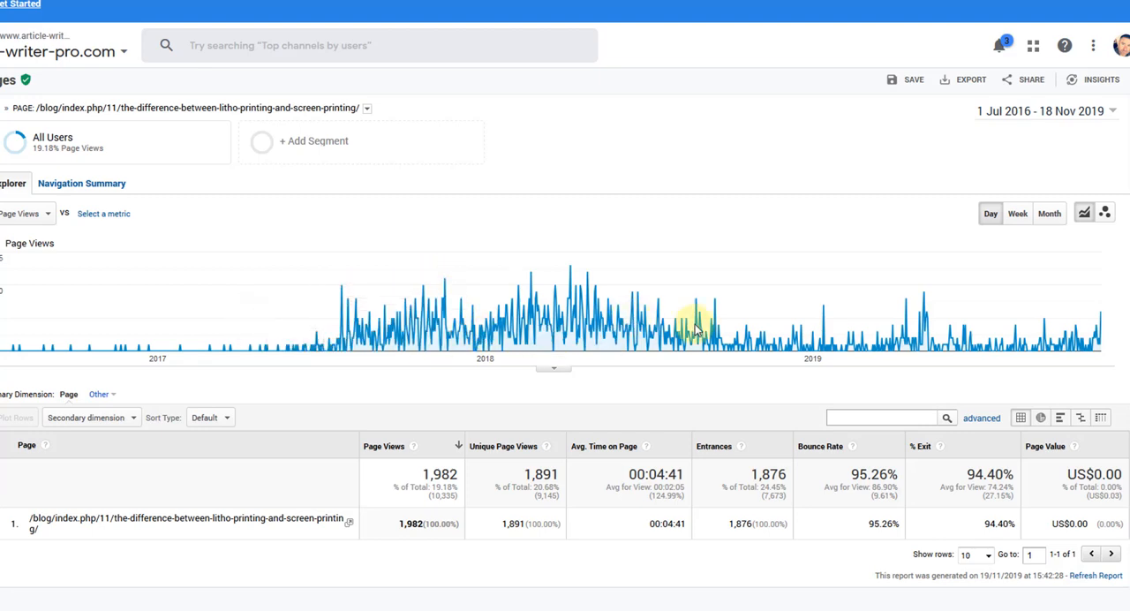
pyautogui.moveTo(371, 236)
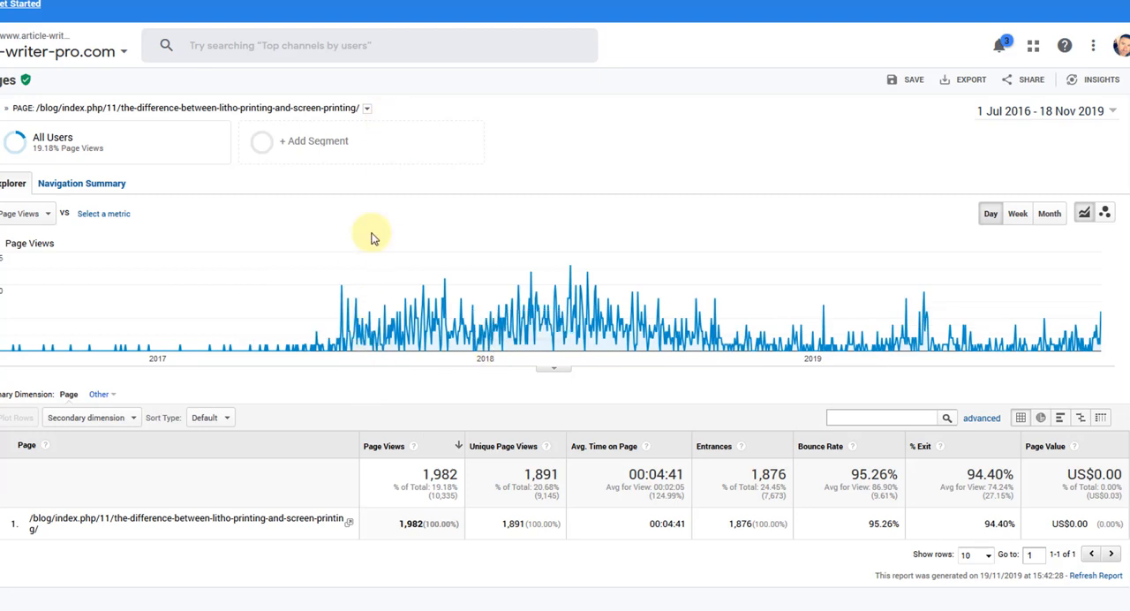
pyautogui.moveTo(605, 309)
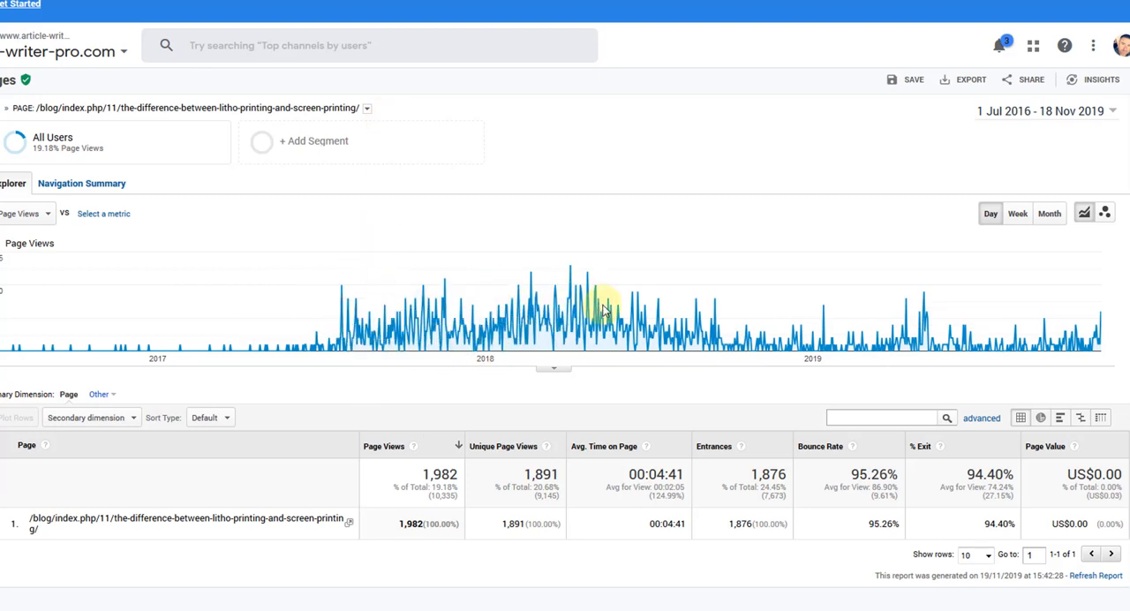
pyautogui.moveTo(618, 484)
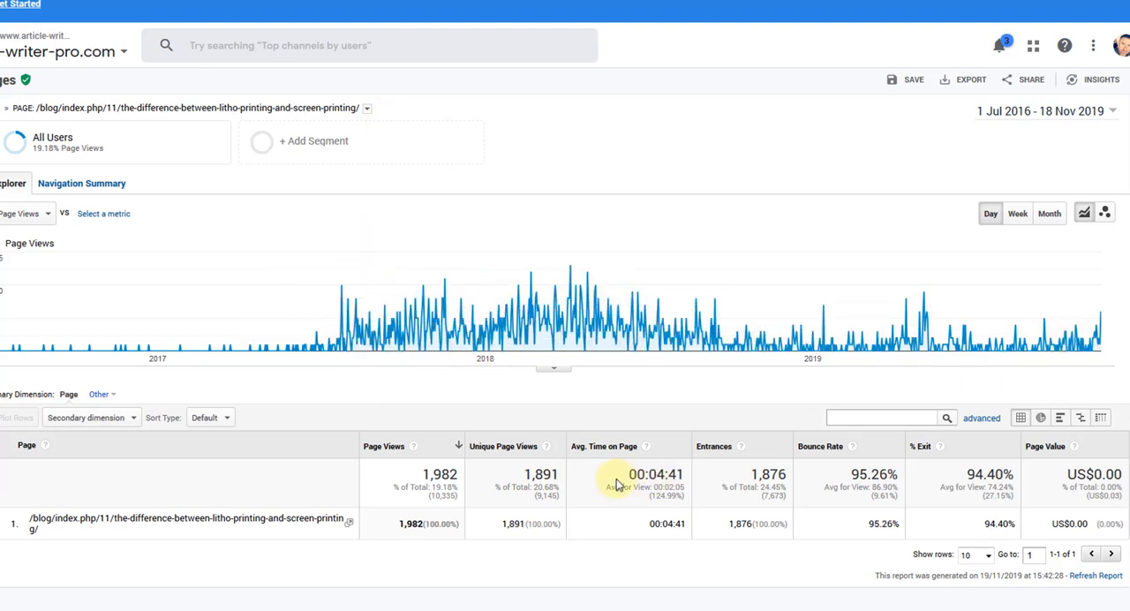
pyautogui.moveTo(540, 474)
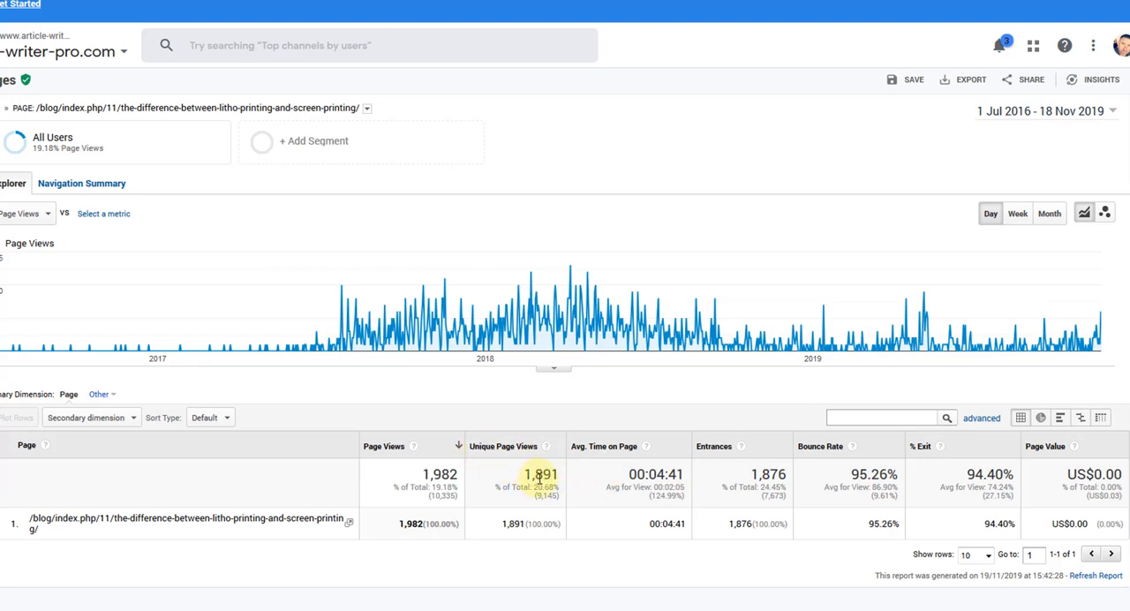
pyautogui.moveTo(529, 454)
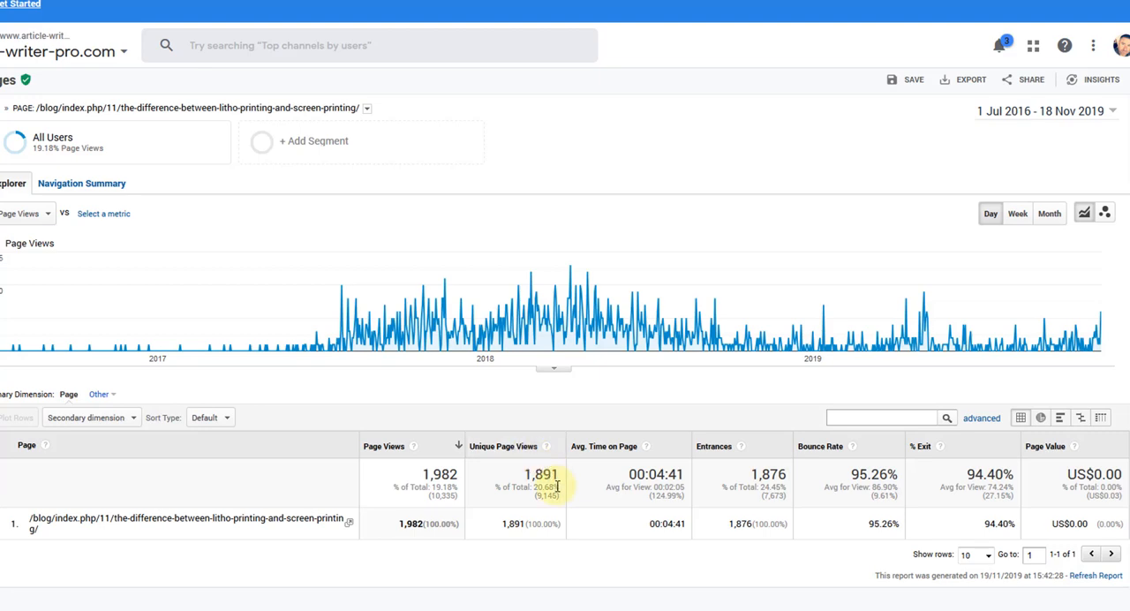
pyautogui.moveTo(292, 390)
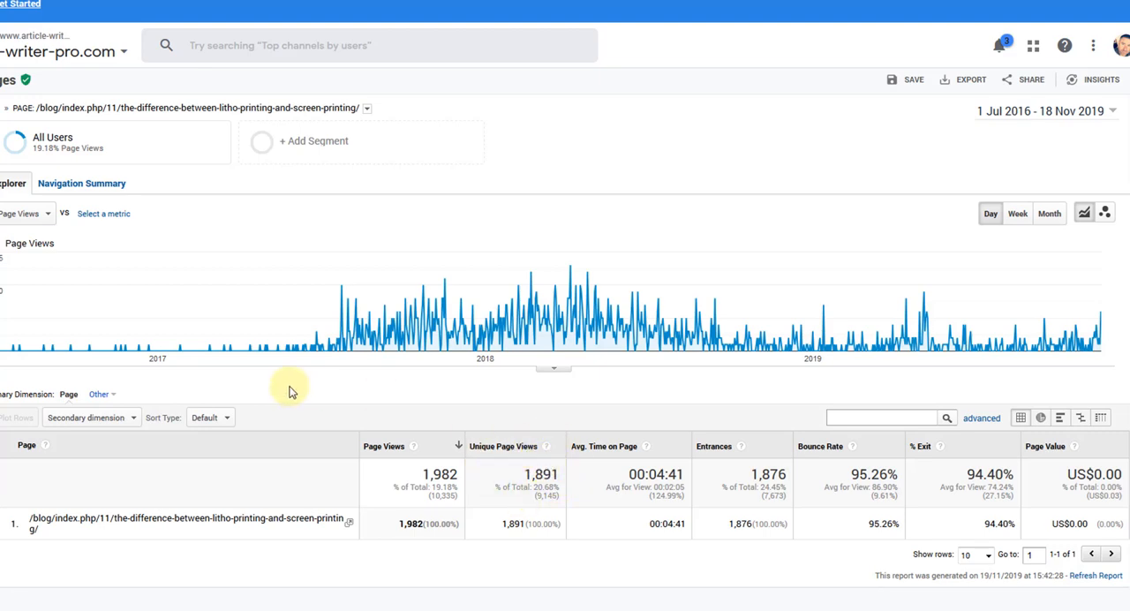